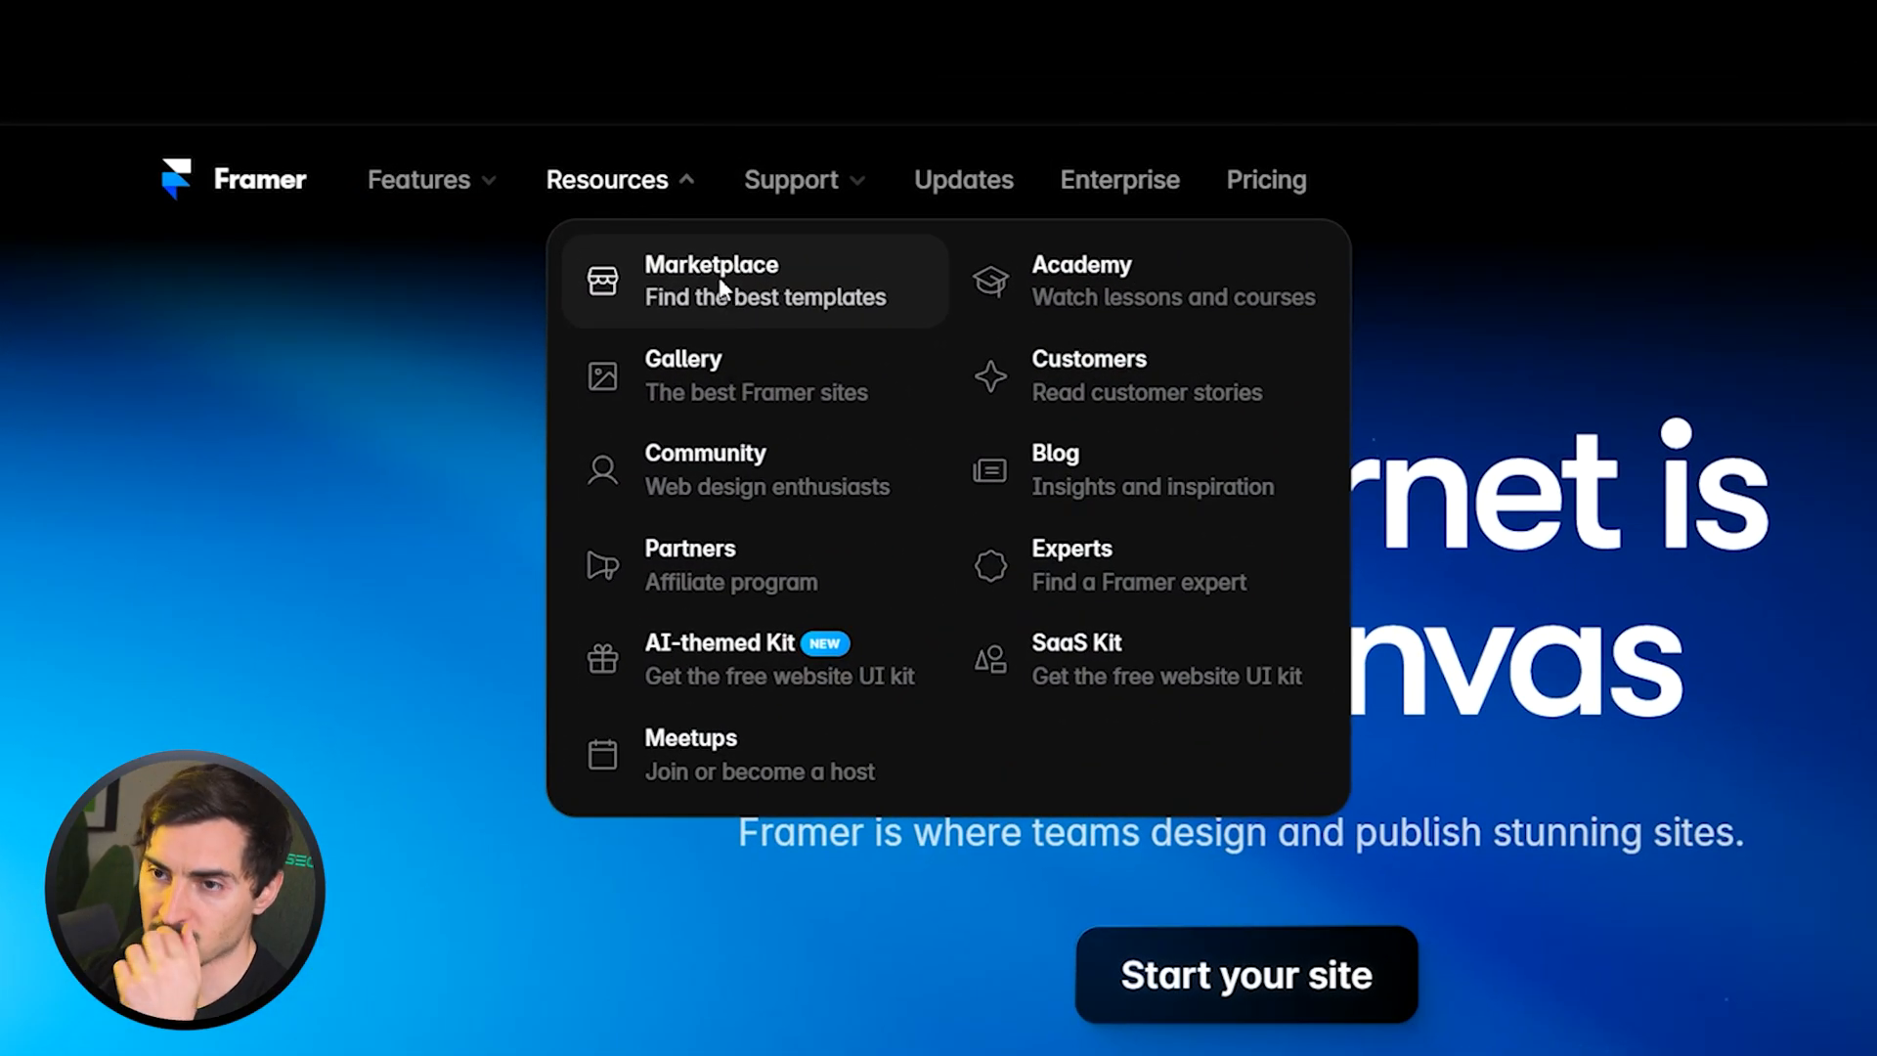
# Browse the Marketplace template grid with the Paid + Free filter applied
pyautogui.click(712, 282)
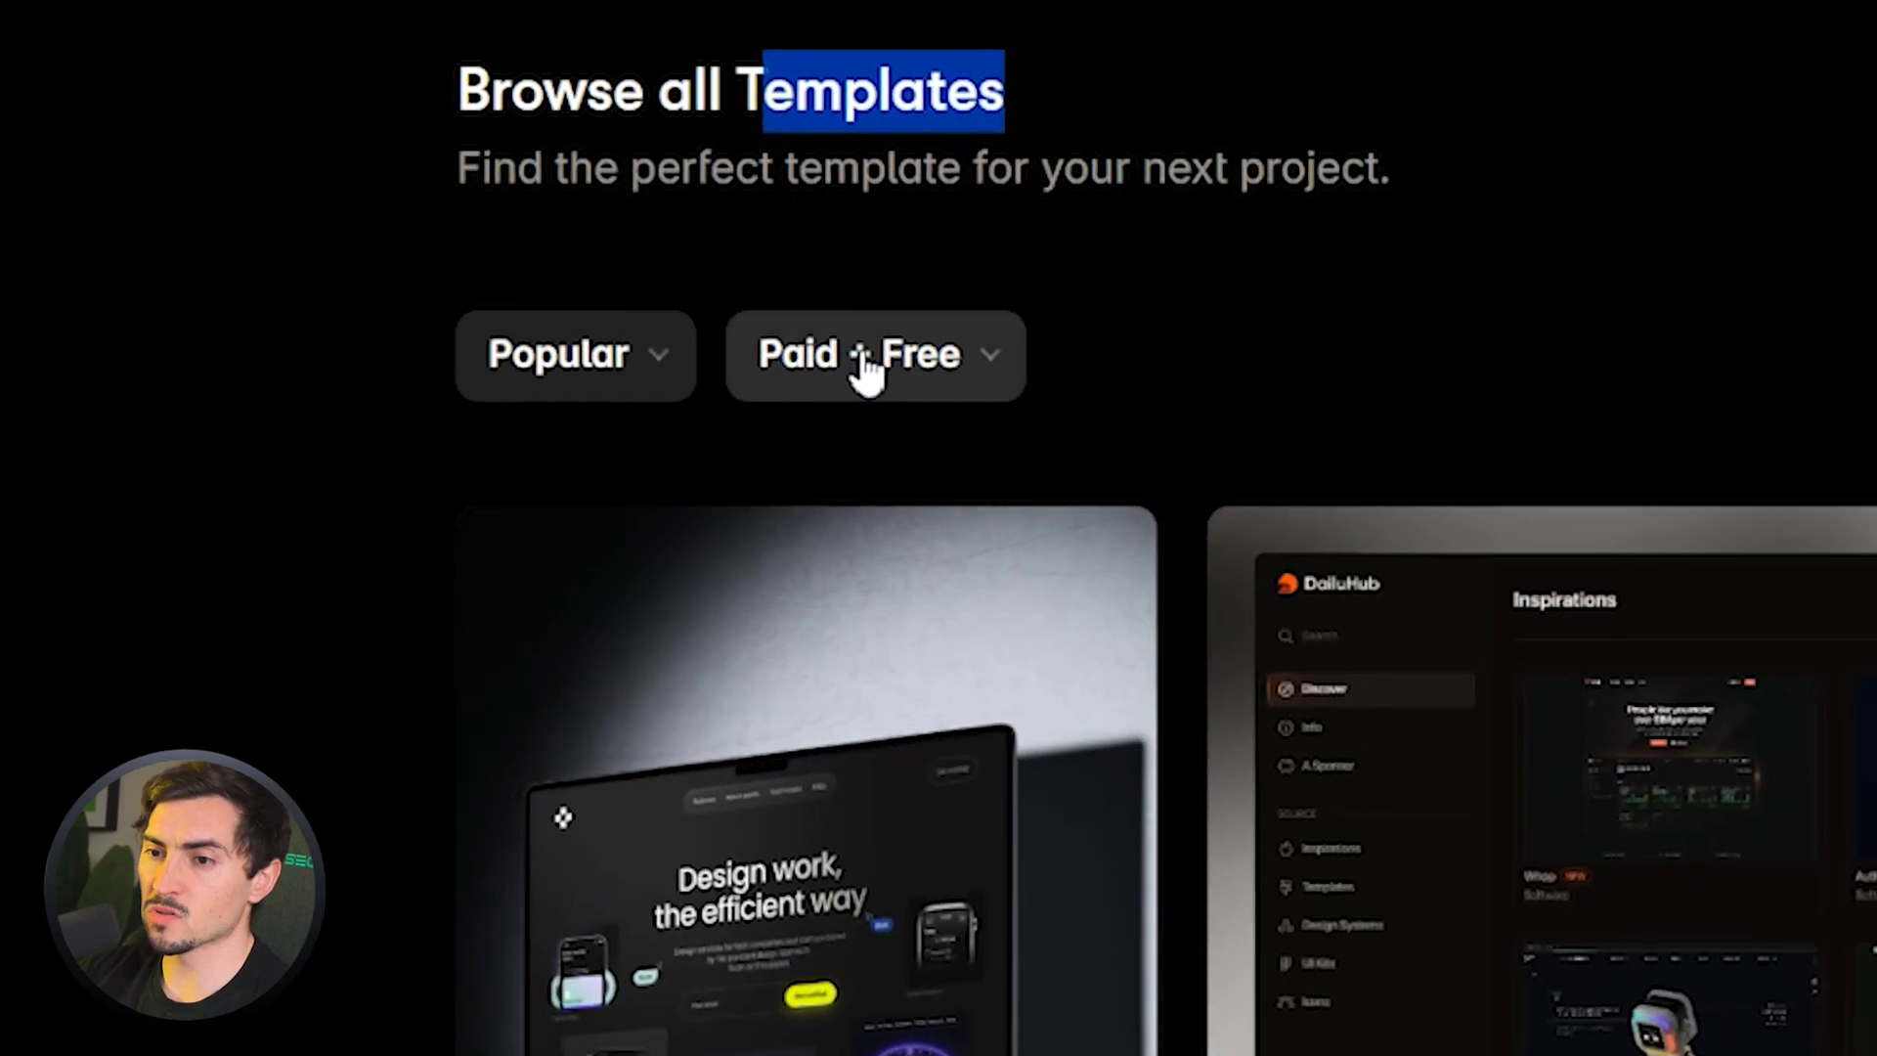
pyautogui.click(873, 356)
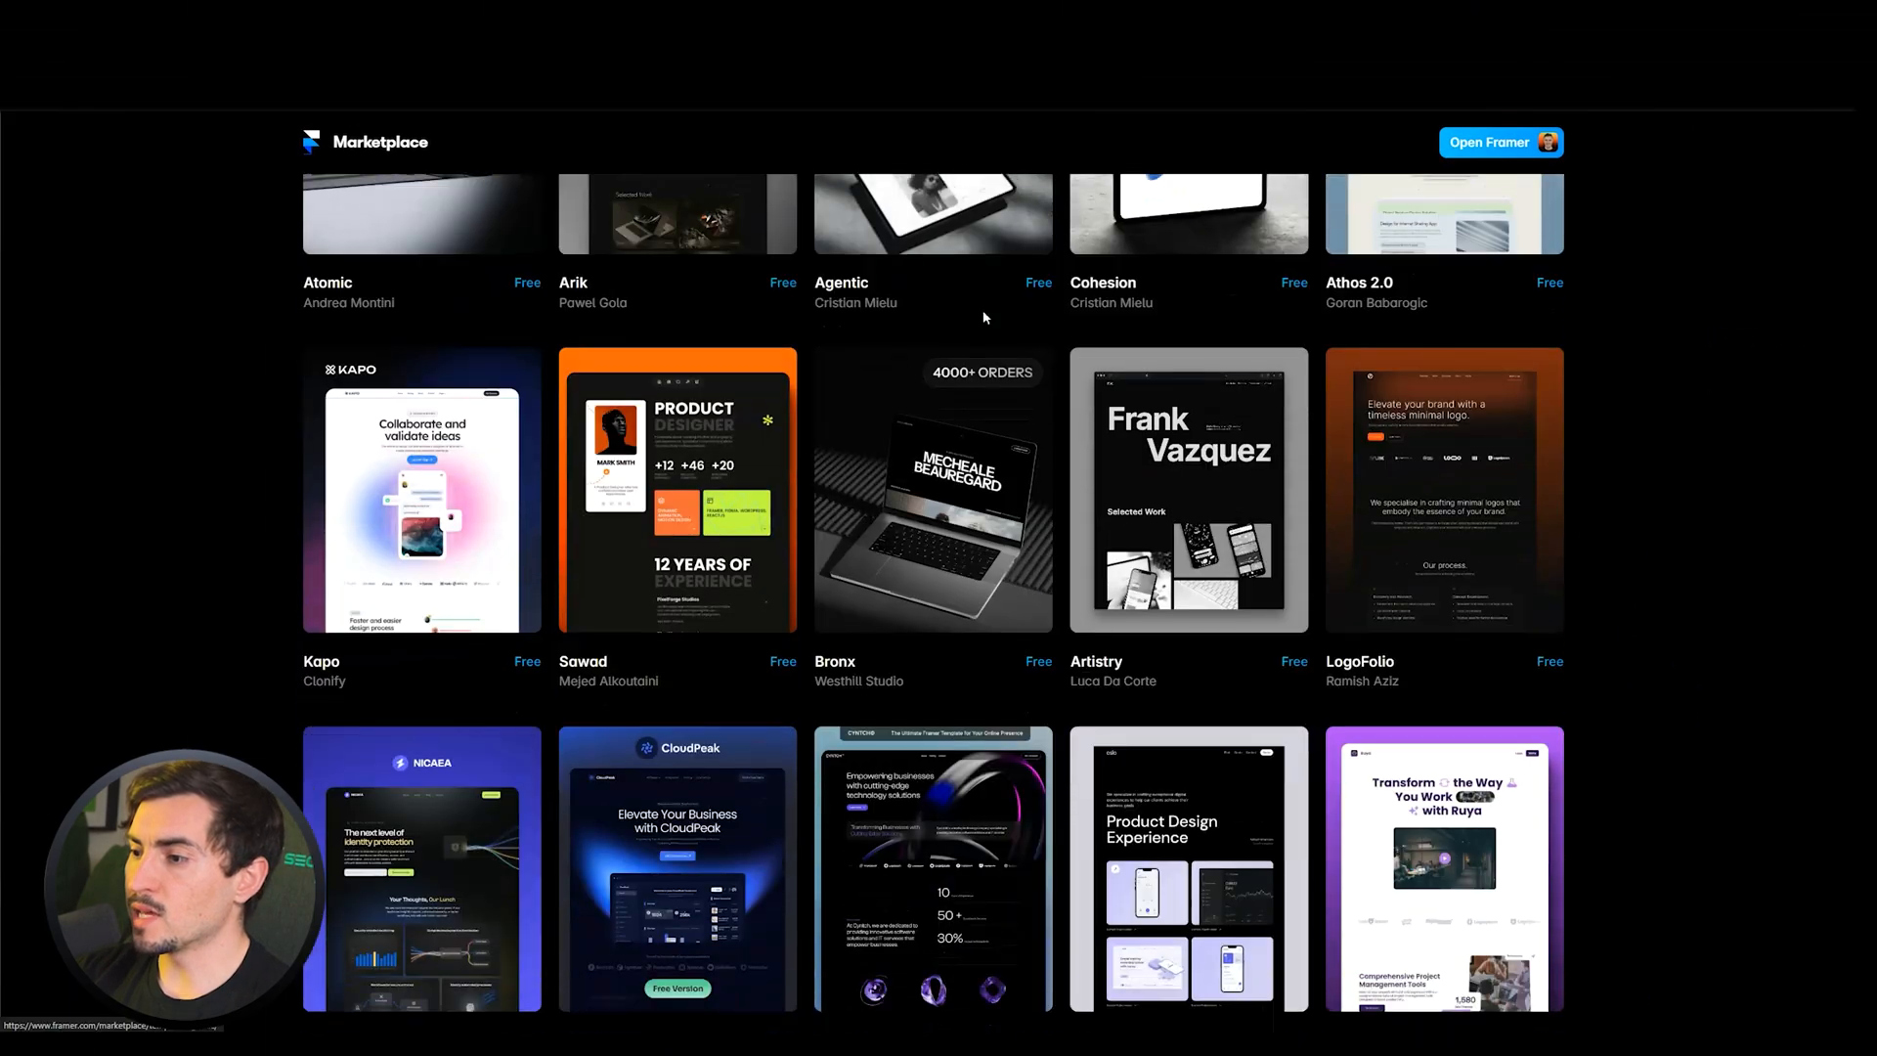
pyautogui.scroll(-3)
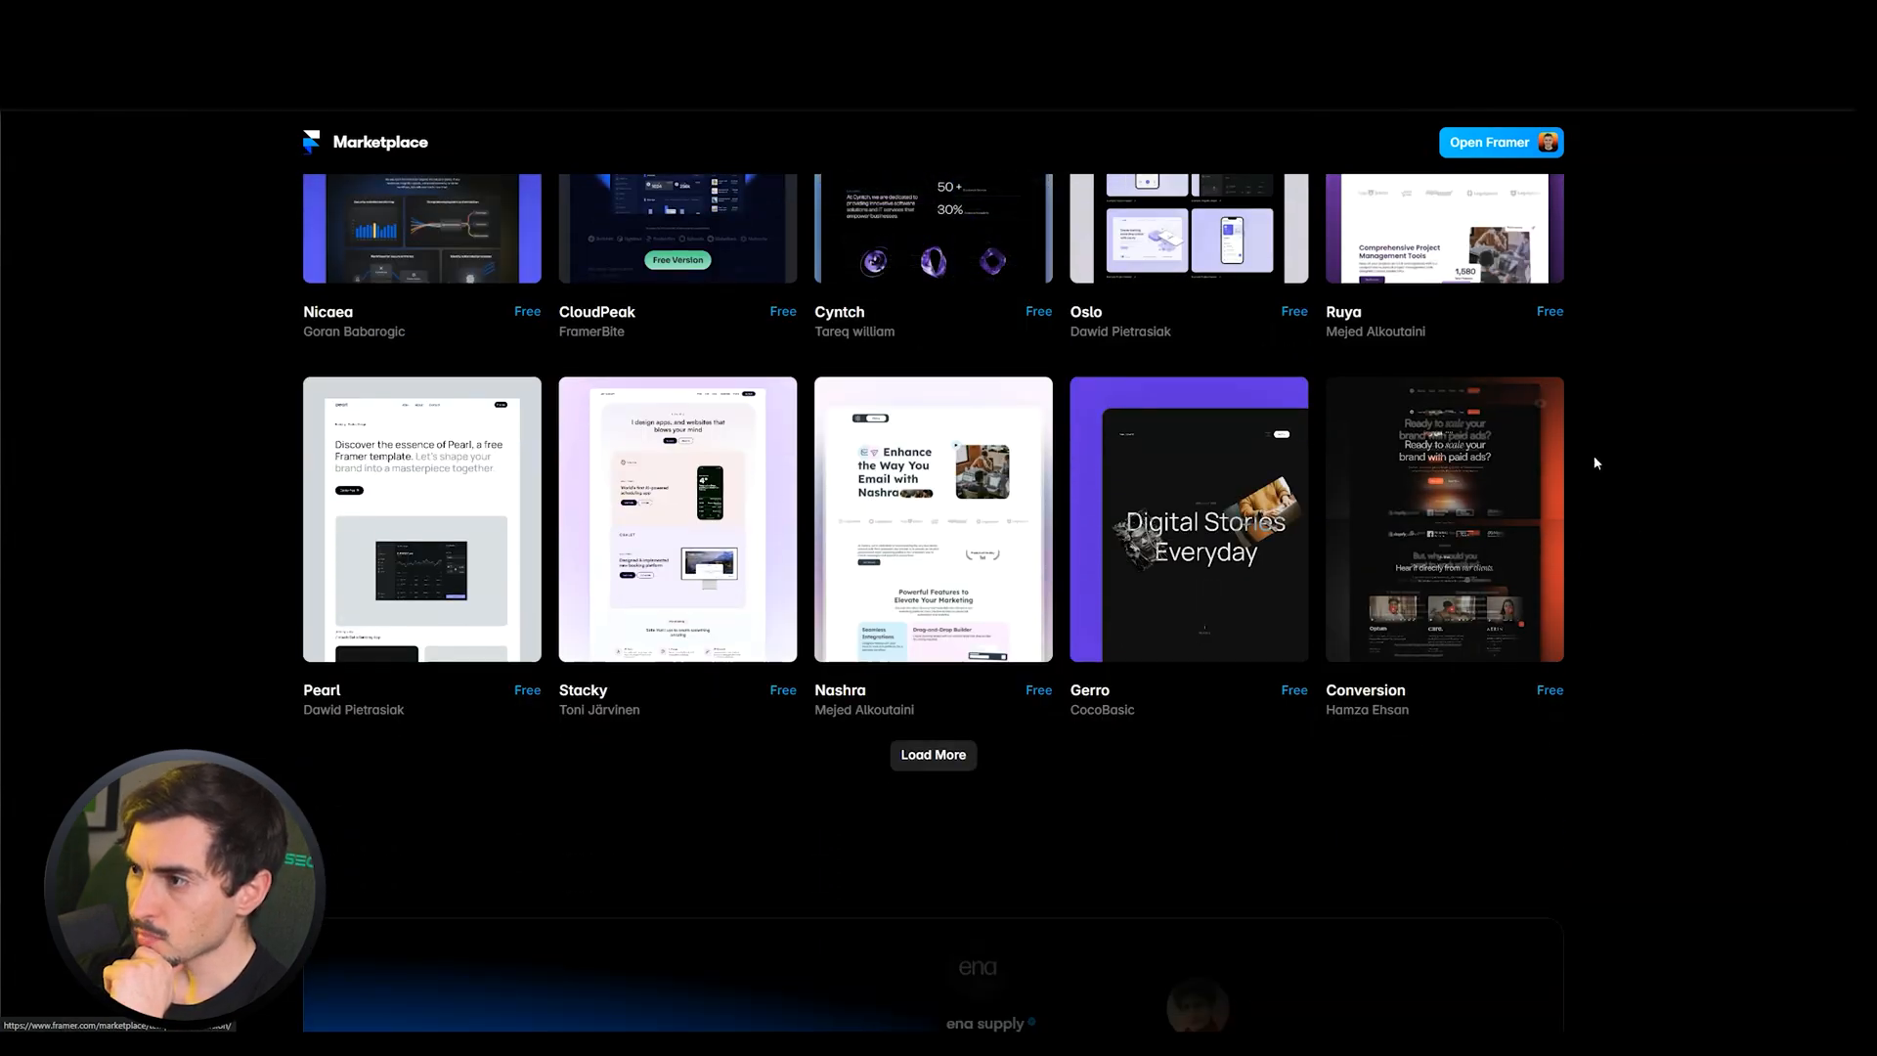
# Review the Conversion advertising agency template's details, pages and categories
pyautogui.click(1443, 520)
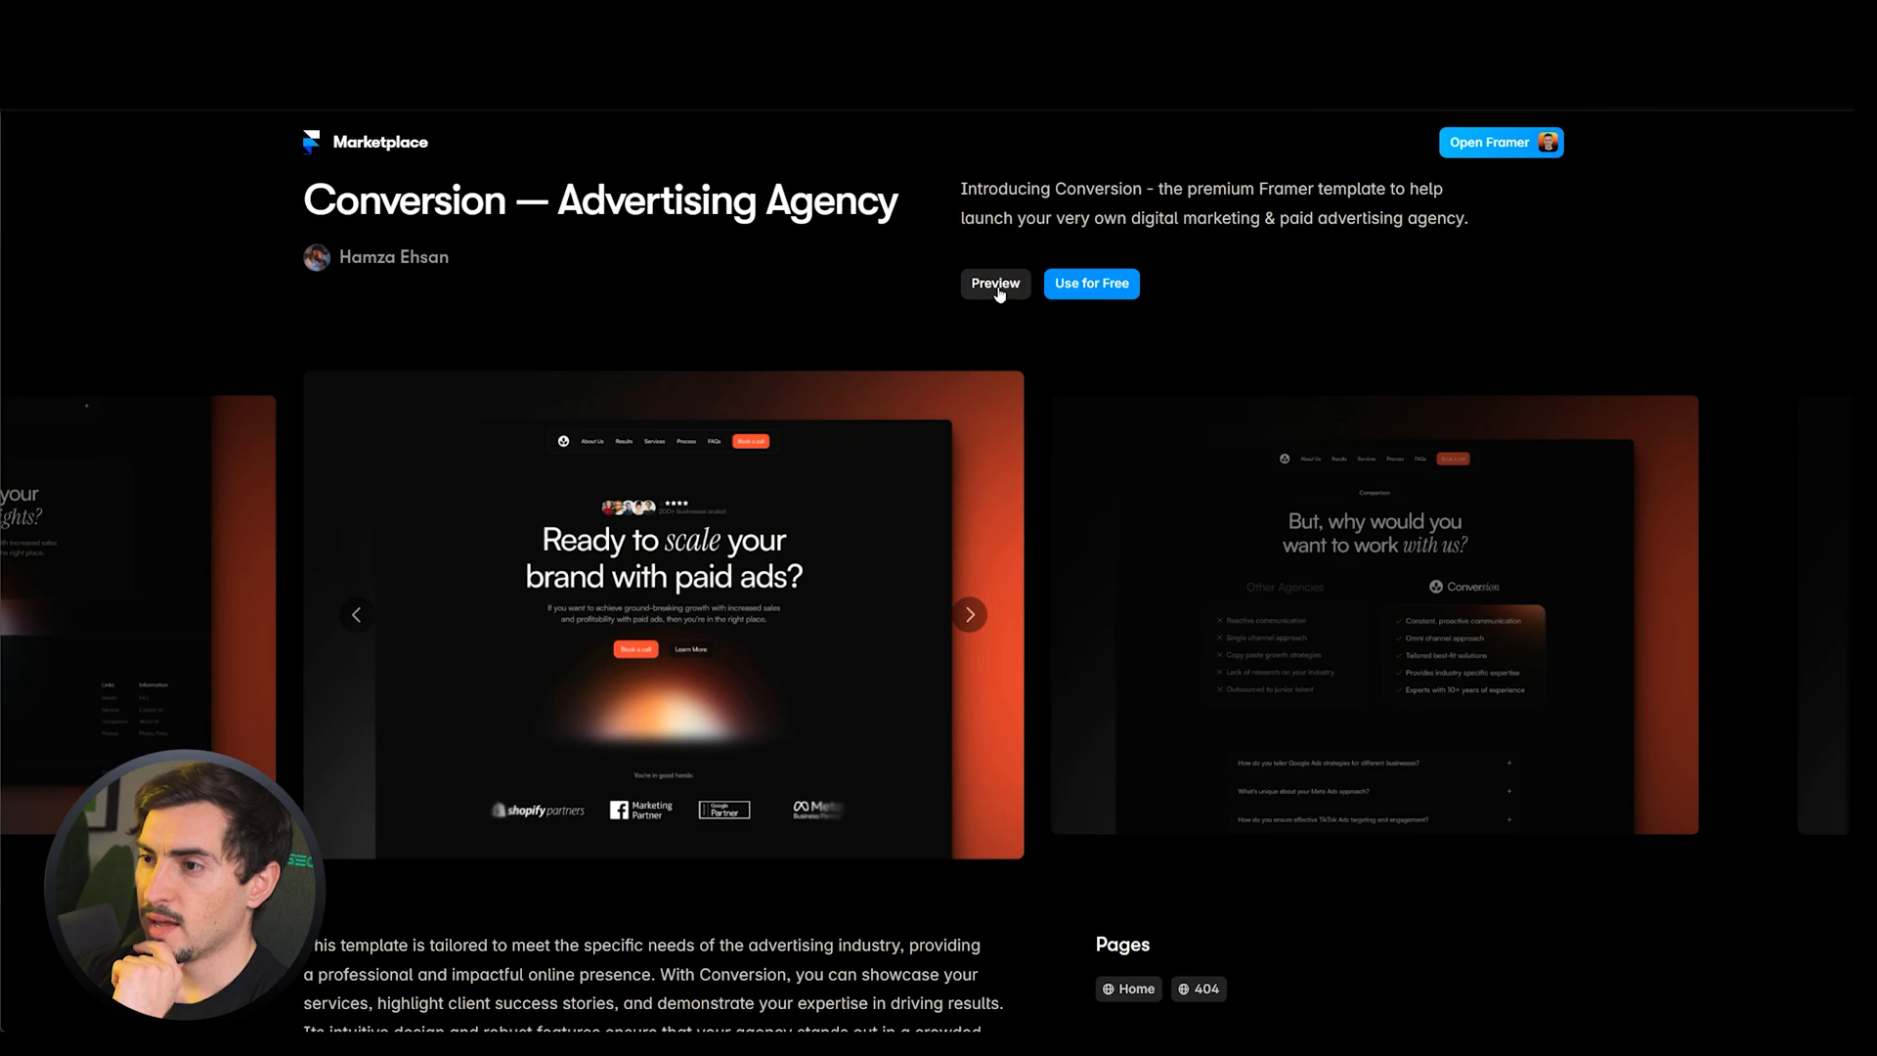
pyautogui.moveTo(1048, 356)
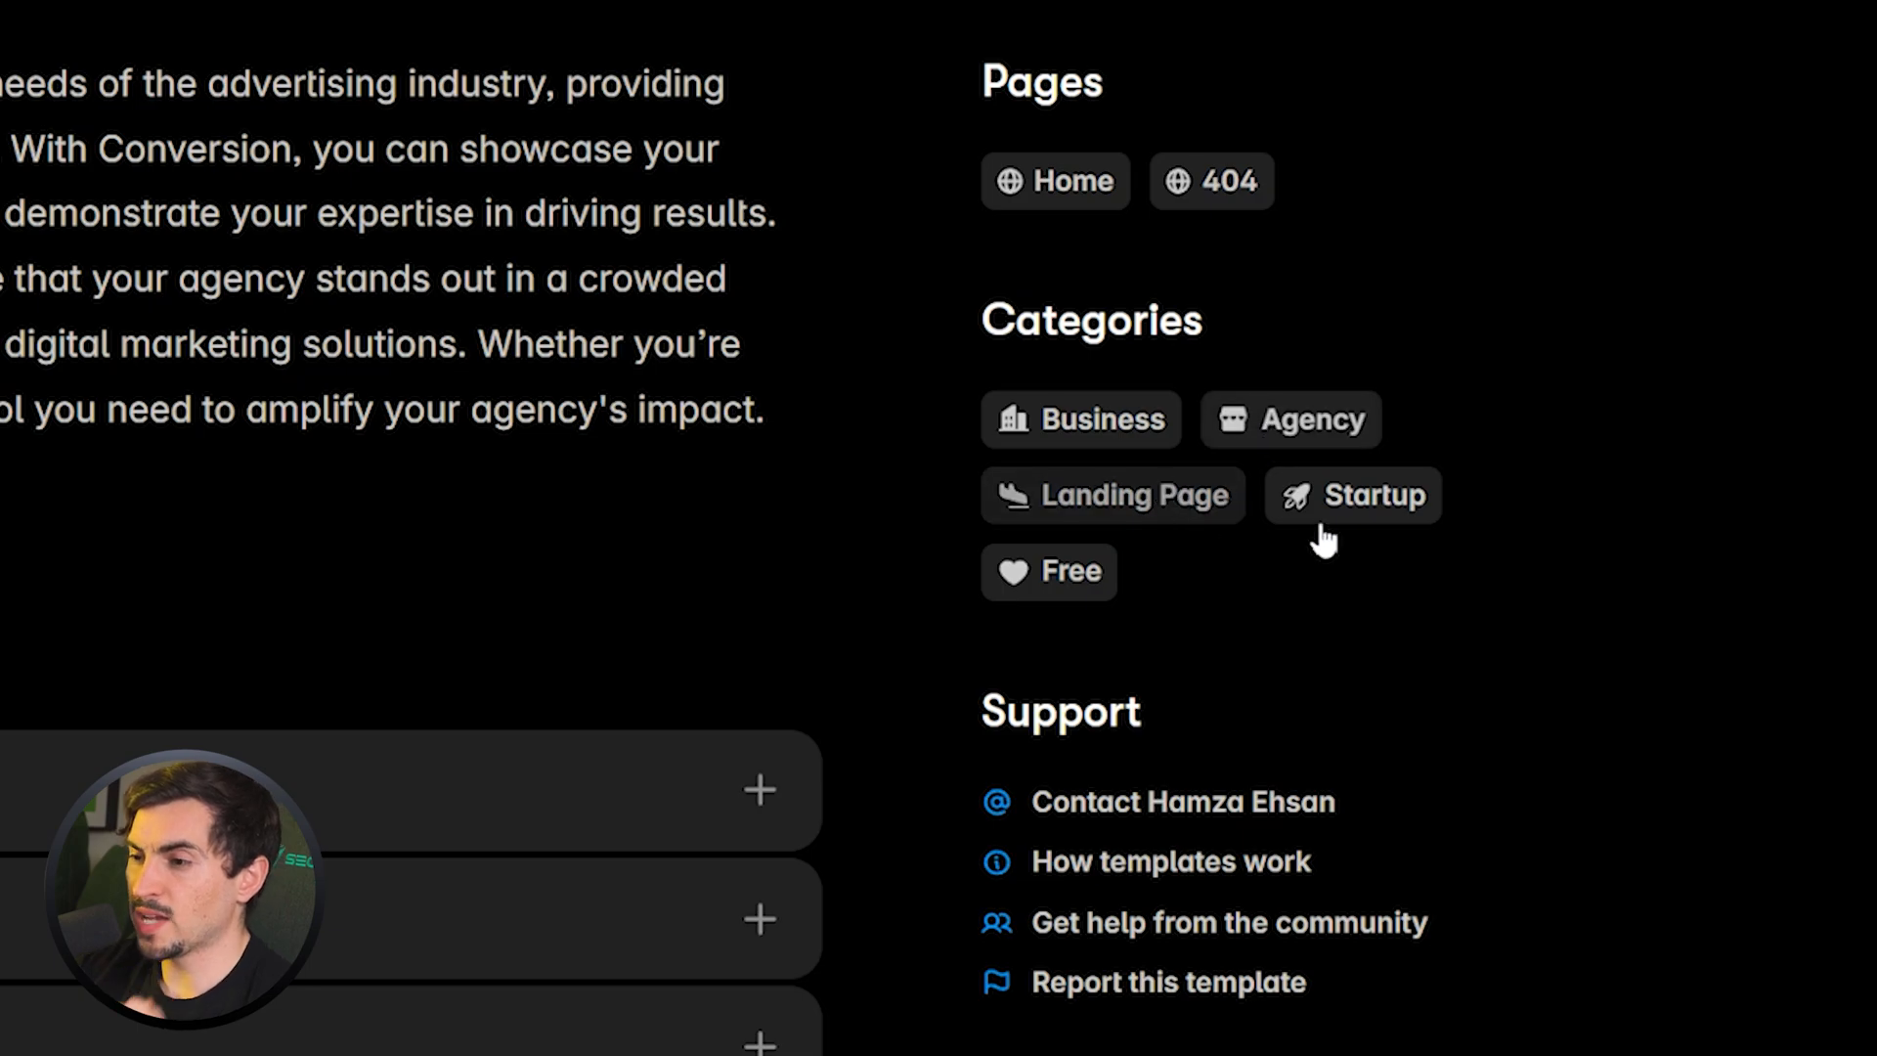
pyautogui.scroll(3)
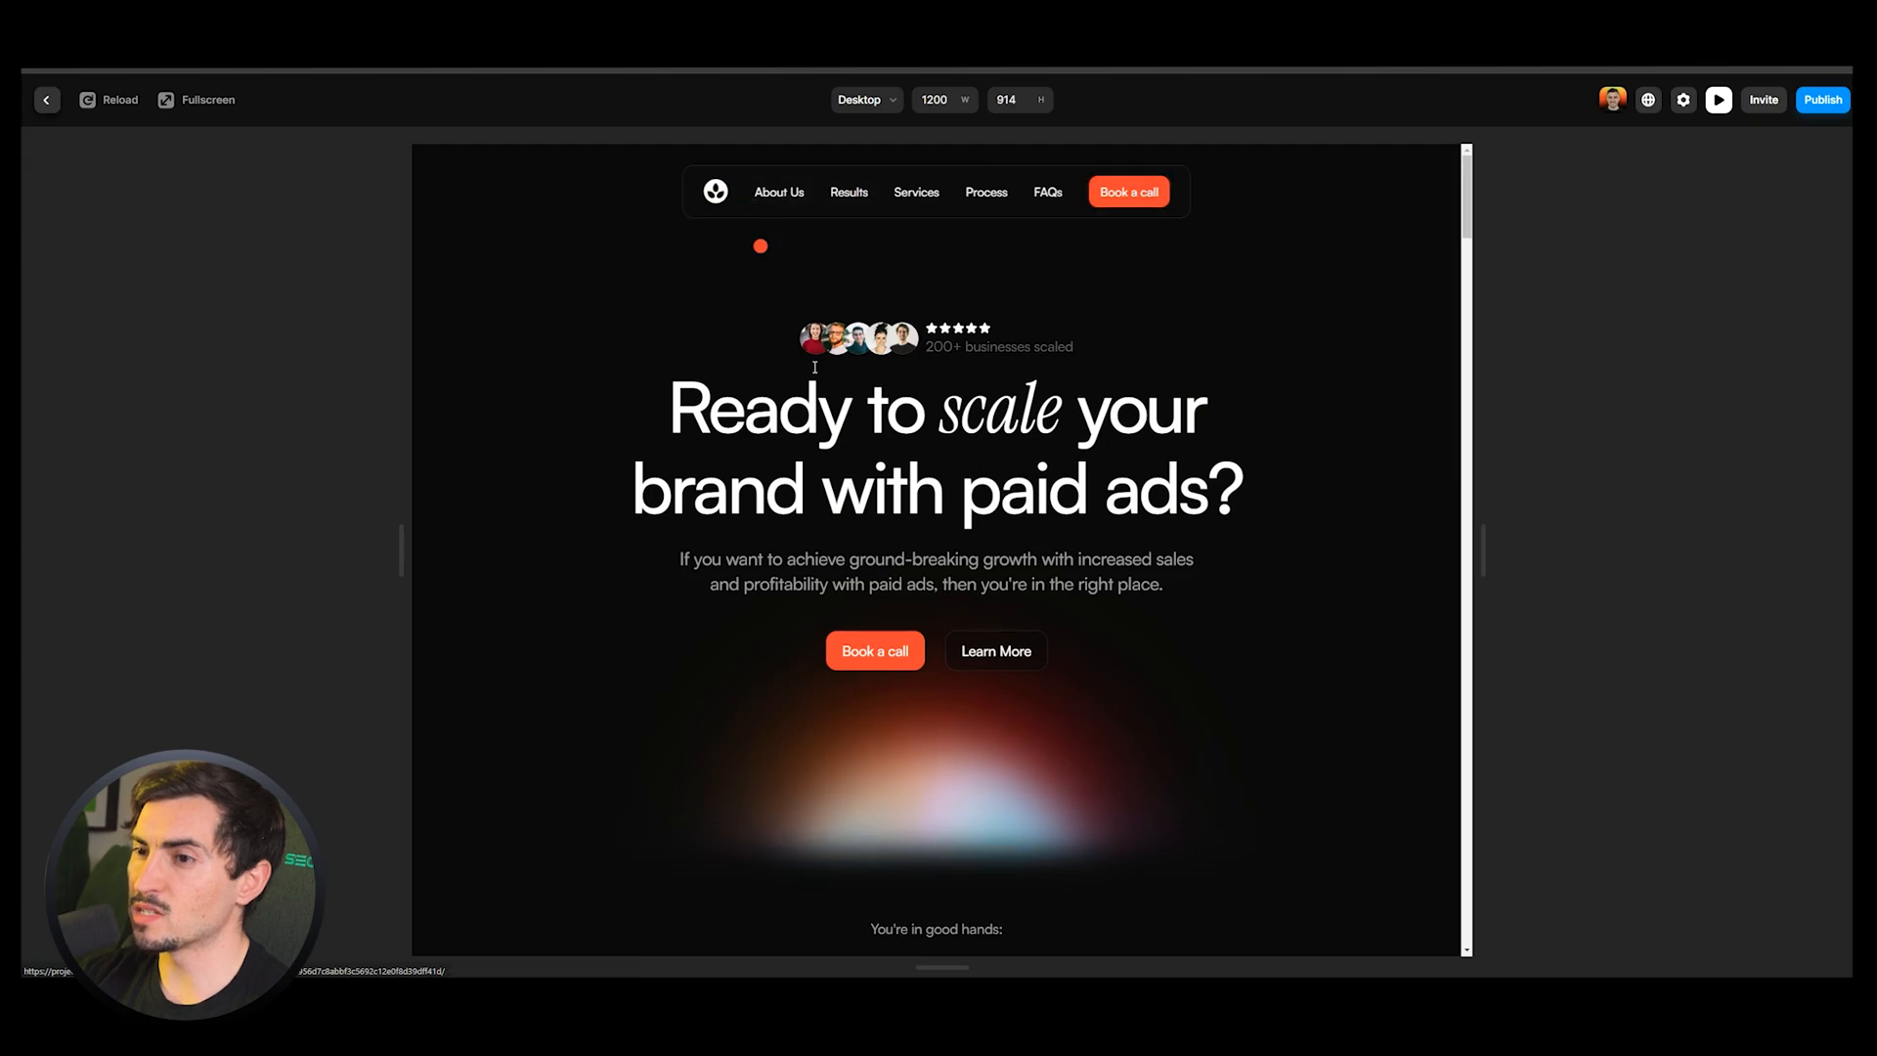
pyautogui.scroll(-3)
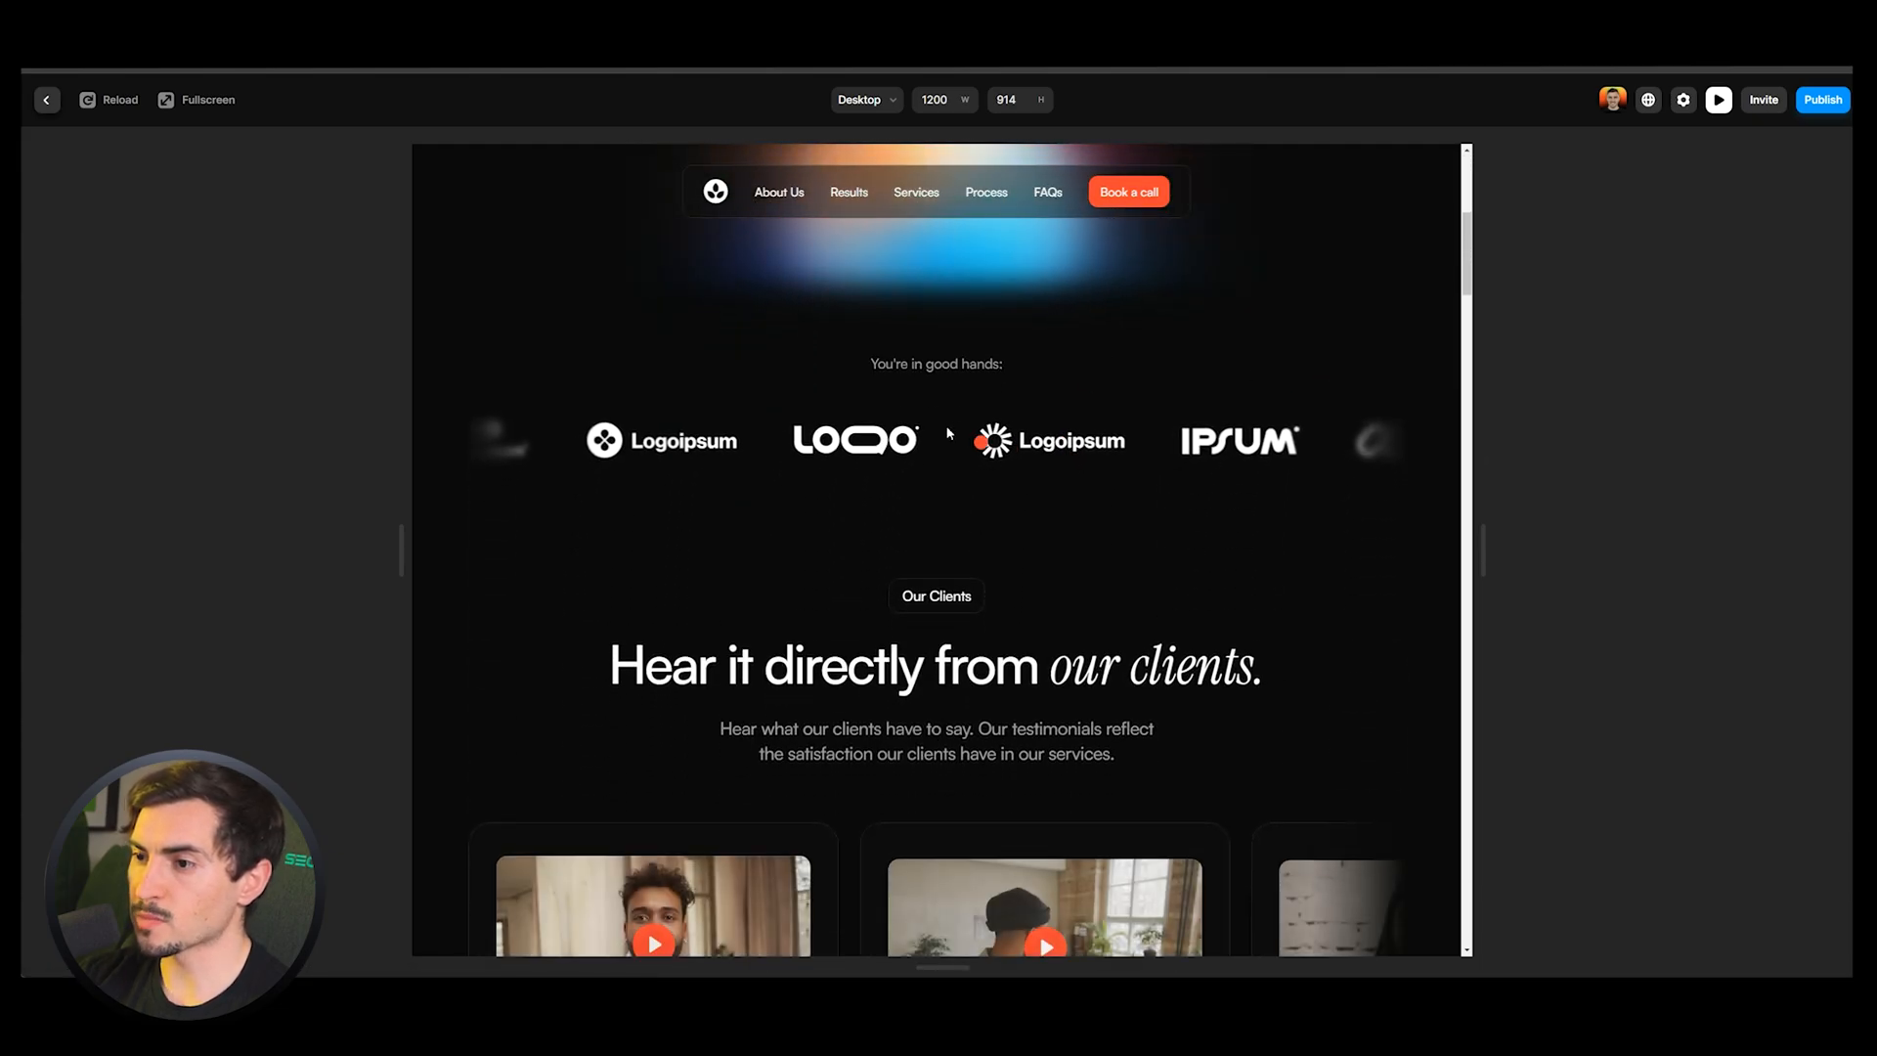
pyautogui.scroll(-3)
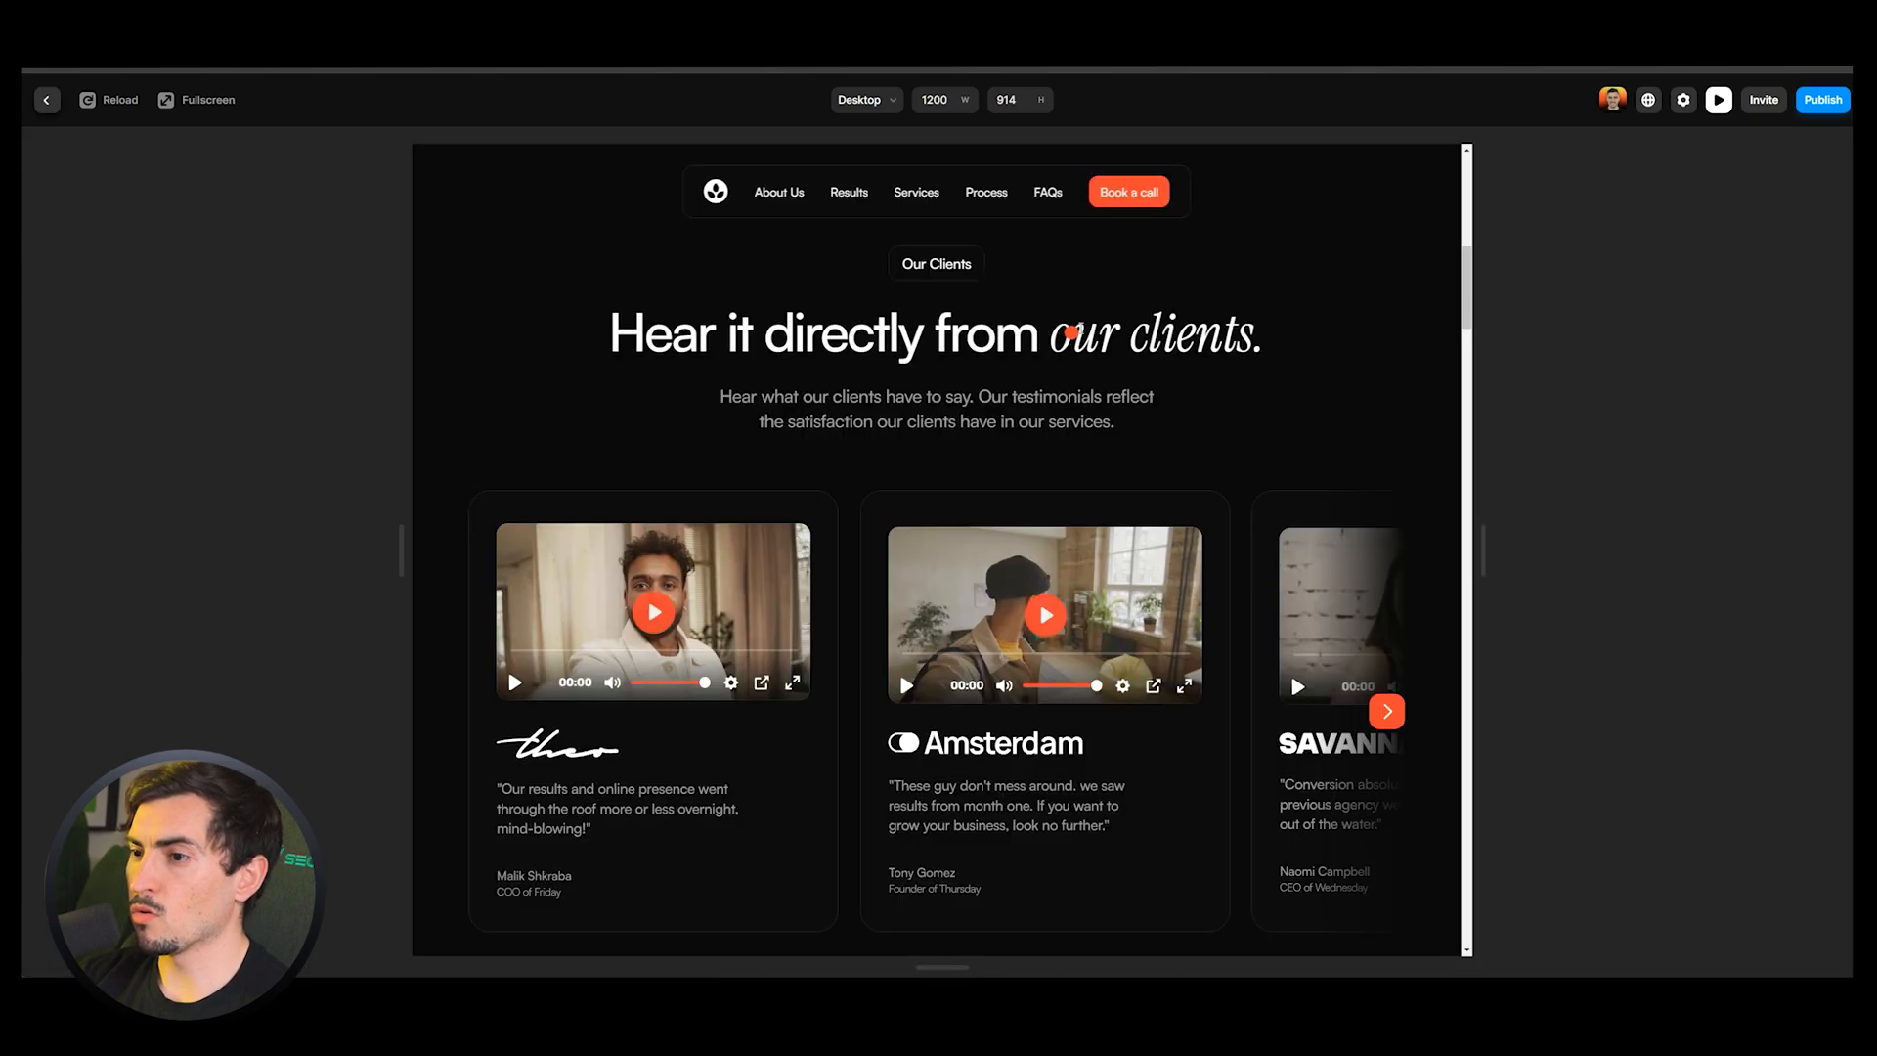
pyautogui.click(1386, 712)
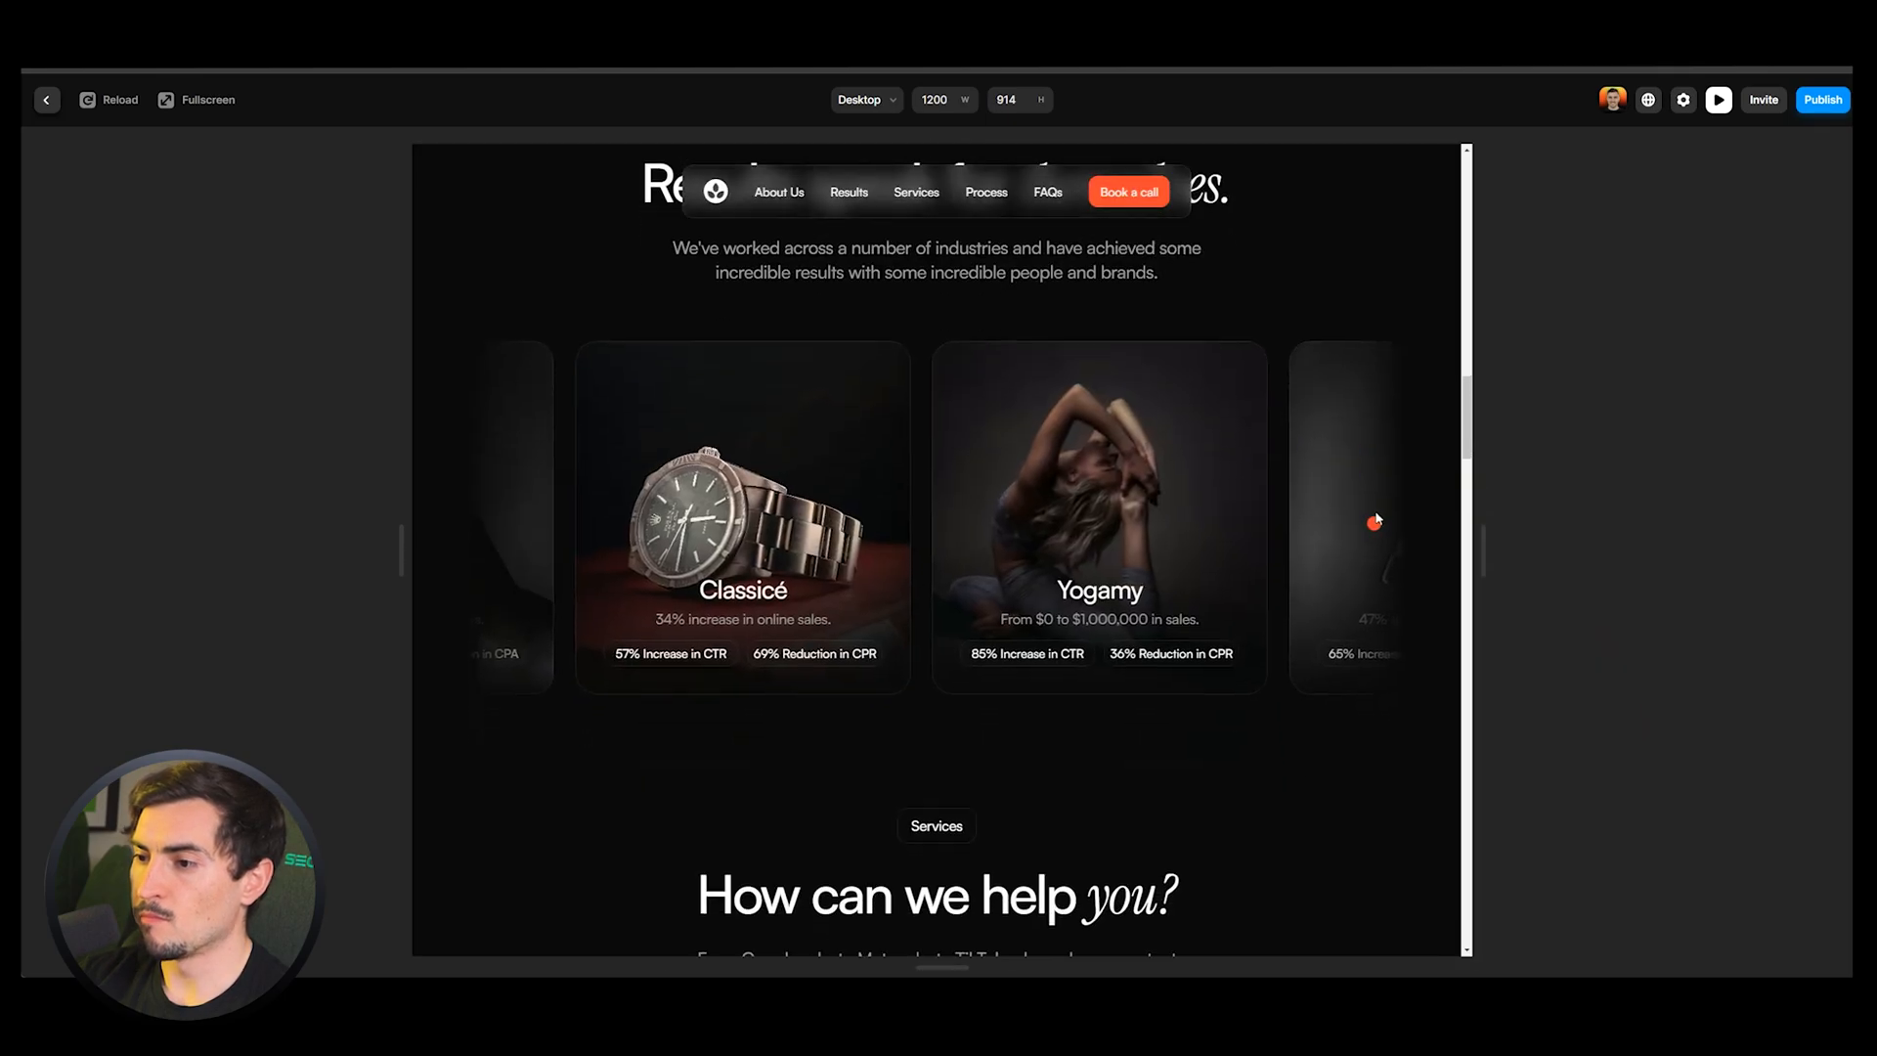
pyautogui.scroll(-3)
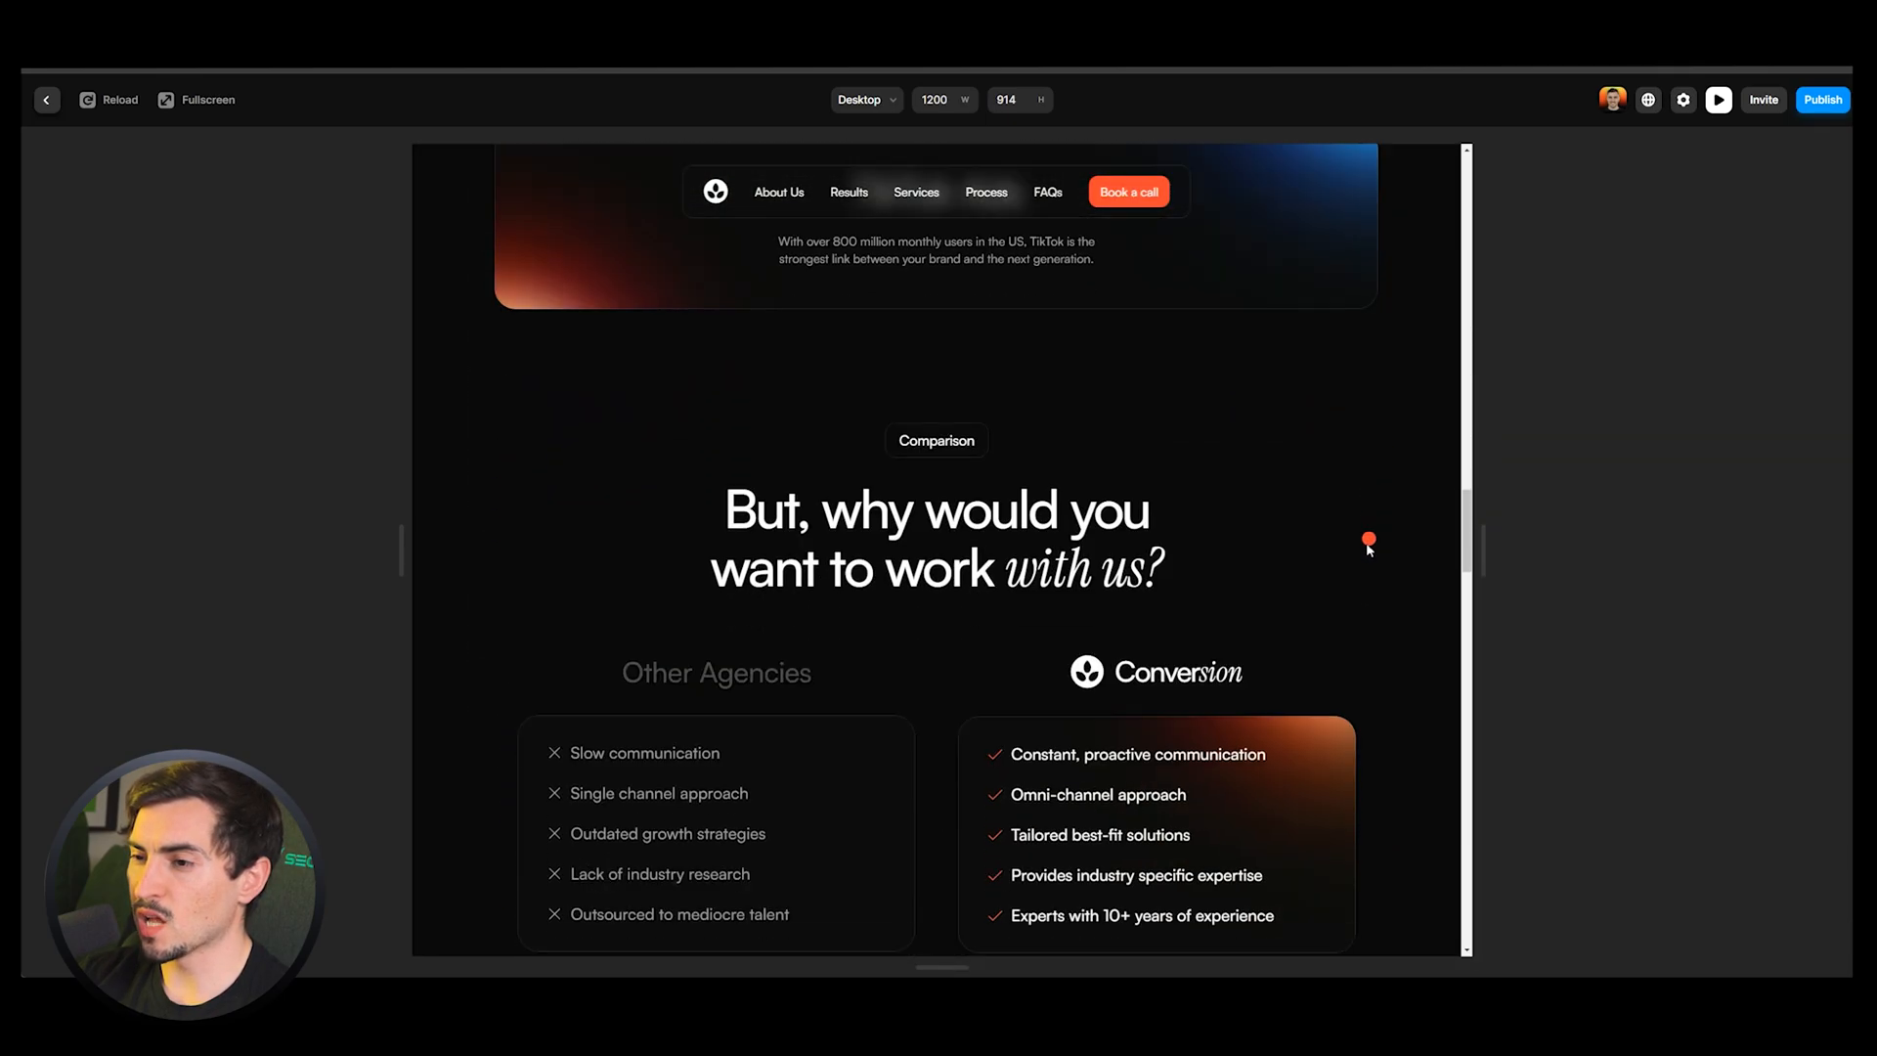
pyautogui.scroll(-3)
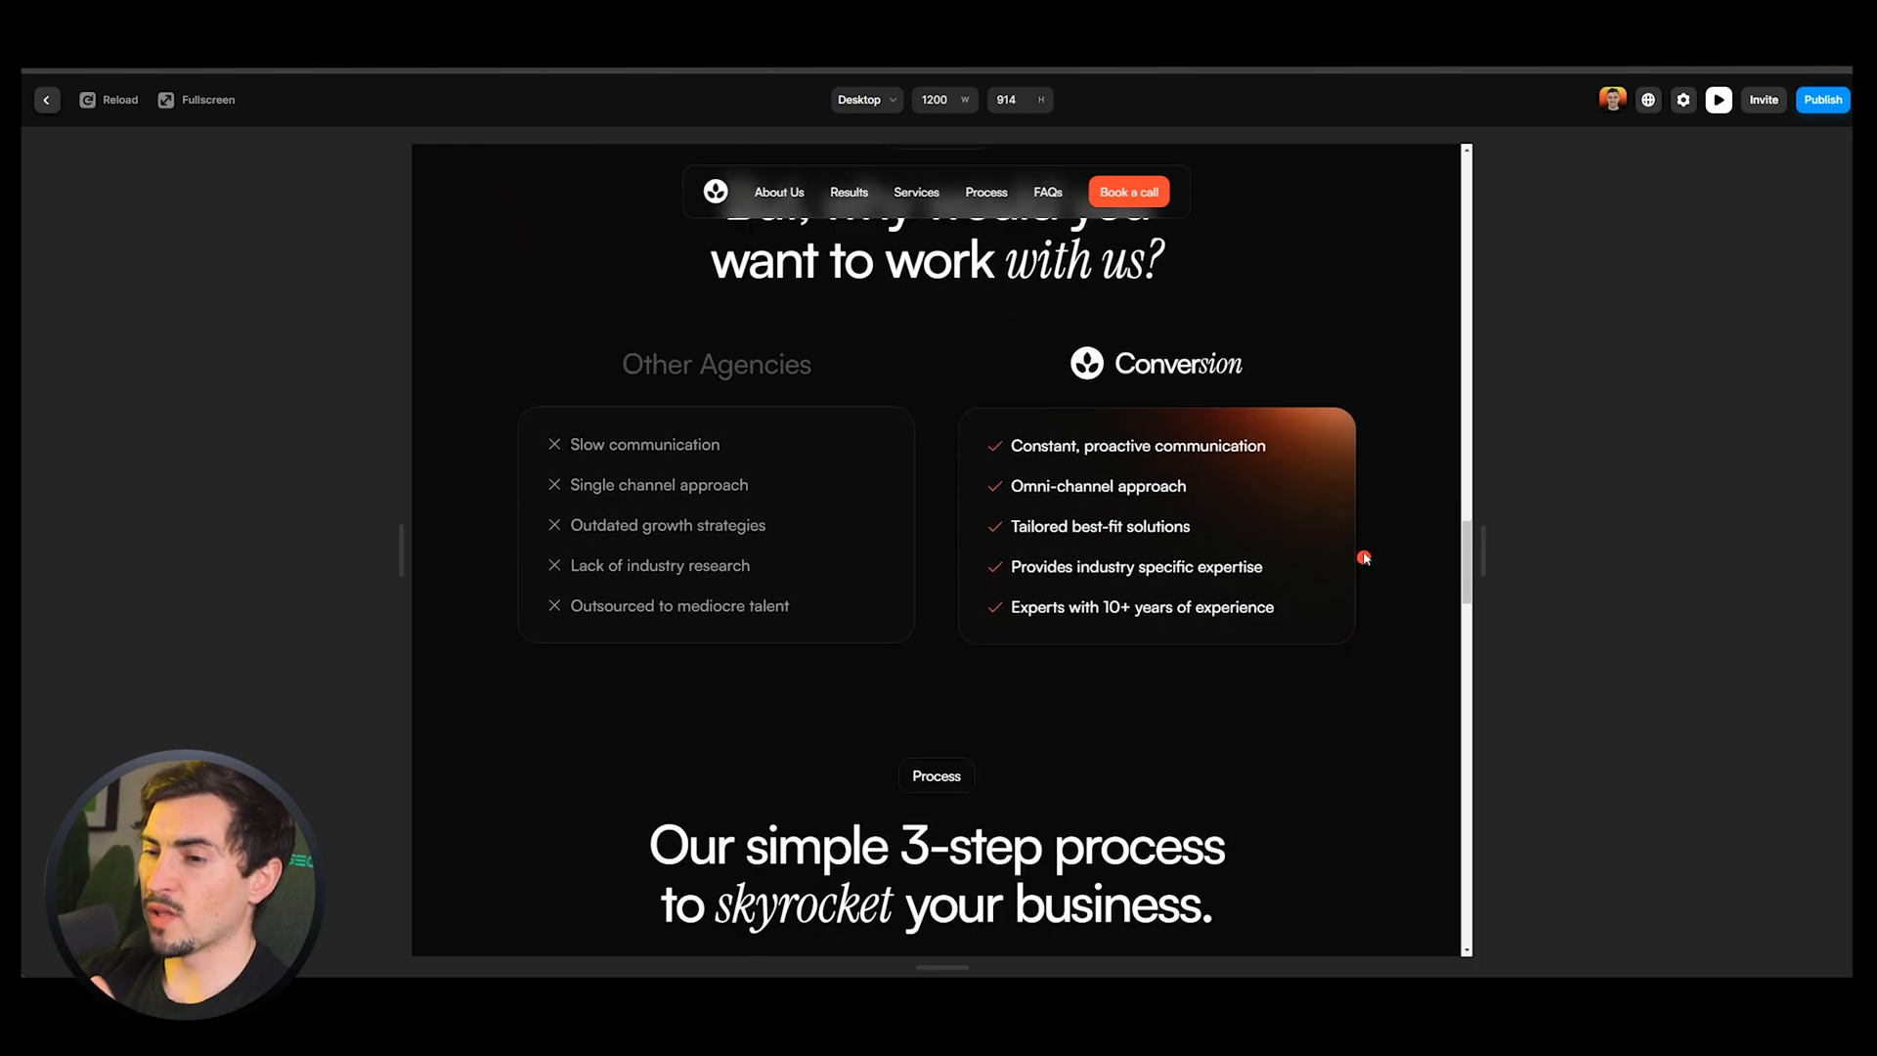
pyautogui.scroll(-3)
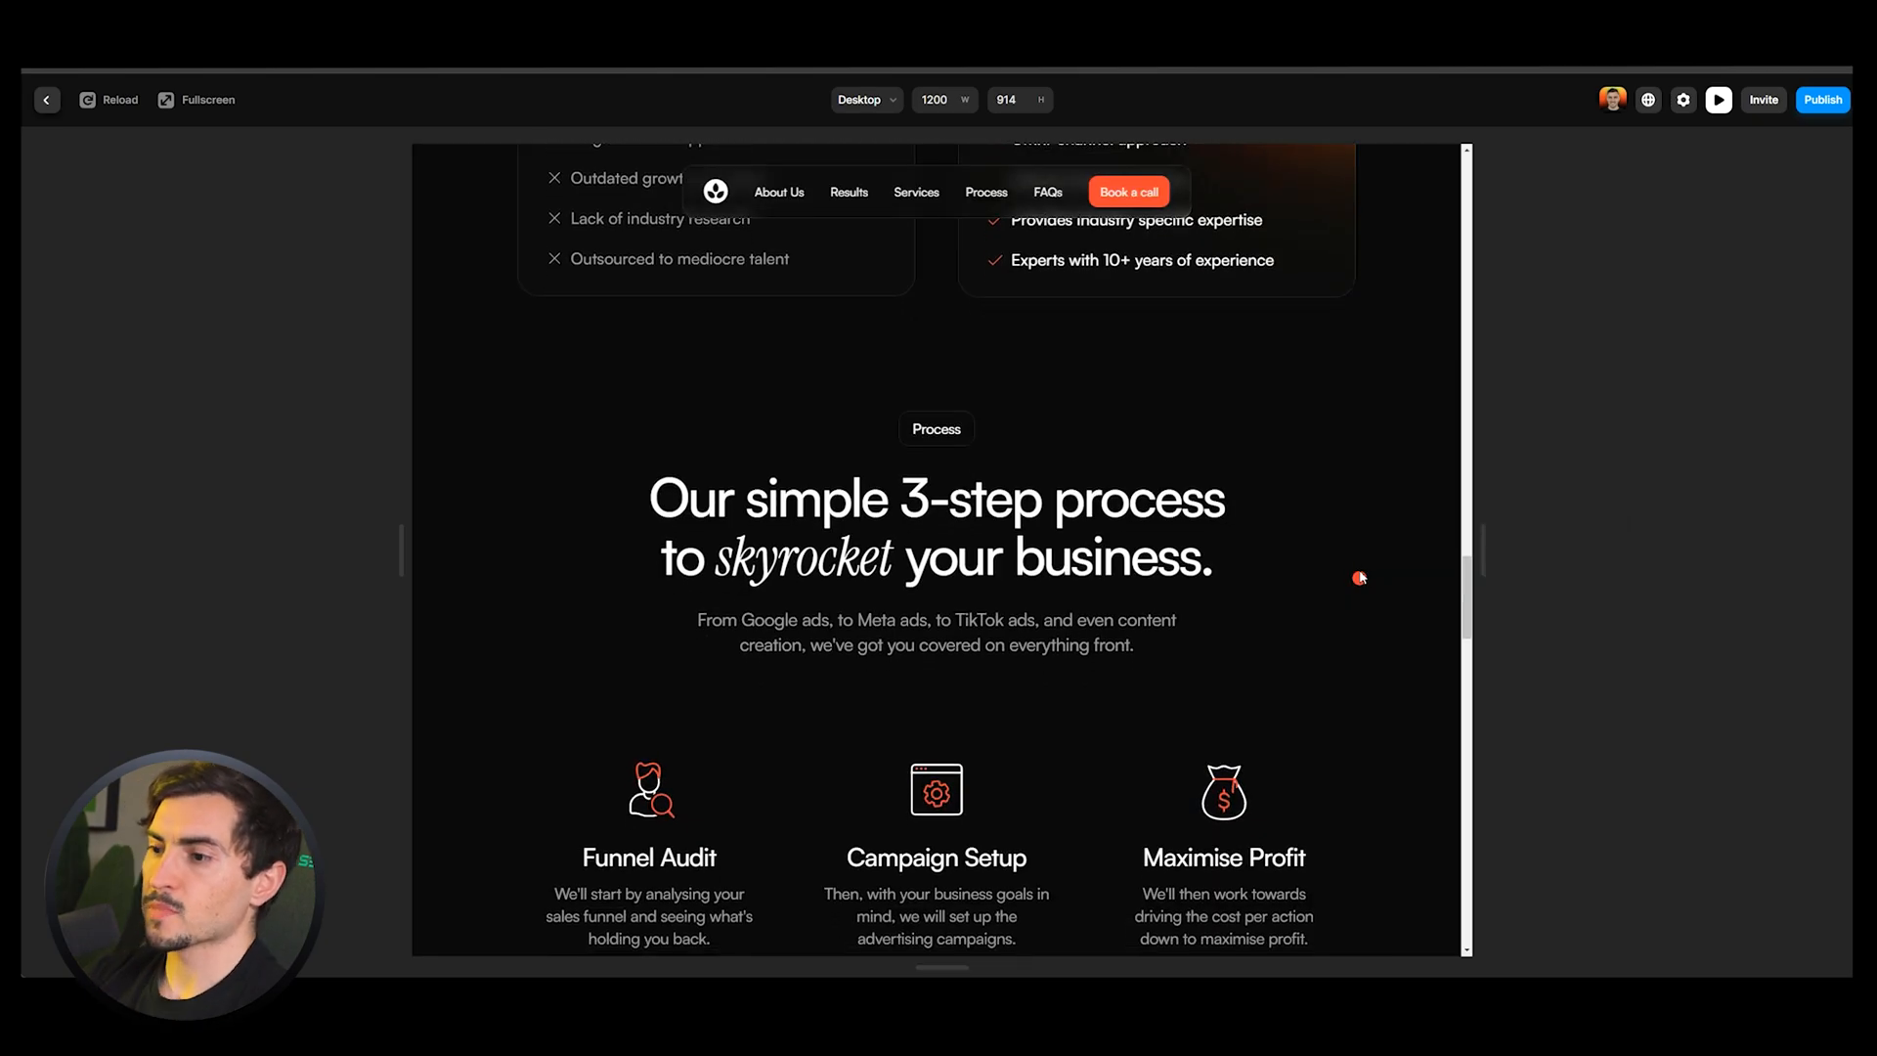
pyautogui.scroll(-3)
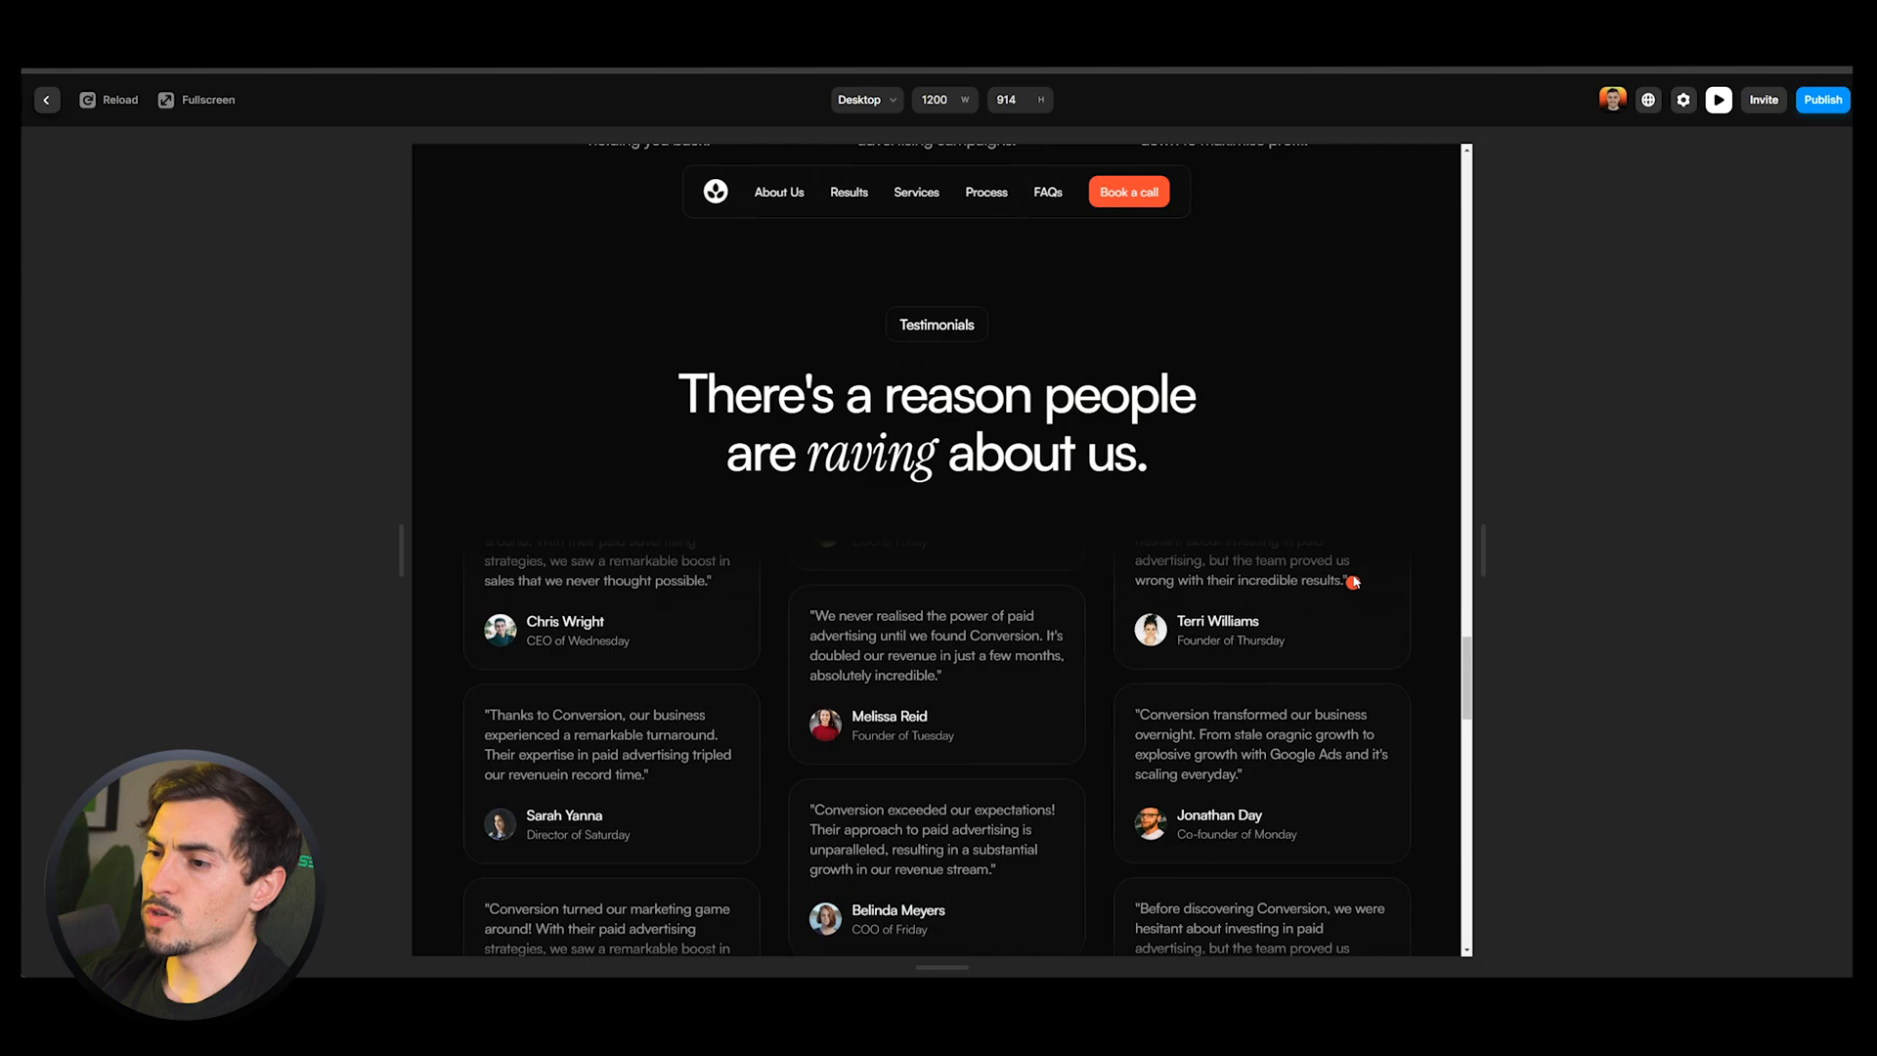
pyautogui.scroll(-3)
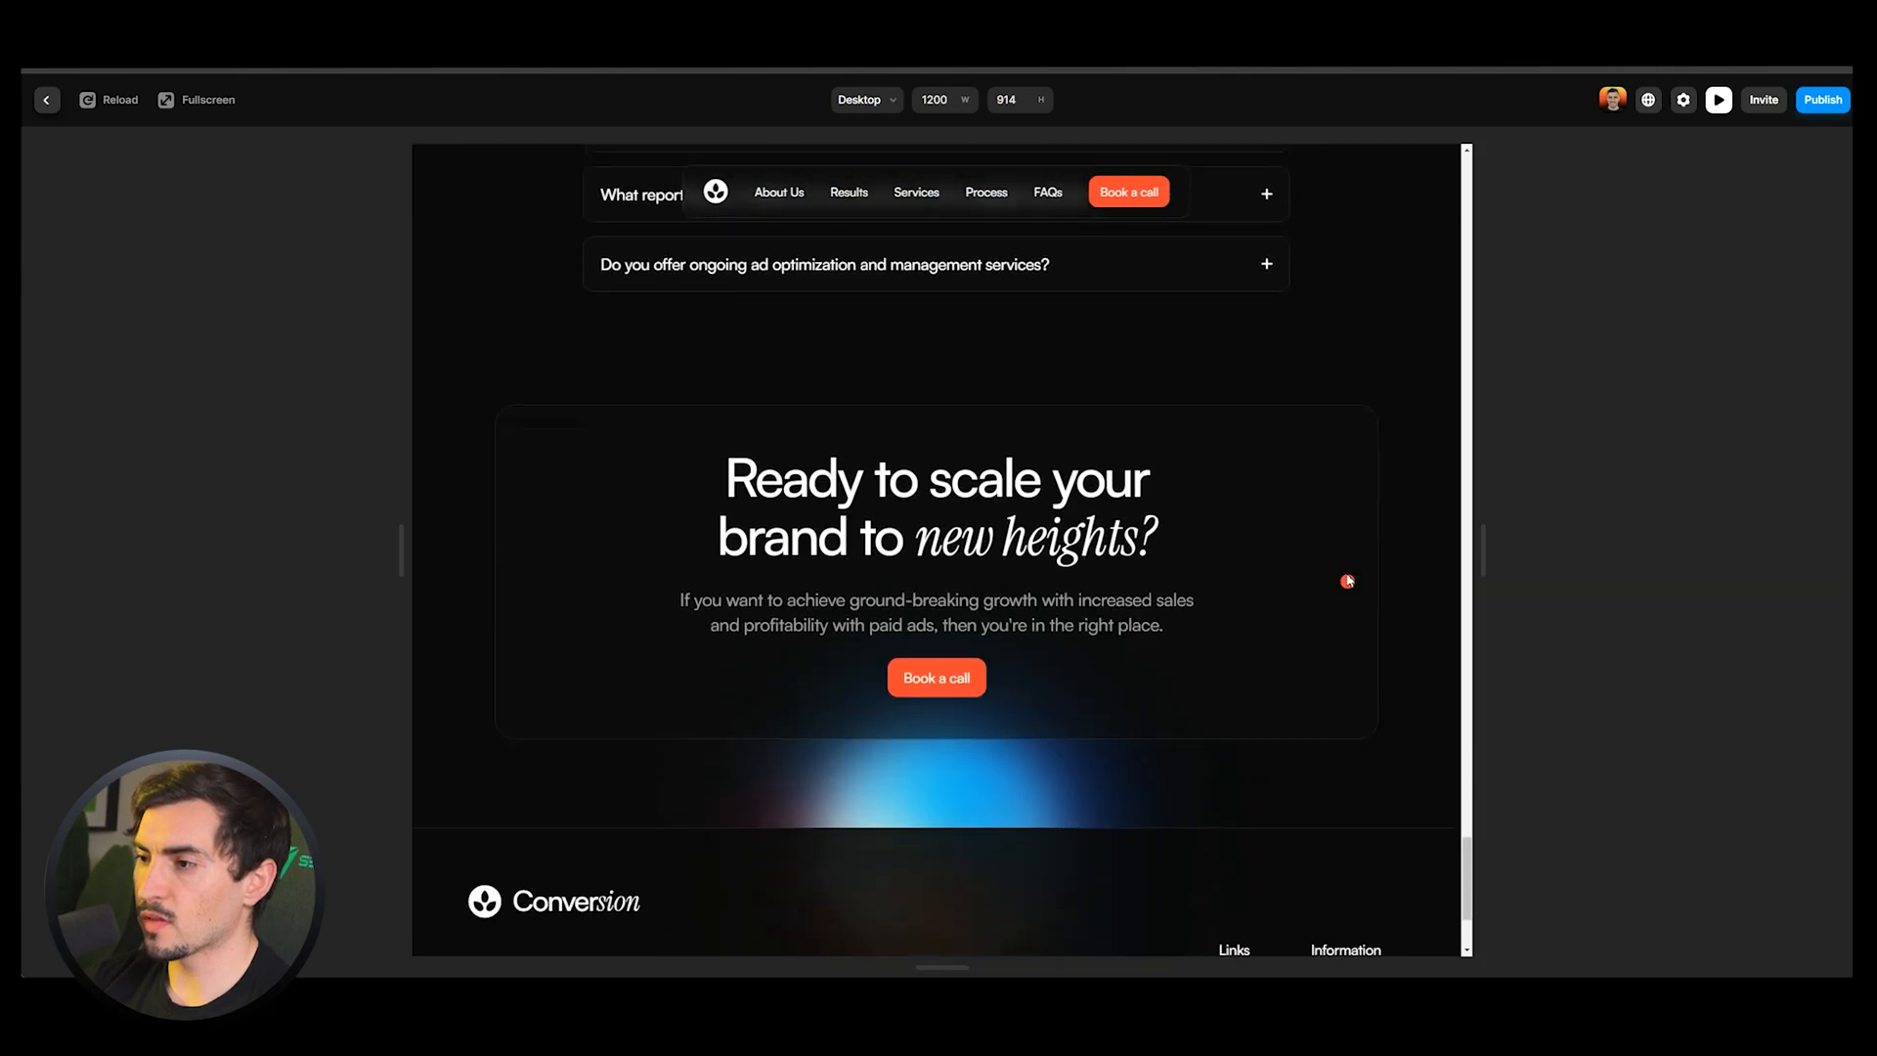
pyautogui.scroll(3)
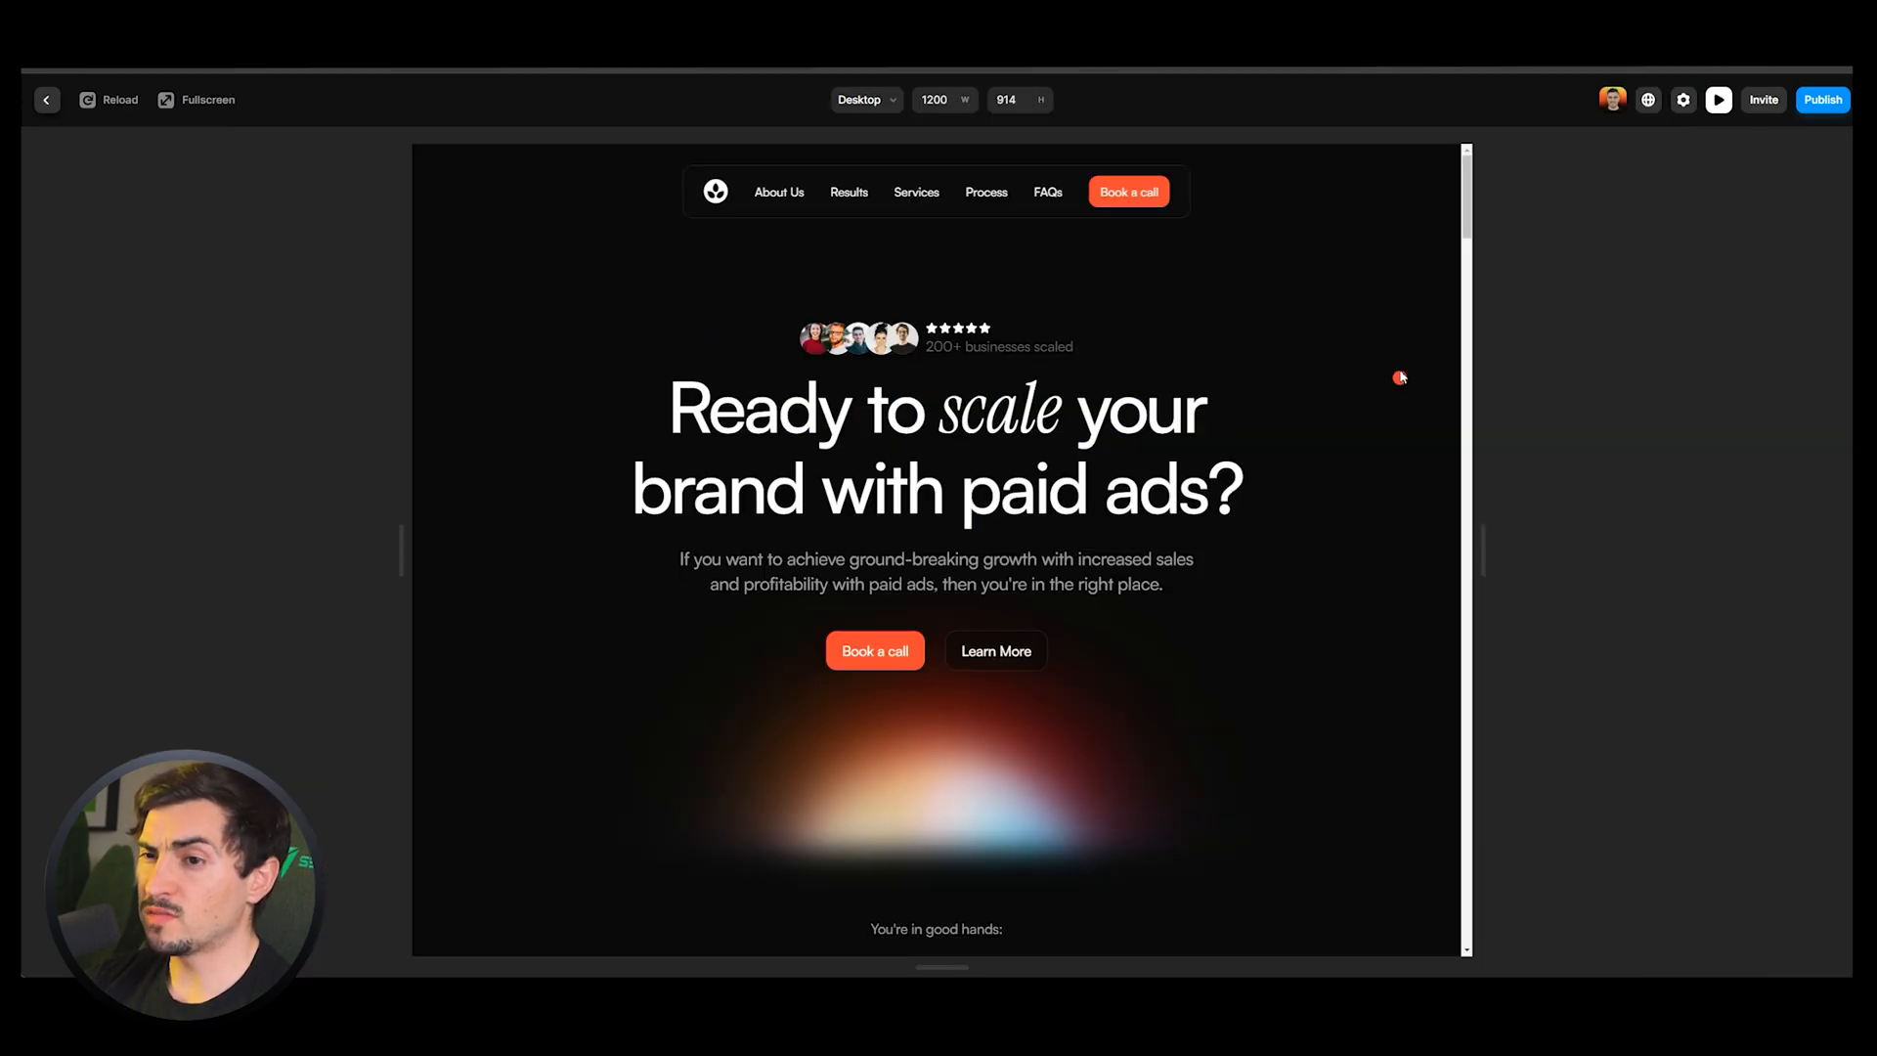
pyautogui.moveTo(646, 363)
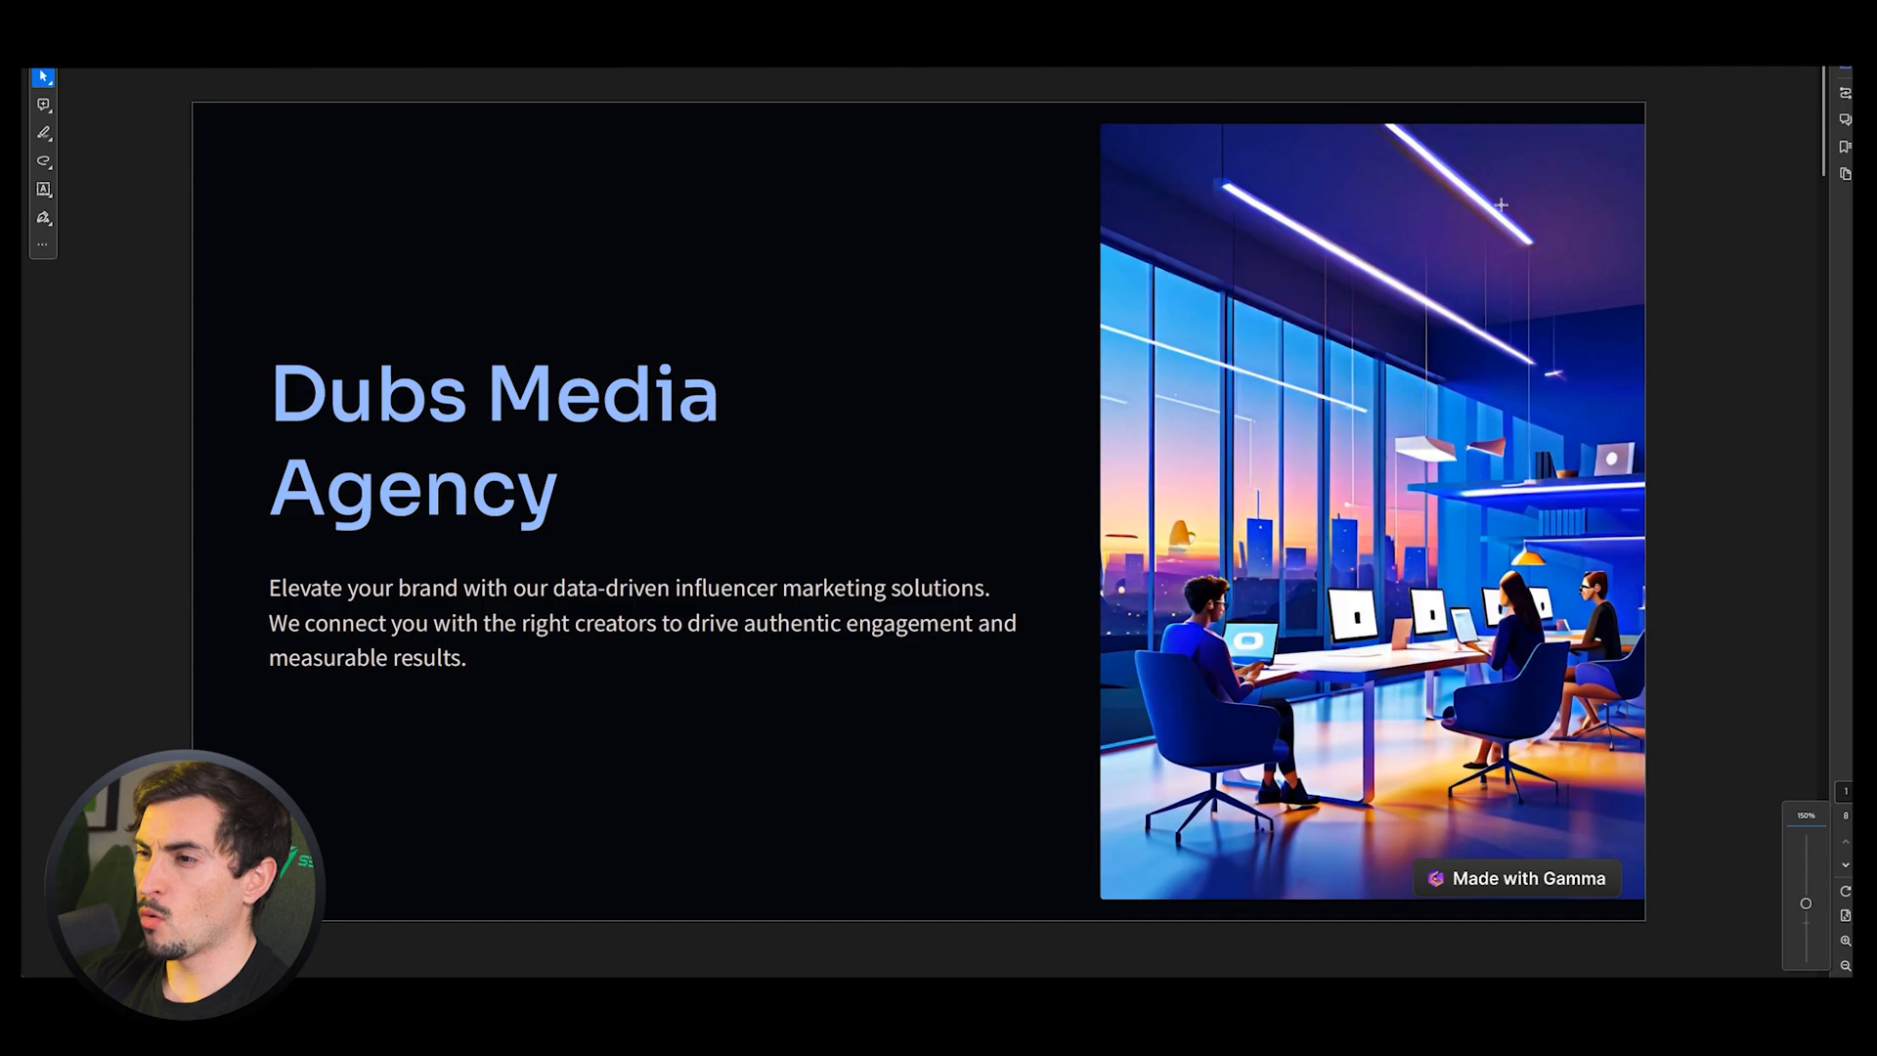
pyautogui.scroll(-3)
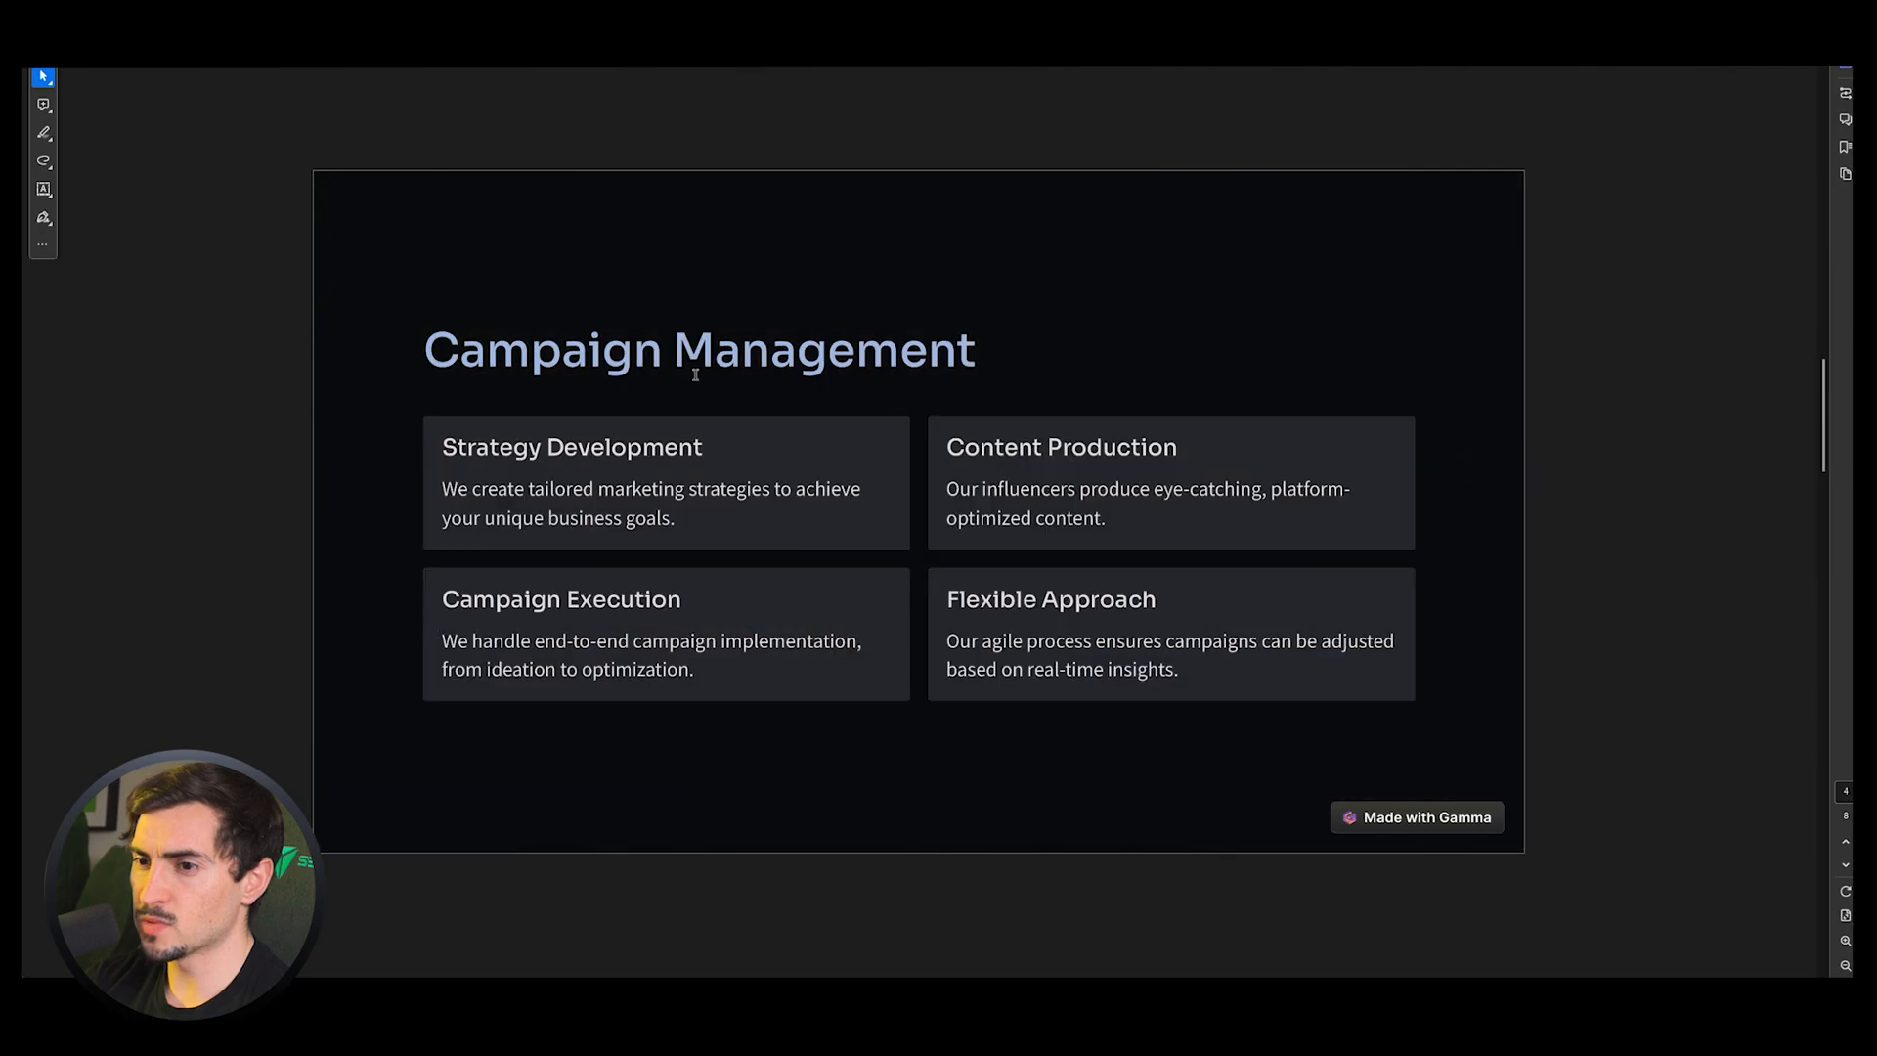
pyautogui.scroll(-3)
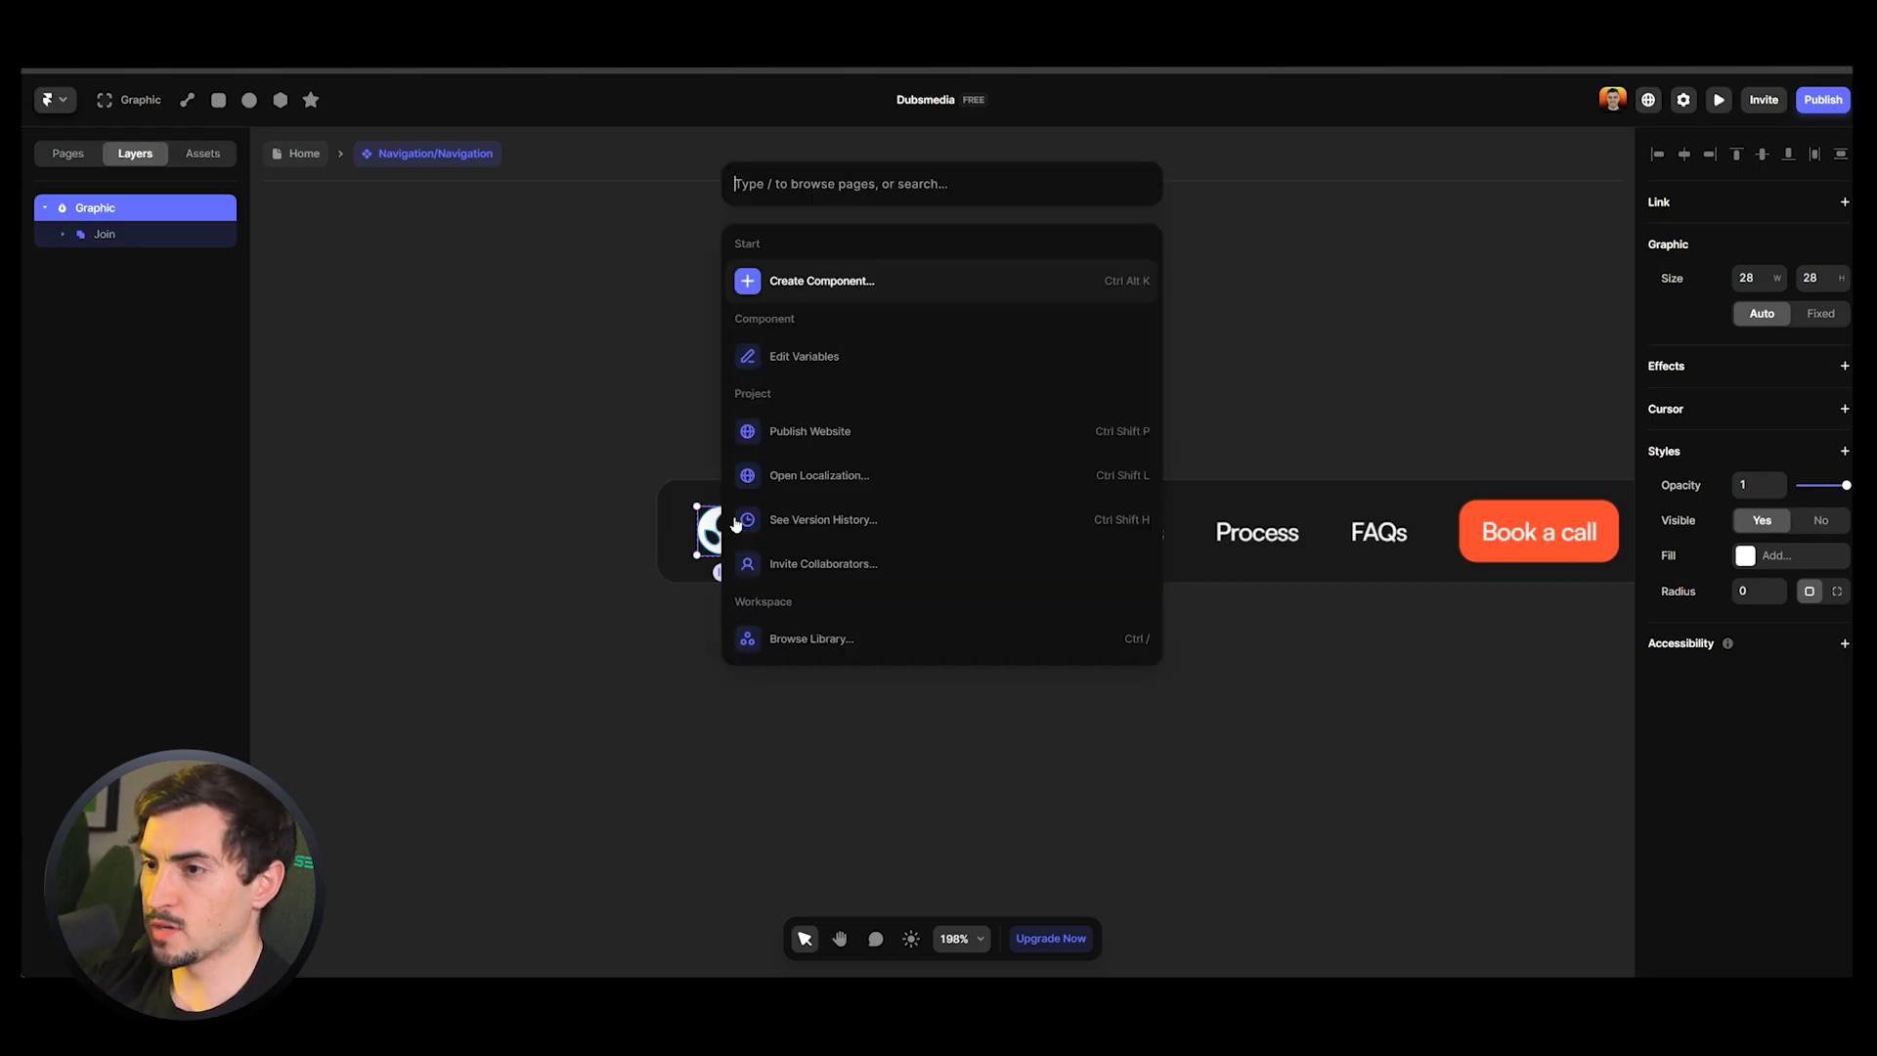
# Add an image to the navigation logo, browsing into the Dubsmedia Website folder for the file
pyautogui.press('Ctrl+k')
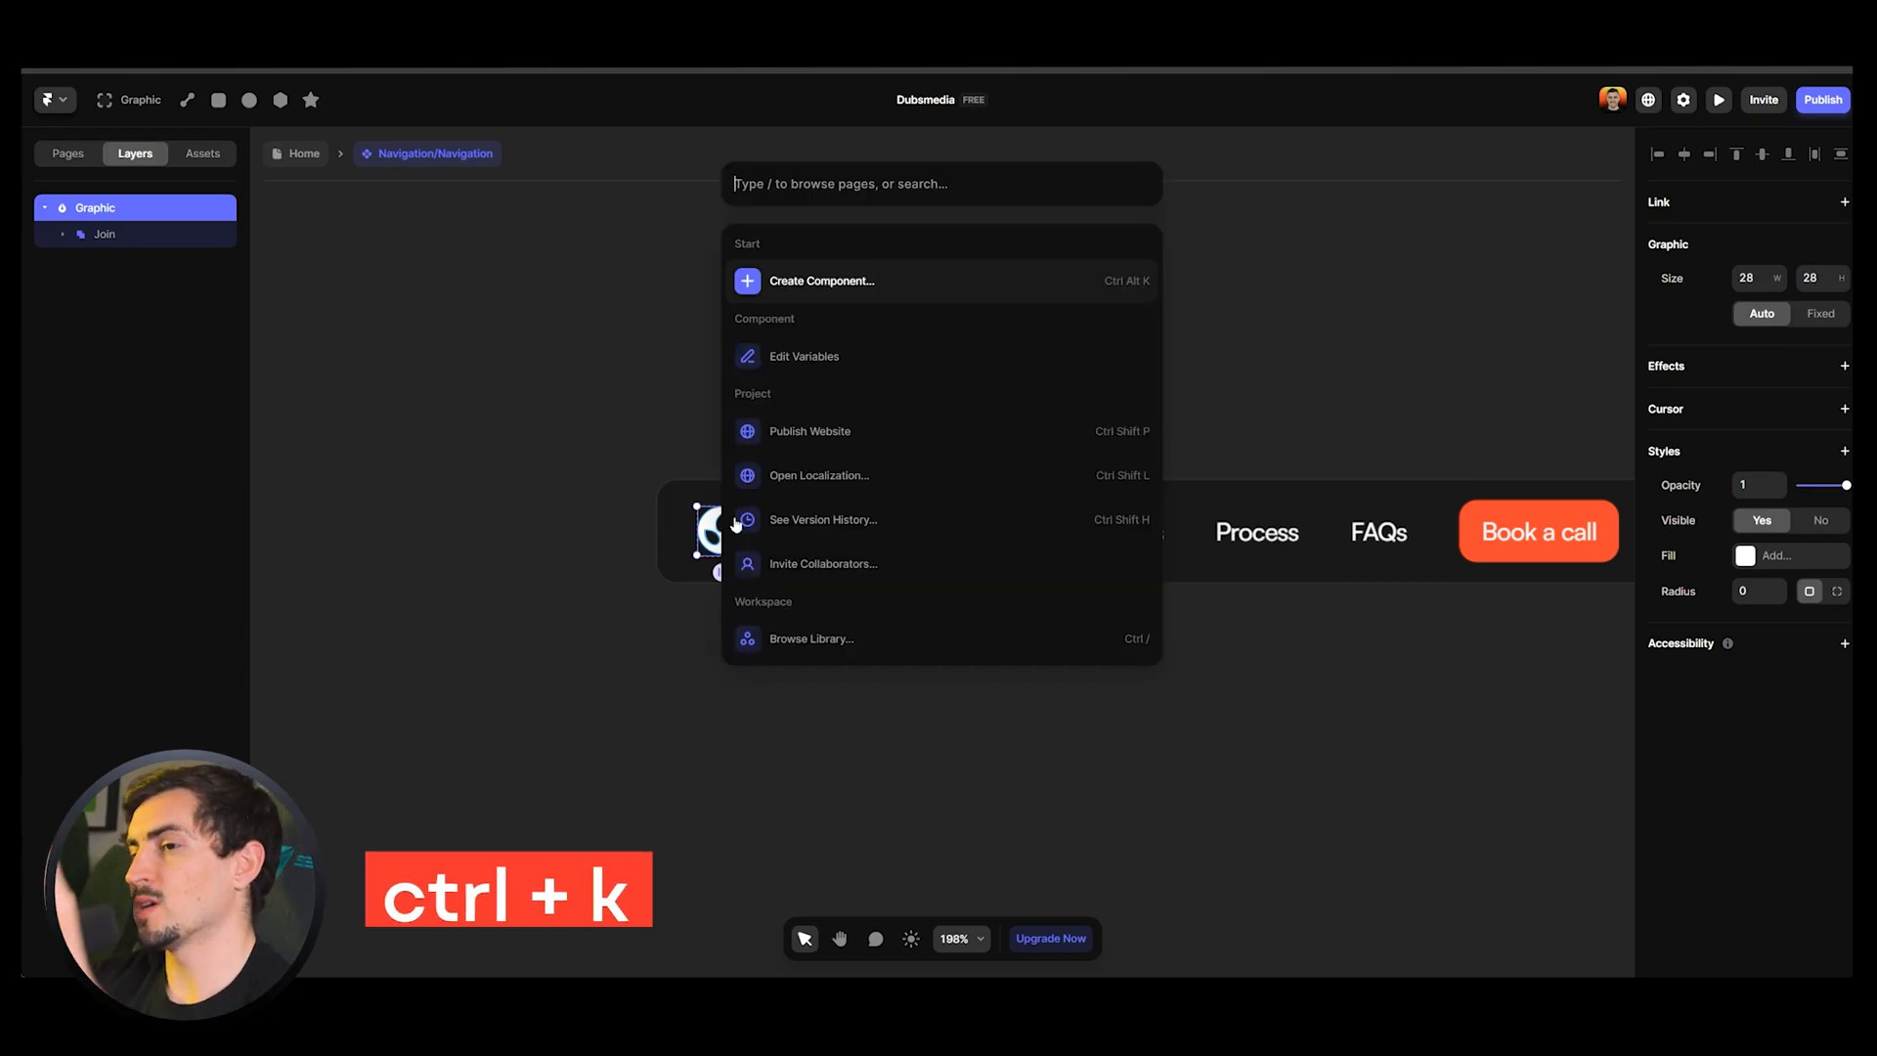
pyautogui.write('image')
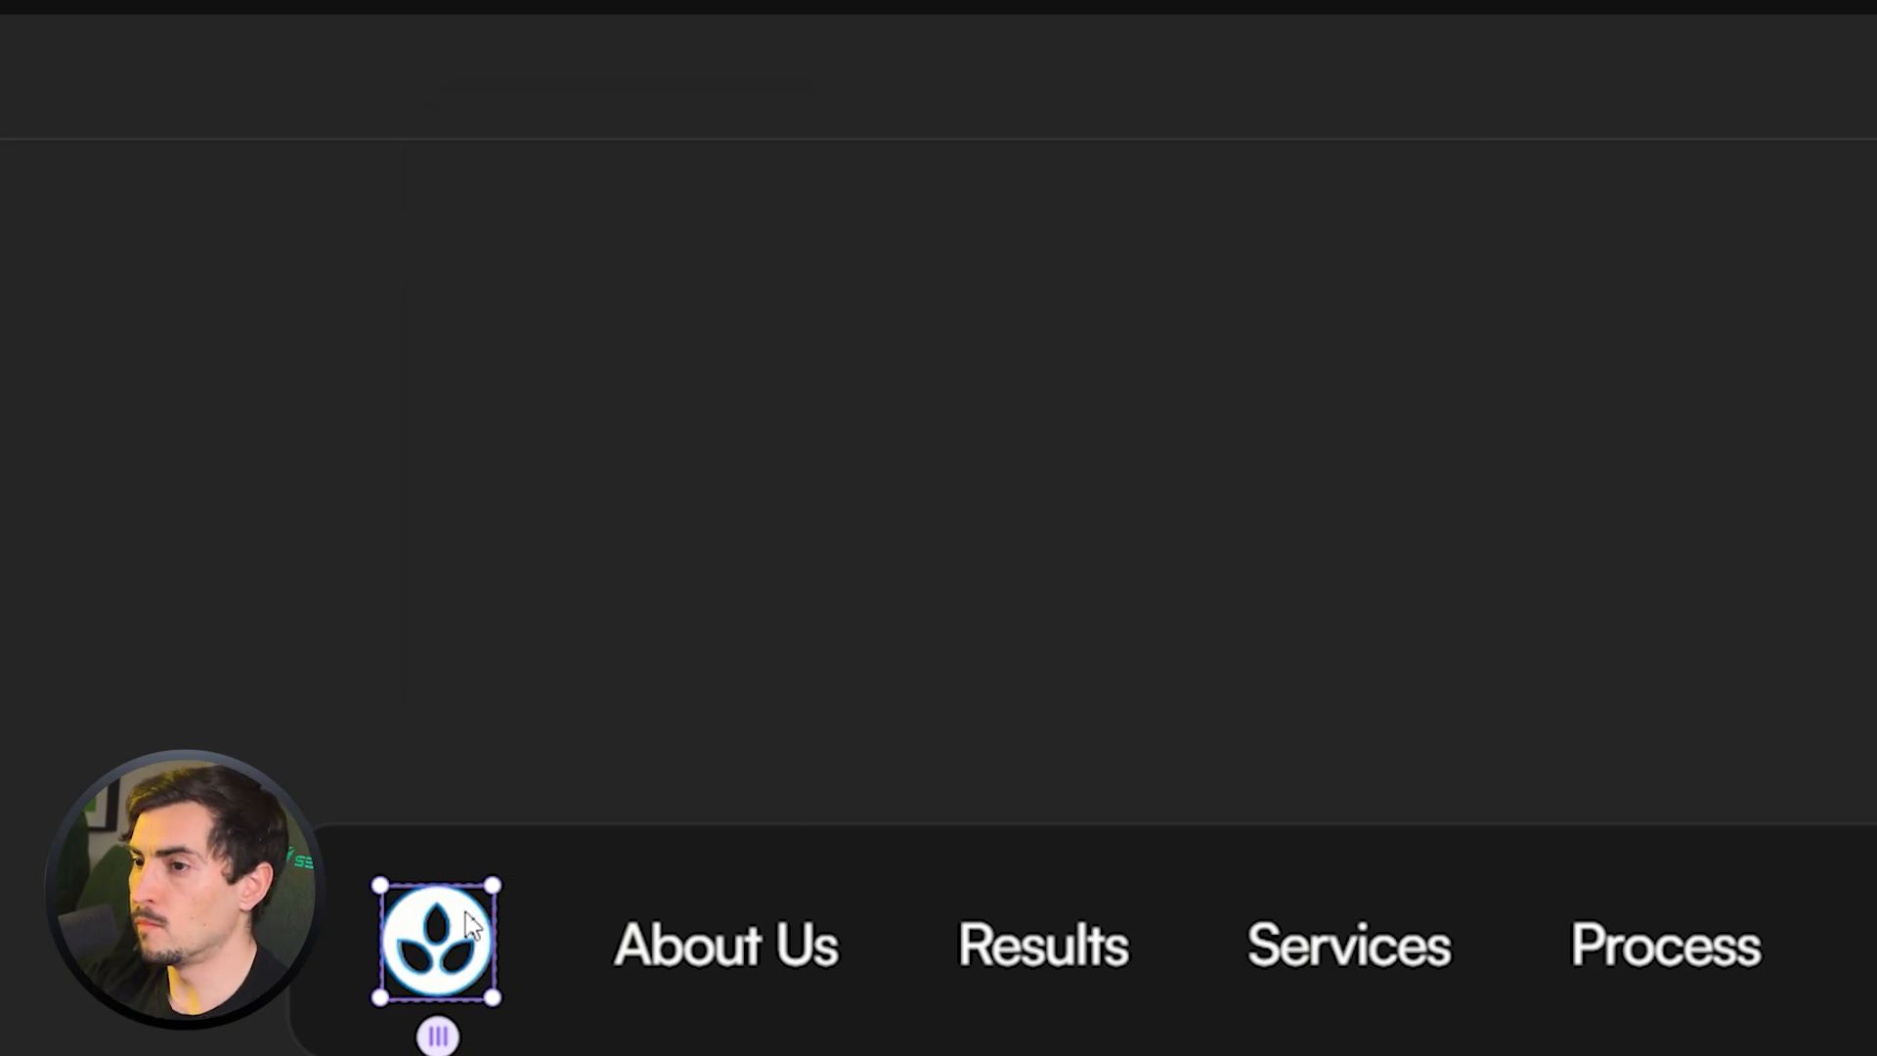
pyautogui.click(430, 944)
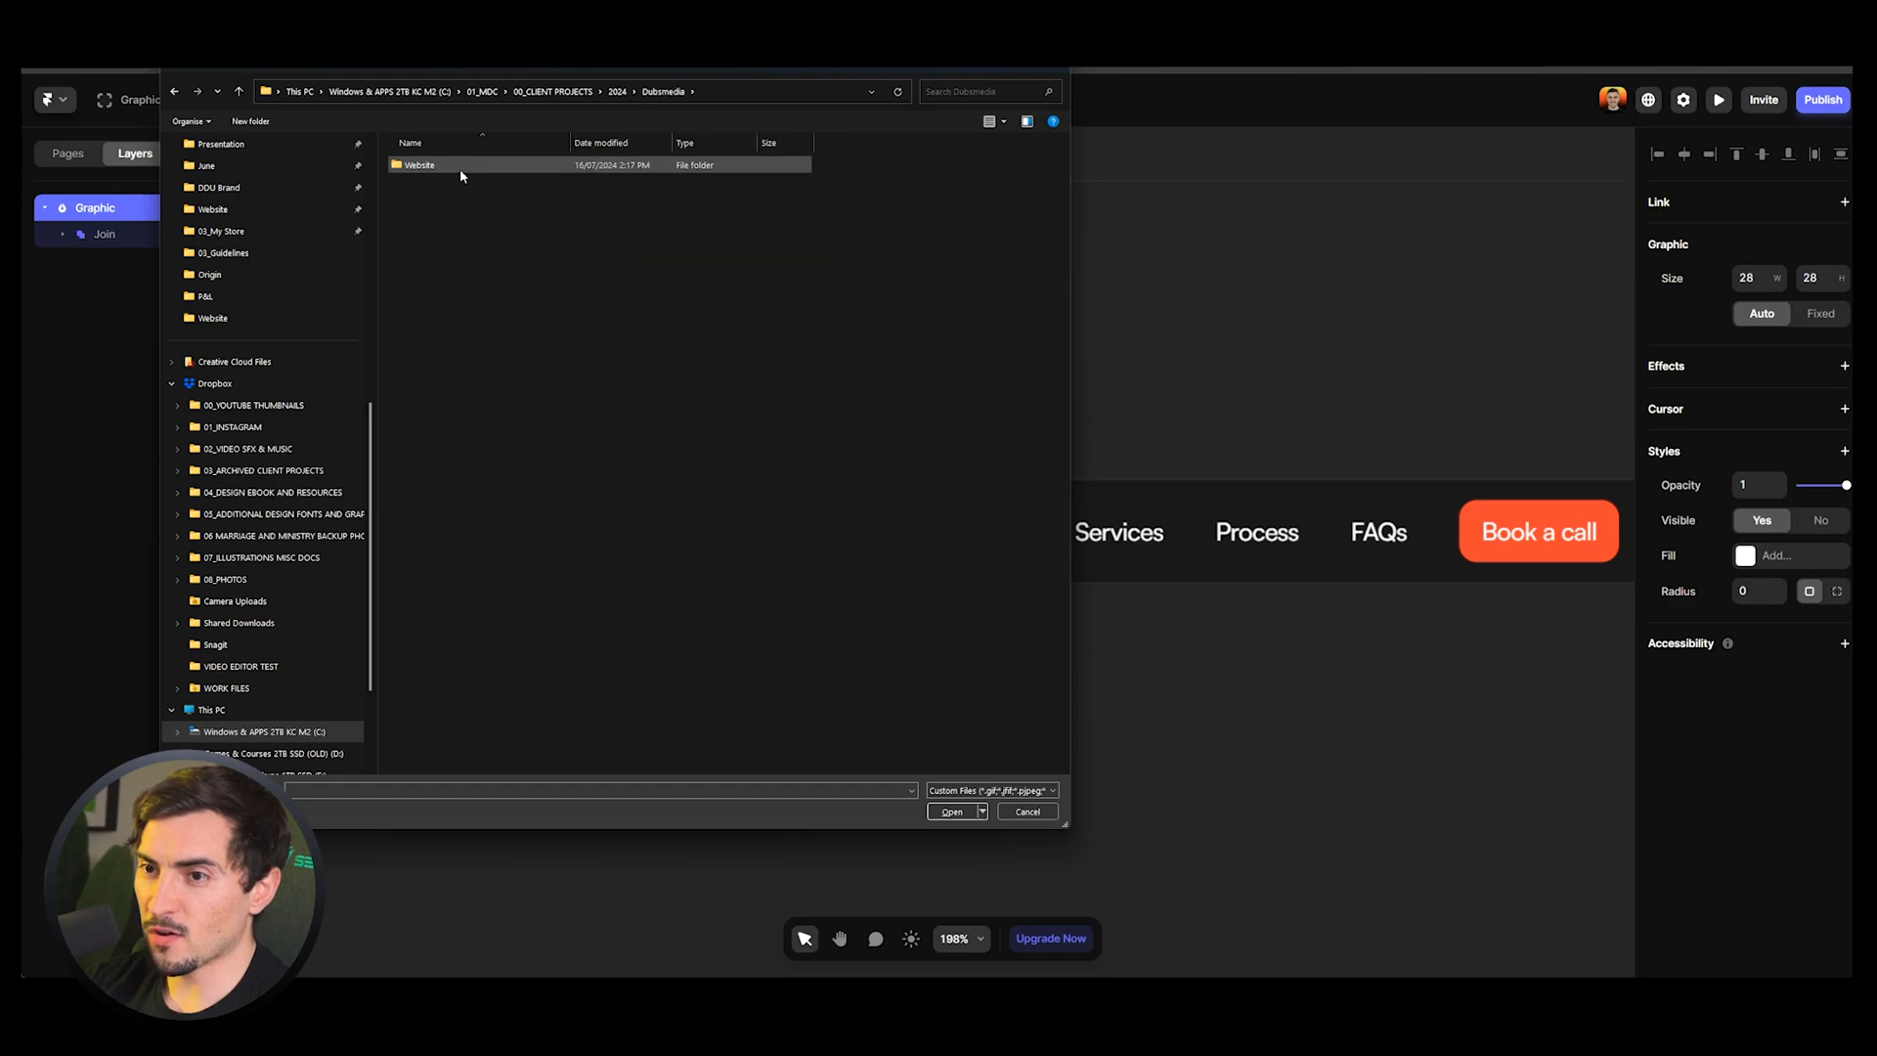
pyautogui.doubleClick(418, 165)
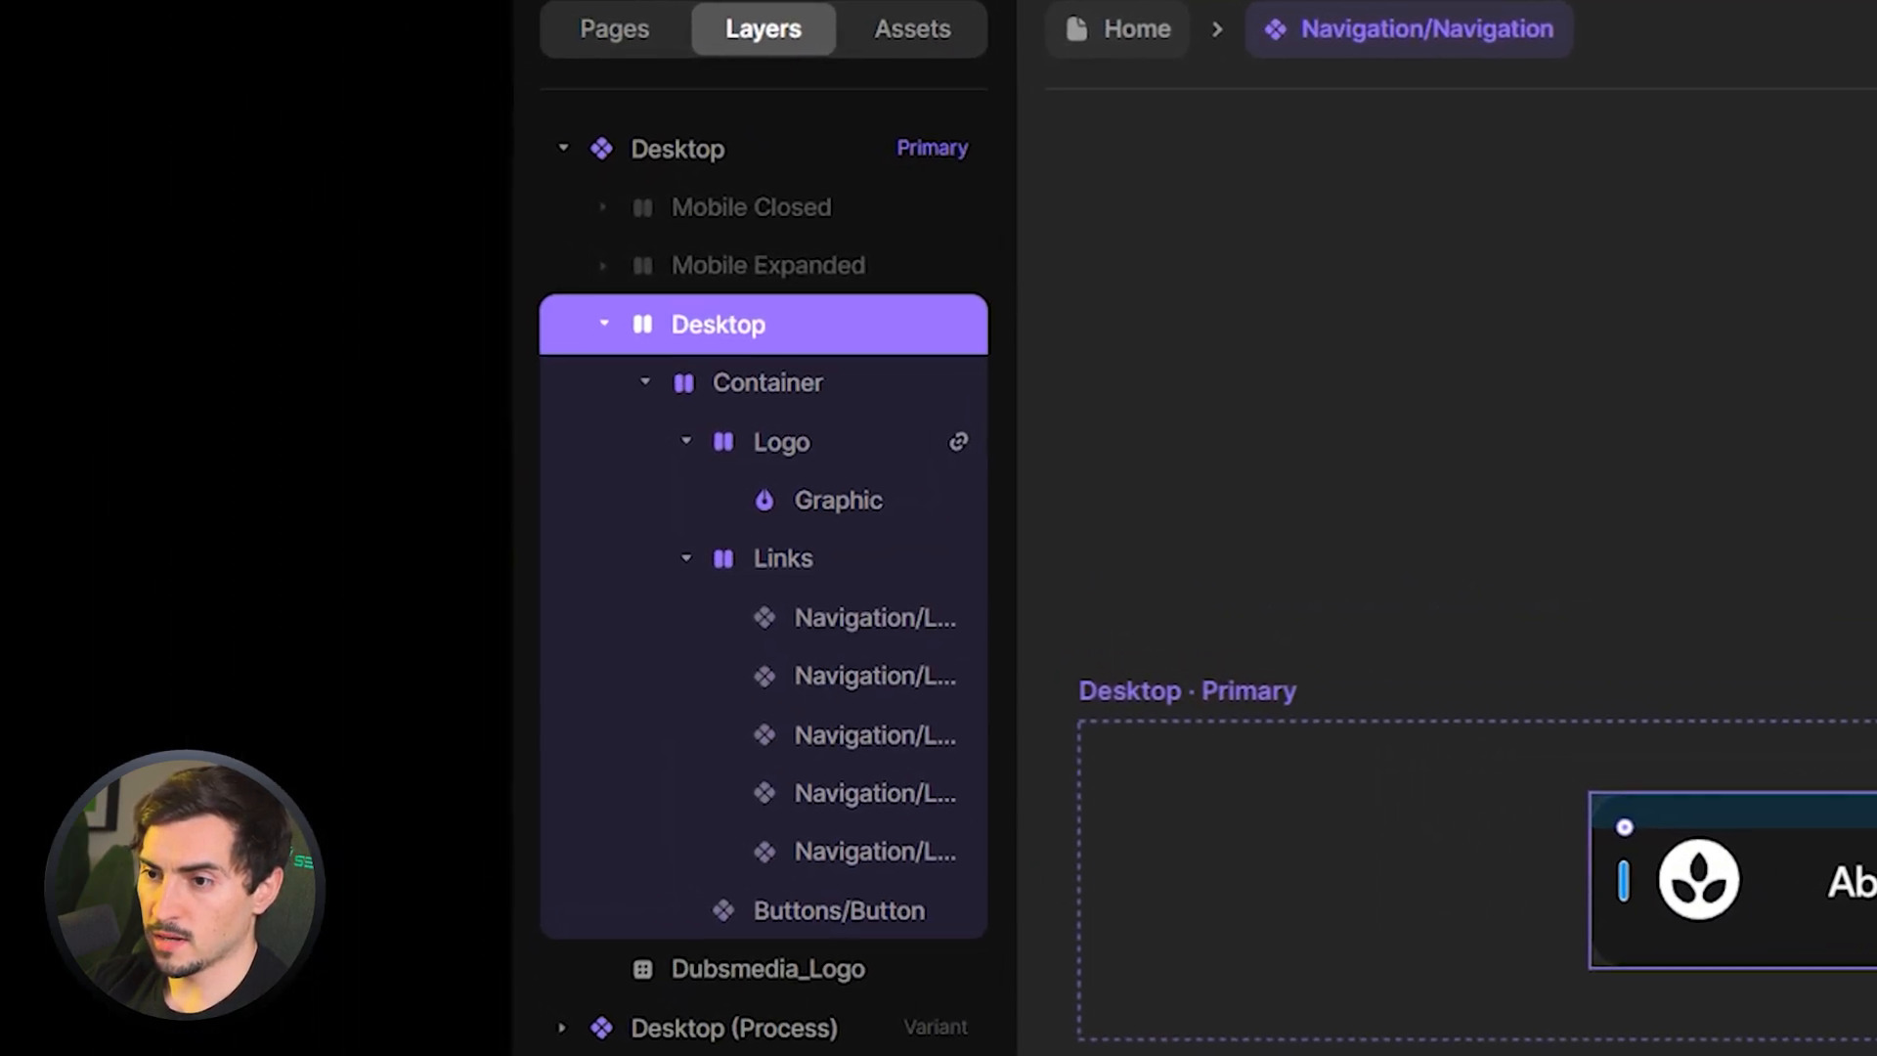
# Place the imported Dubsmedia_Logo layer into the navigation's Logo frame
pyautogui.click(759, 970)
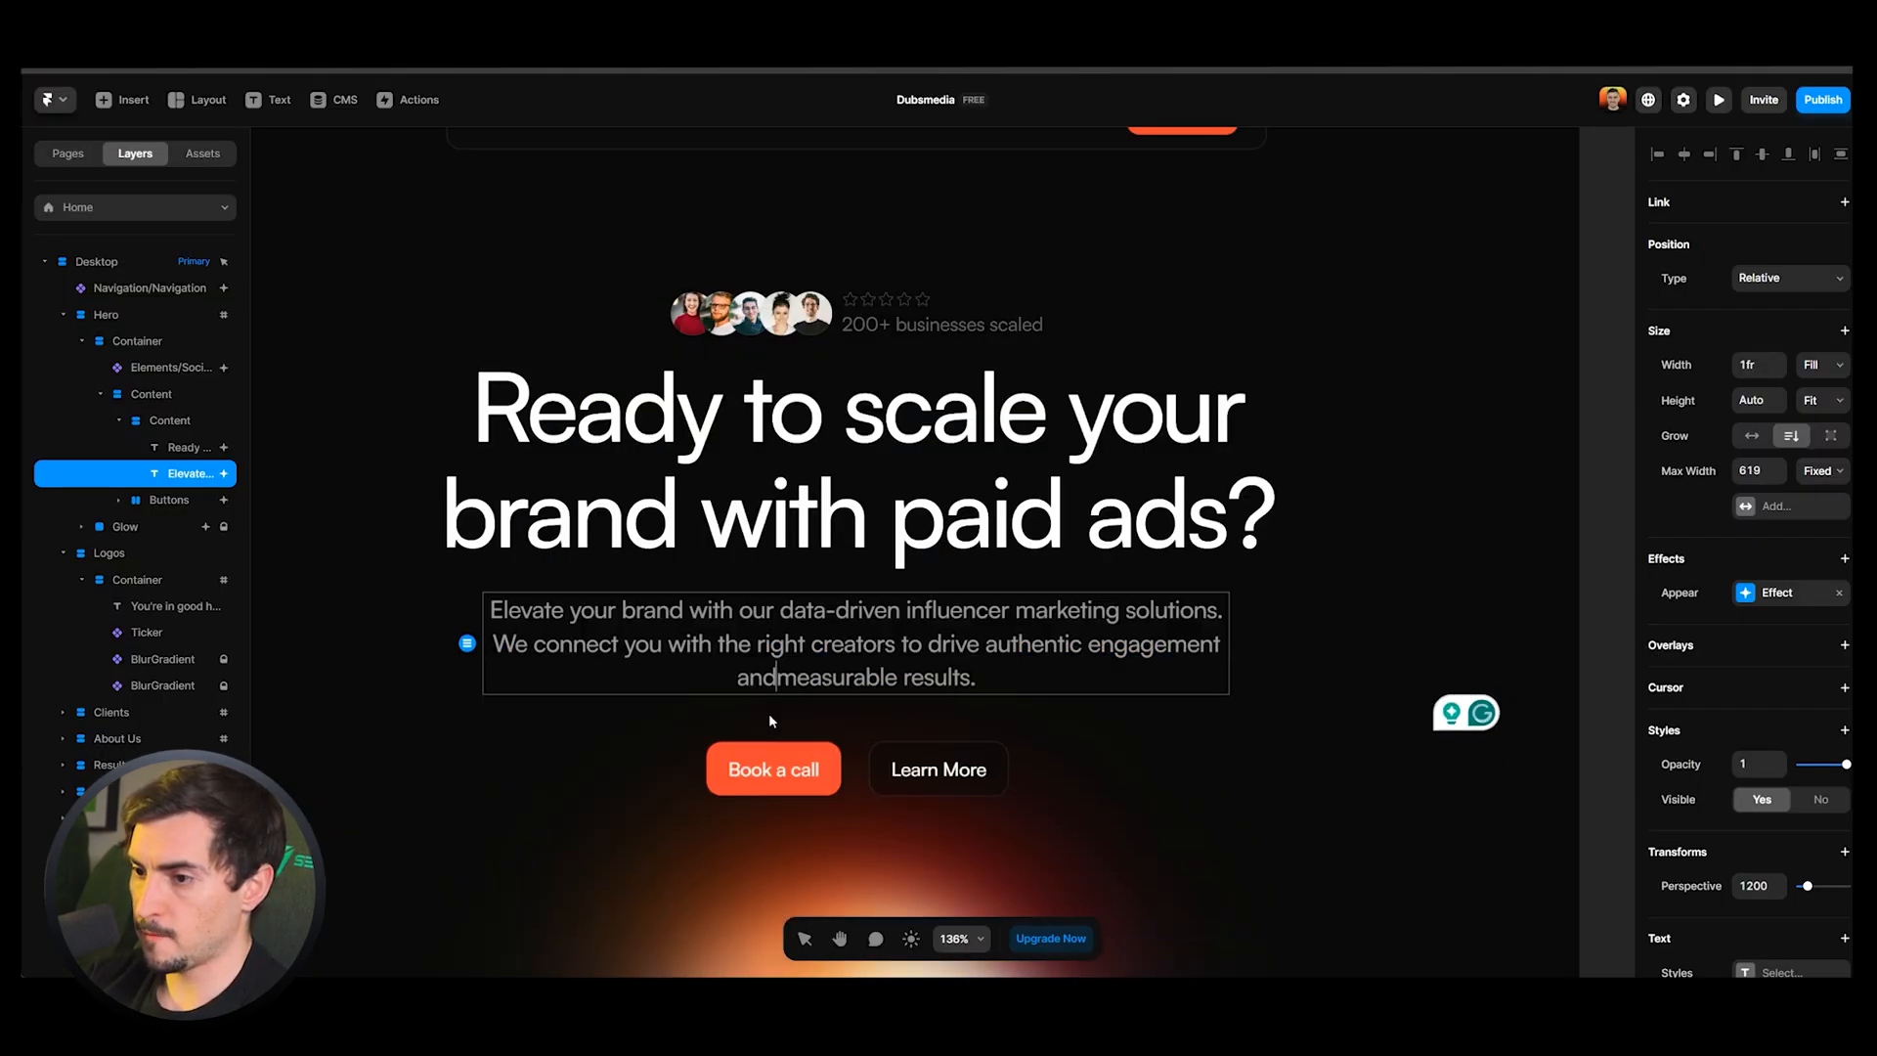
# Rewrite the hero headline as 'Grow your brand with top creators.'
pyautogui.write('Grow your')
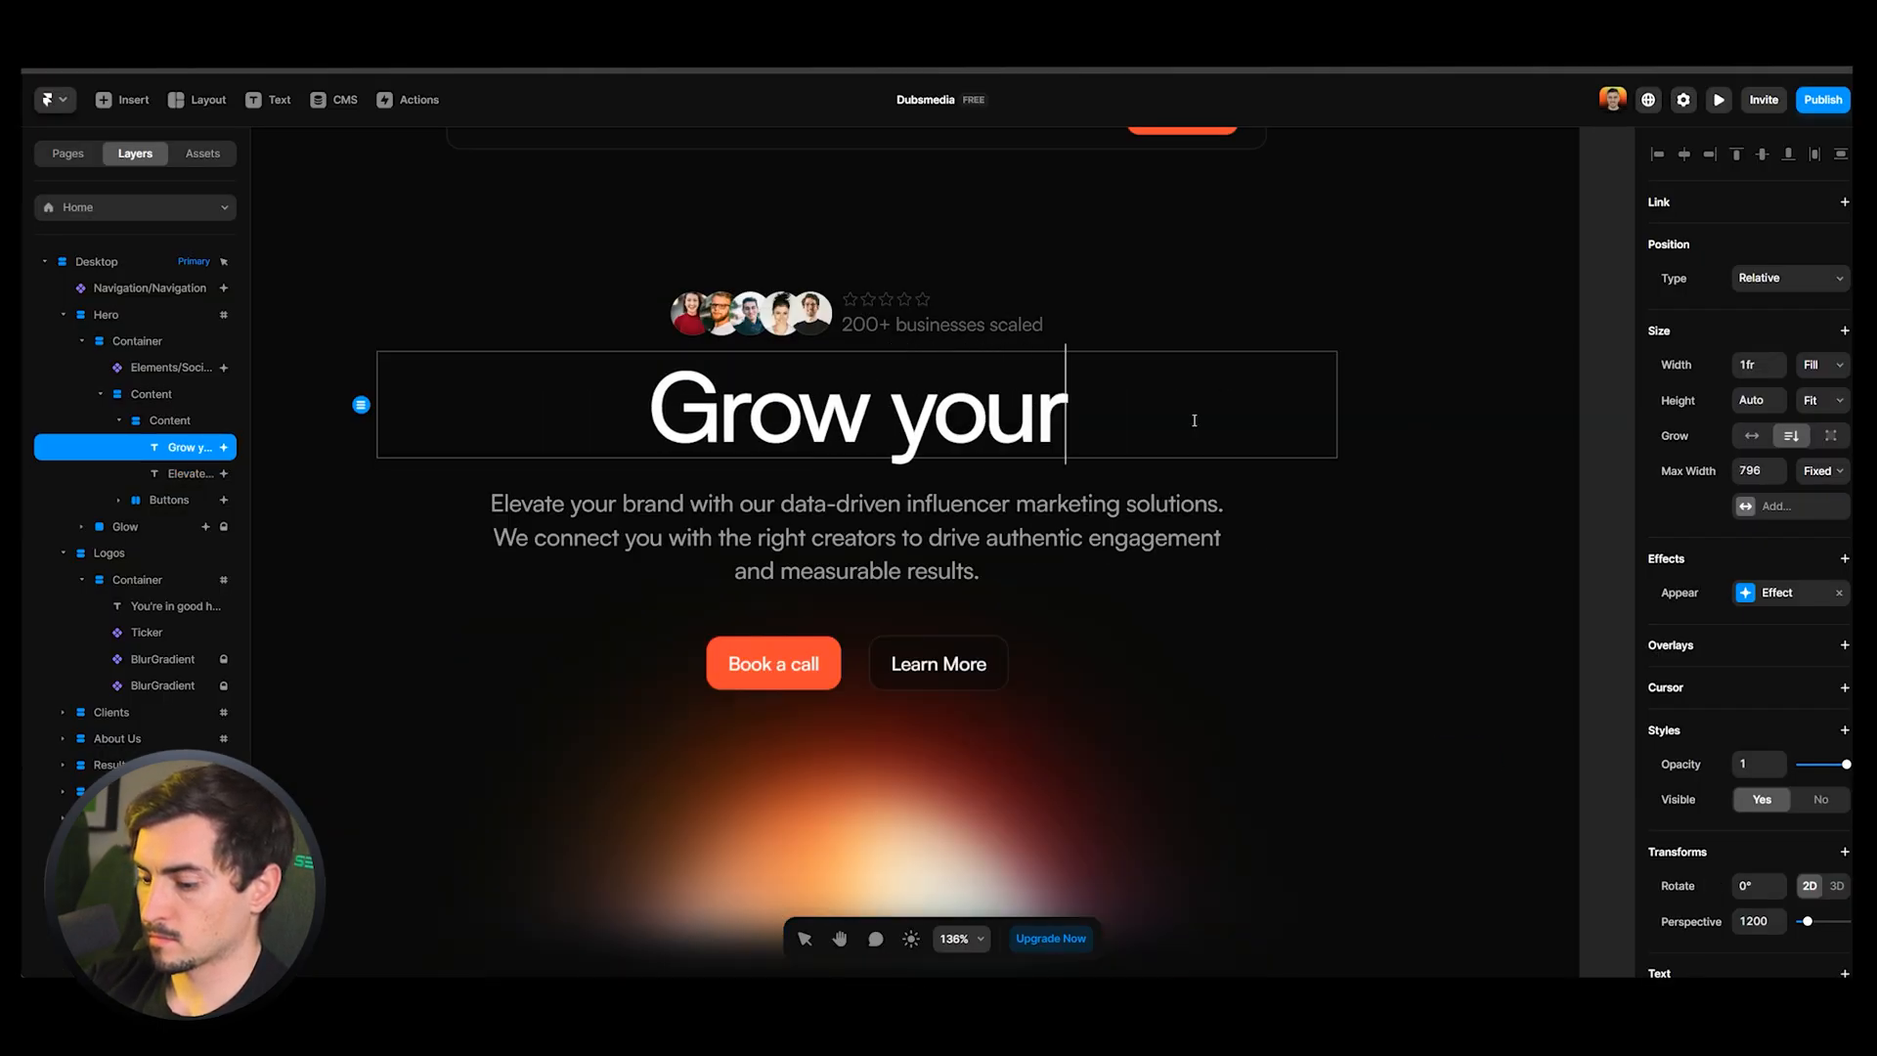
pyautogui.write('brand with')
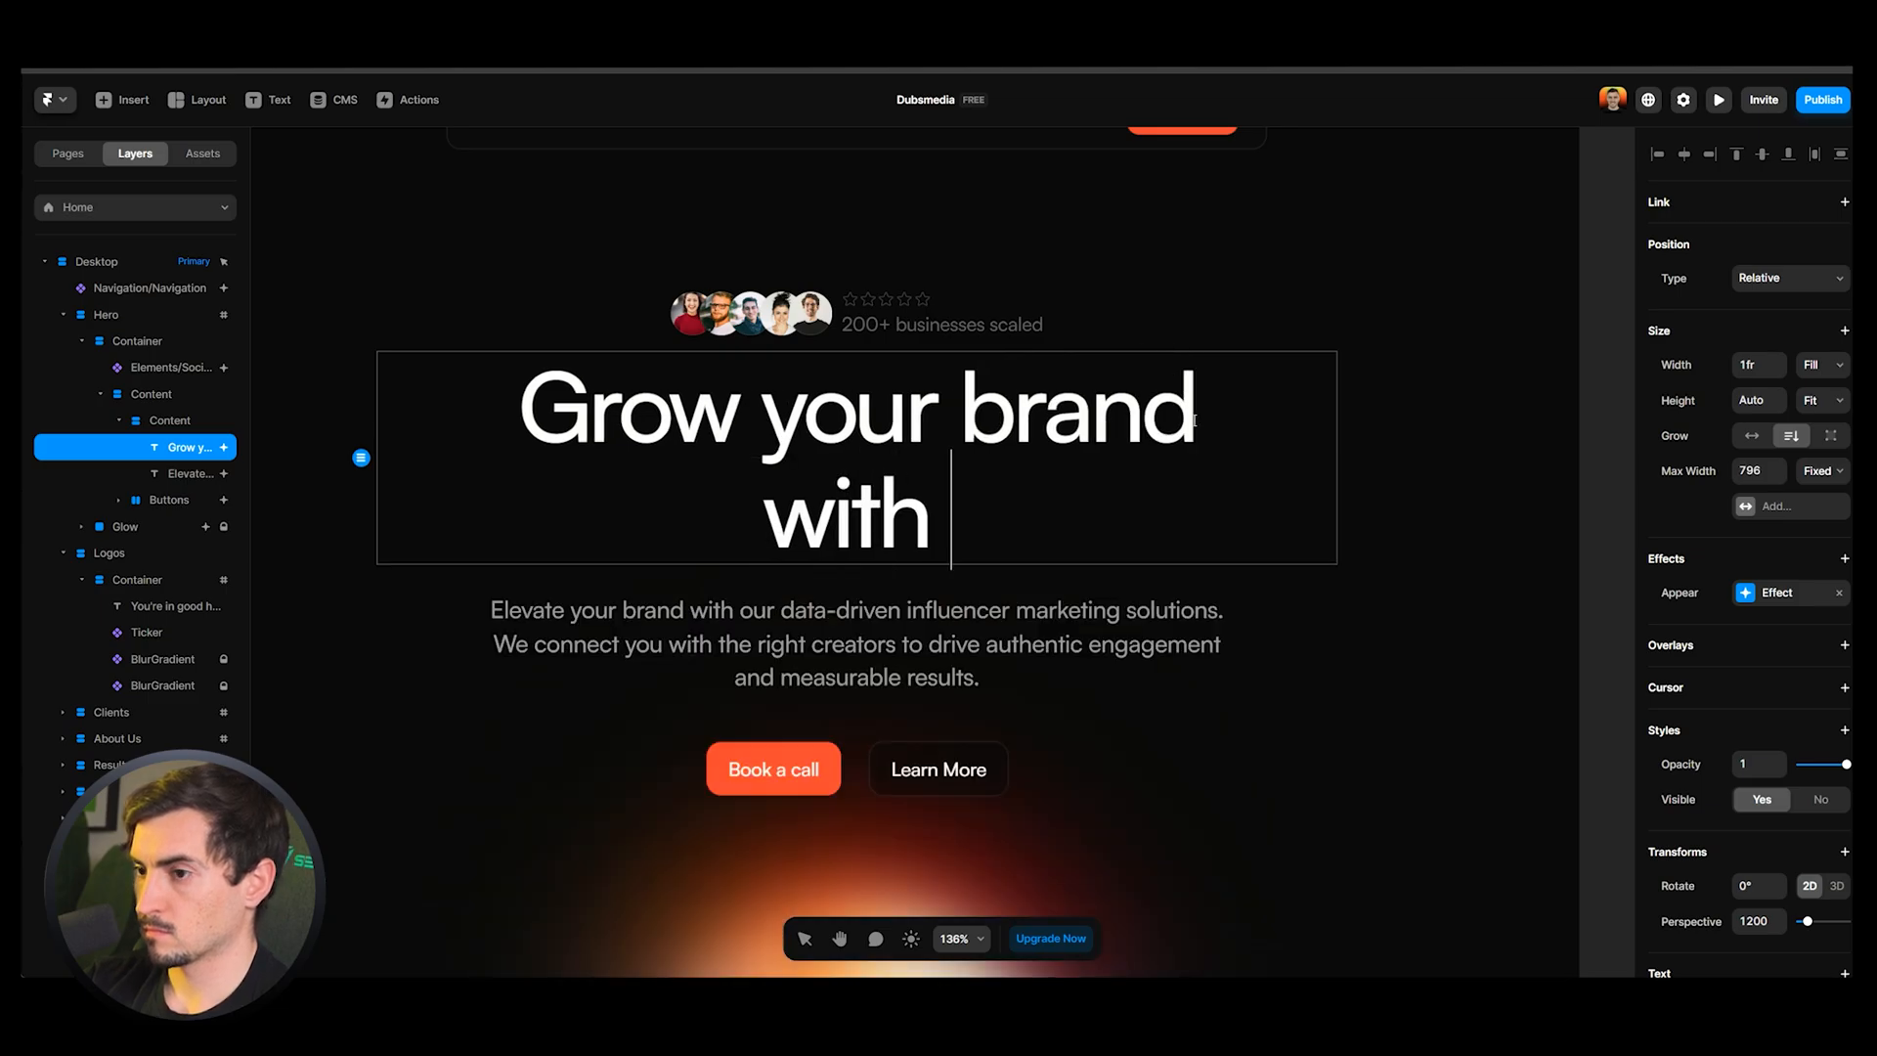
pyautogui.write('top creators.')
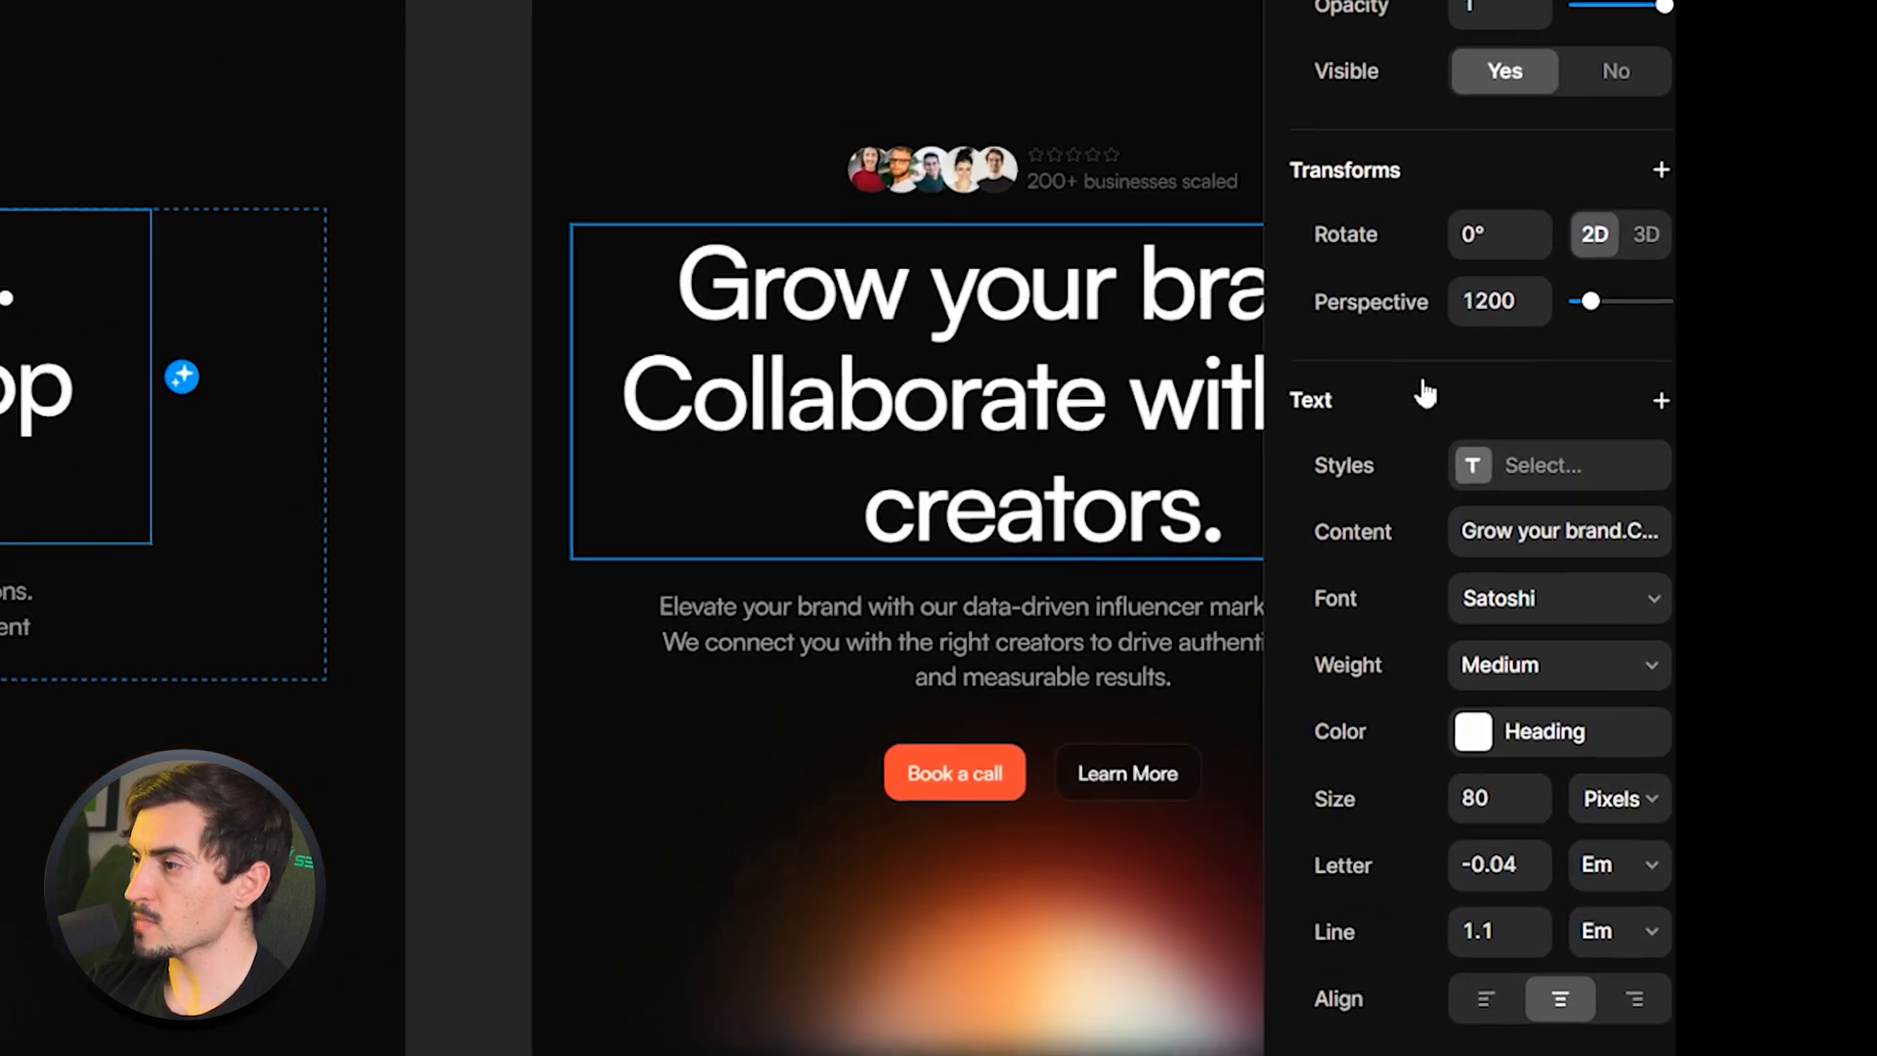
# Reduce the hero headline text size from 80 to 65 so it fits on two lines
pyautogui.click(1559, 598)
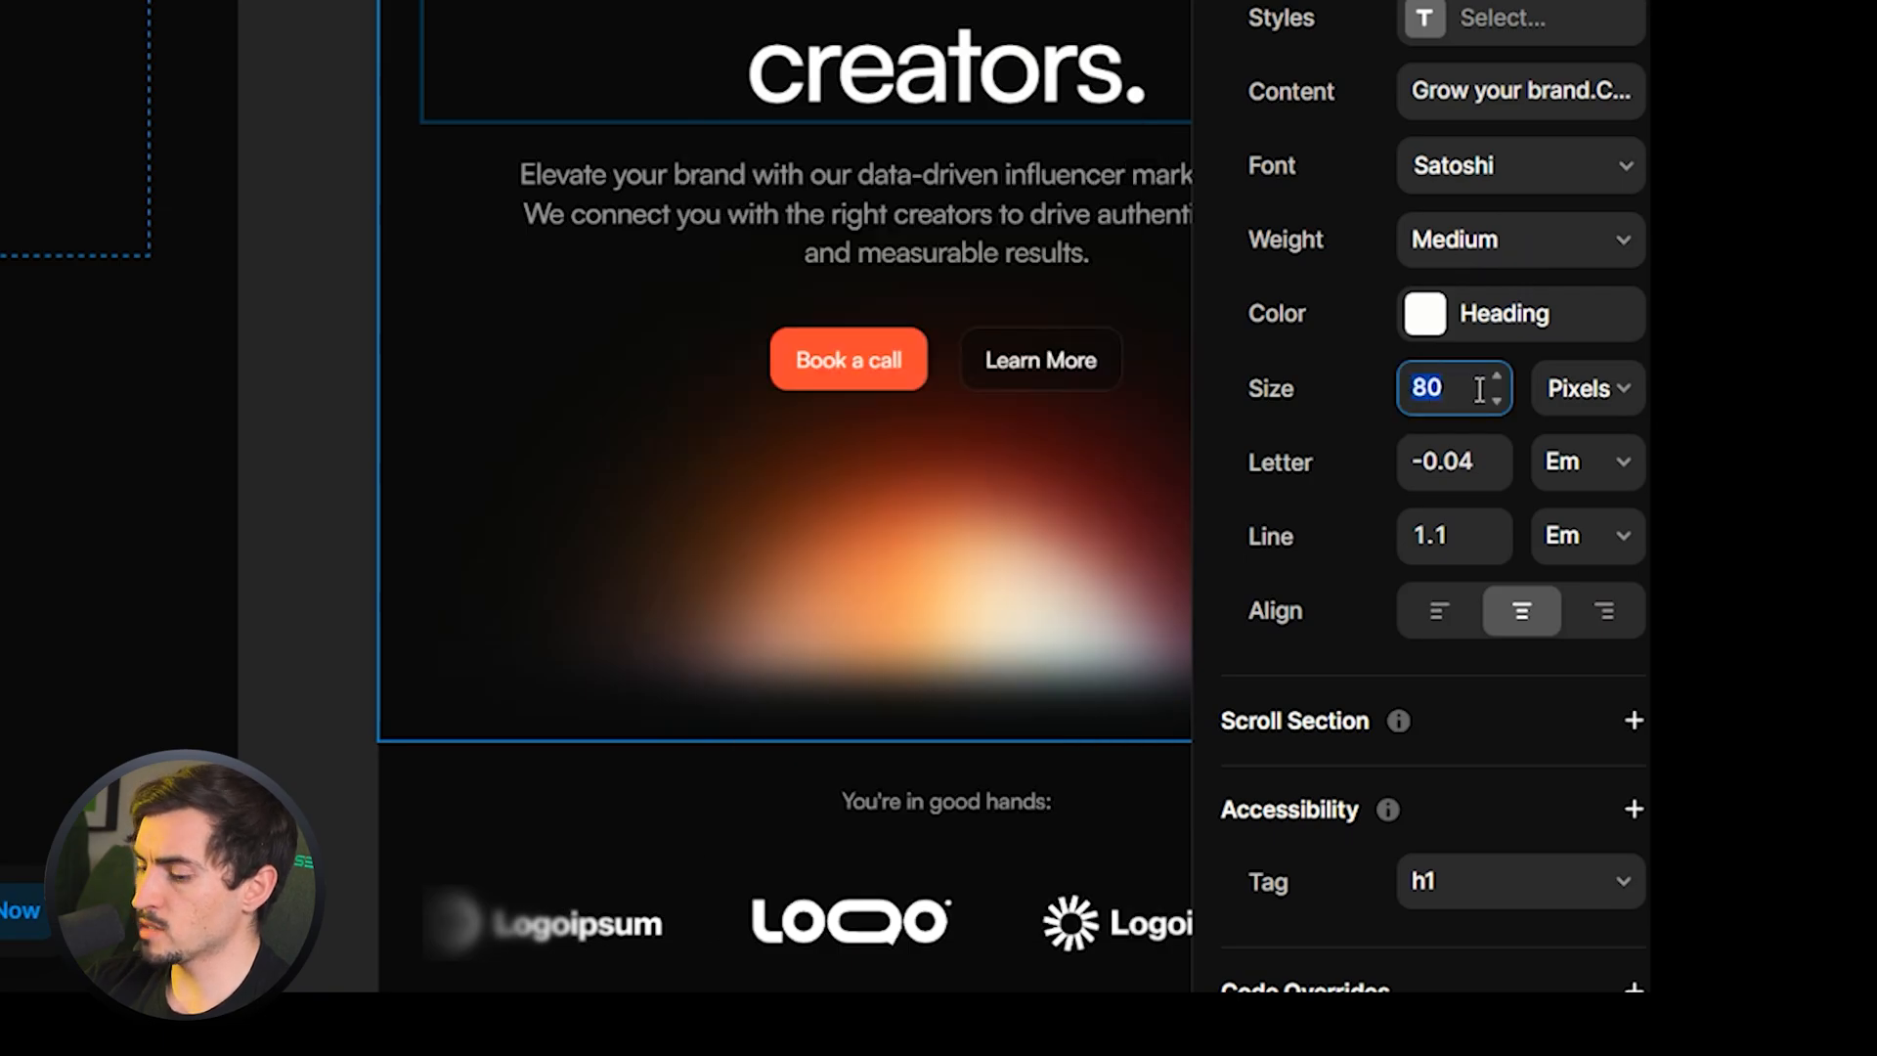
pyautogui.write('65')
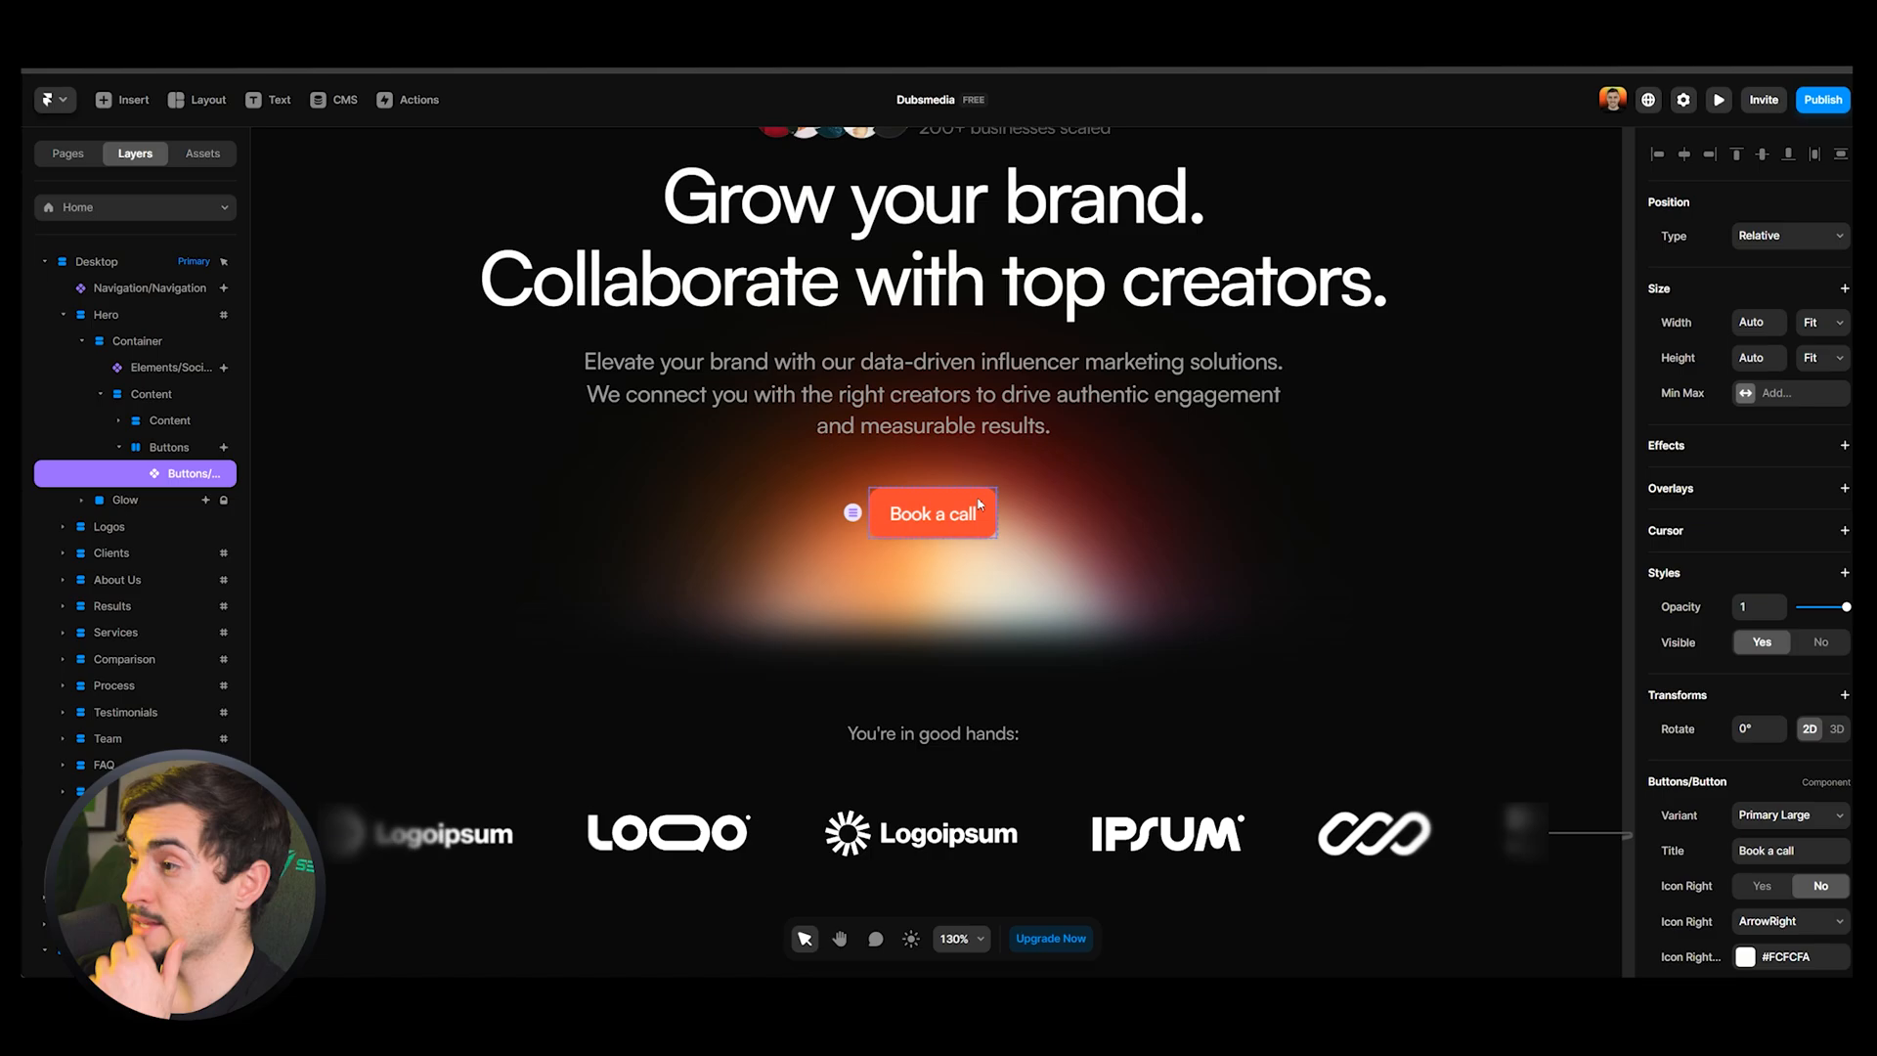
# Scroll to the Book a call button to reach the Buttons/Button component
pyautogui.scroll(-3)
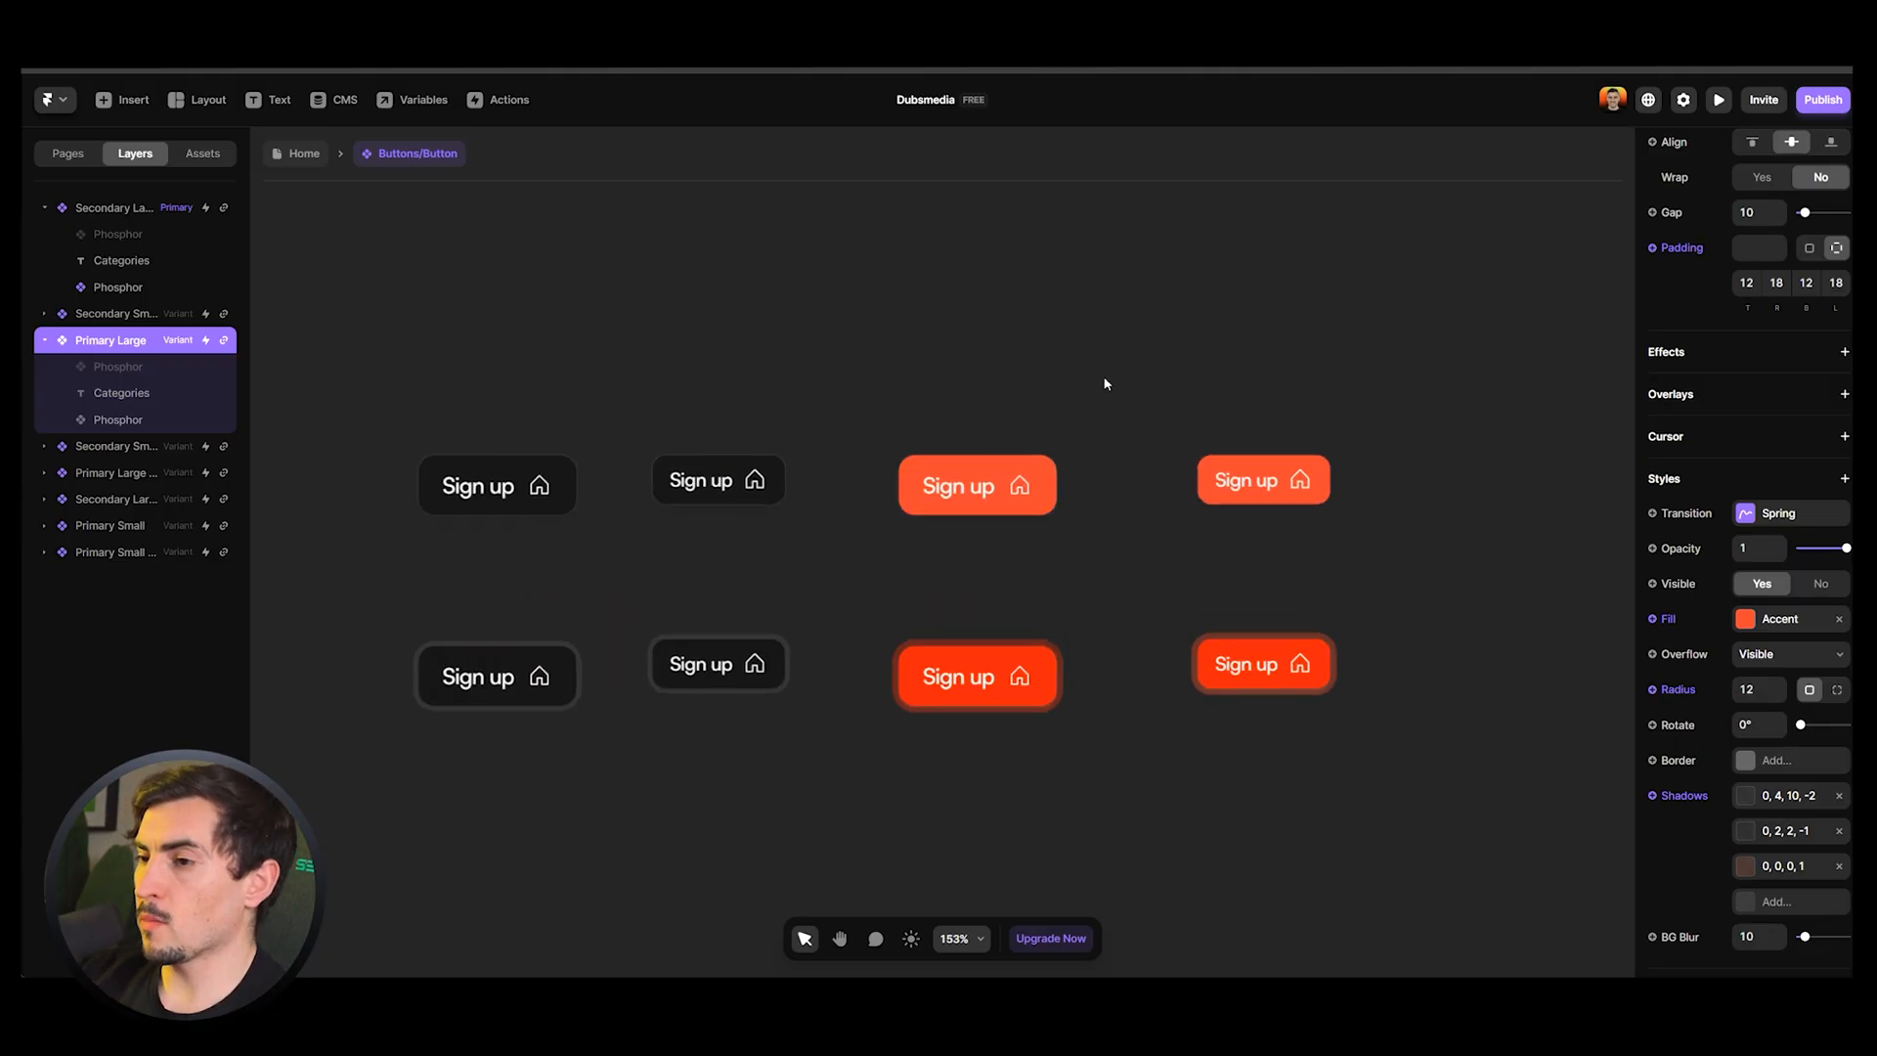
# Offset the Primary Large variant's first shadow to X 5, Y 6 and adjust its blur
pyautogui.click(978, 485)
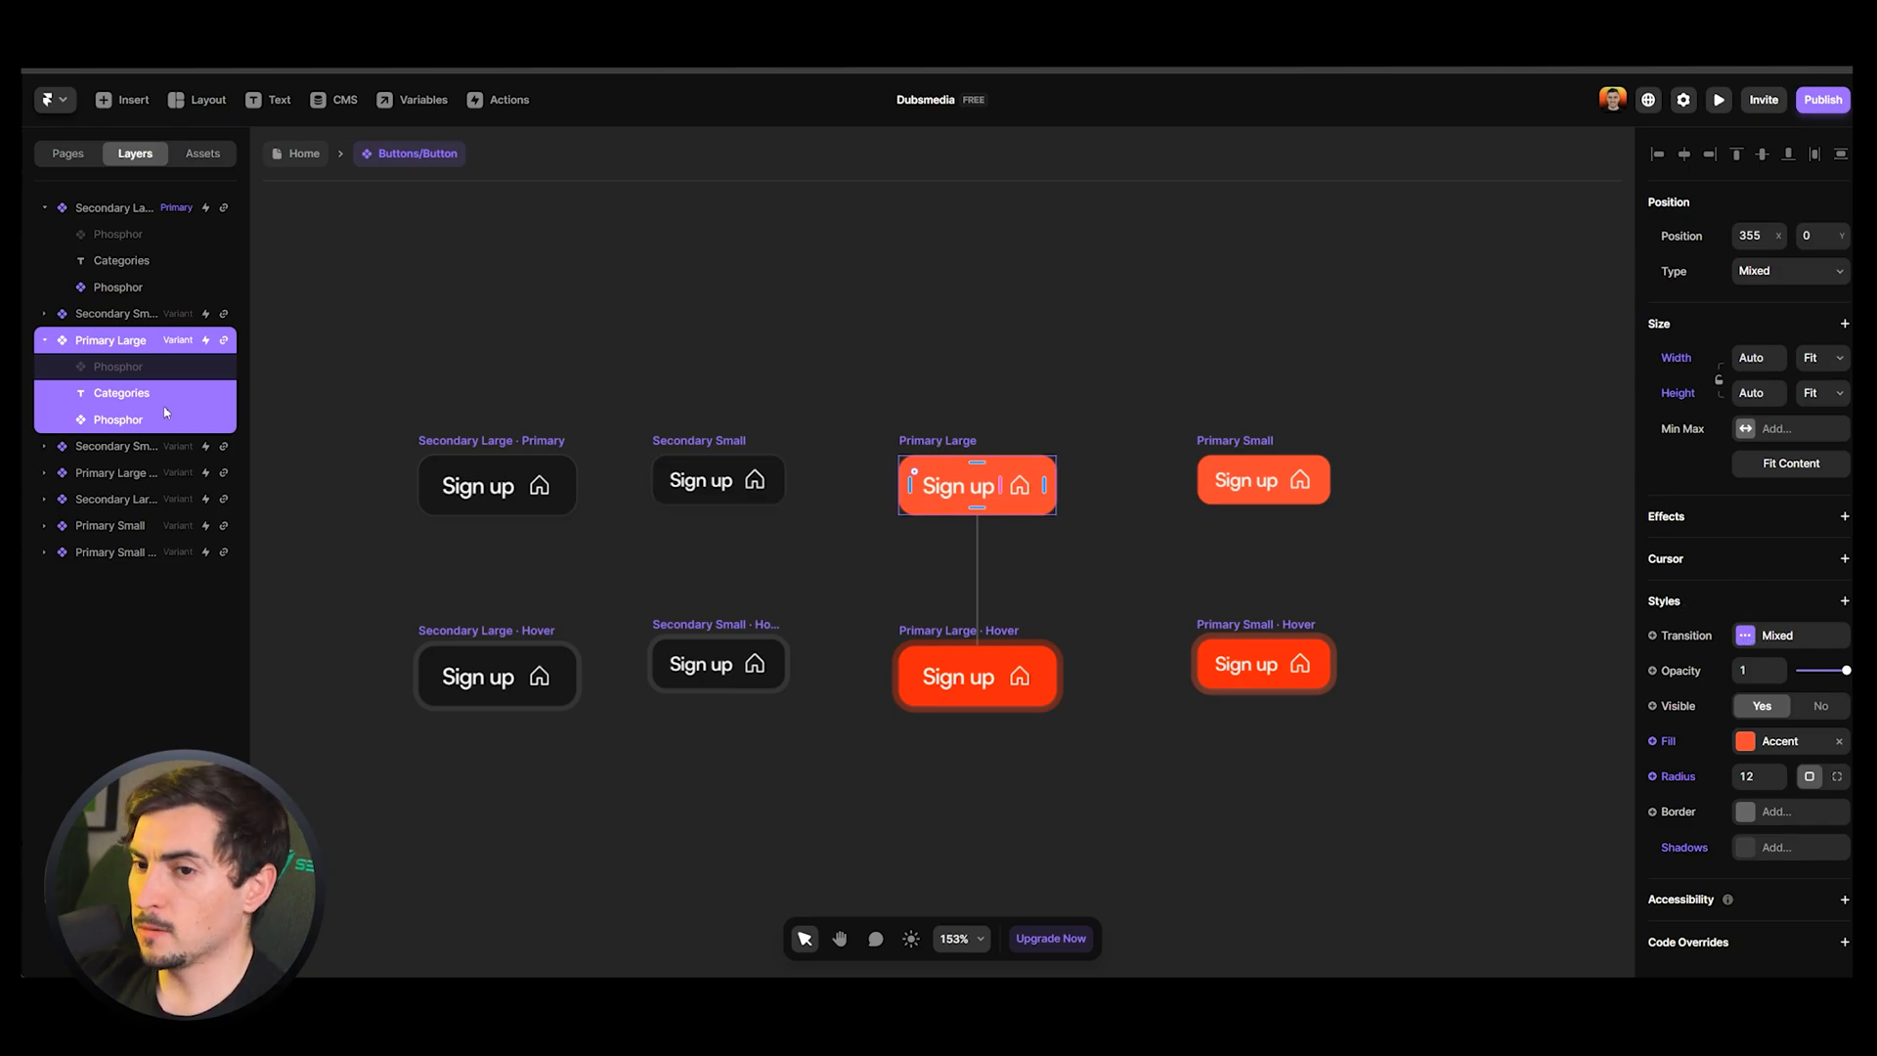
pyautogui.click(109, 340)
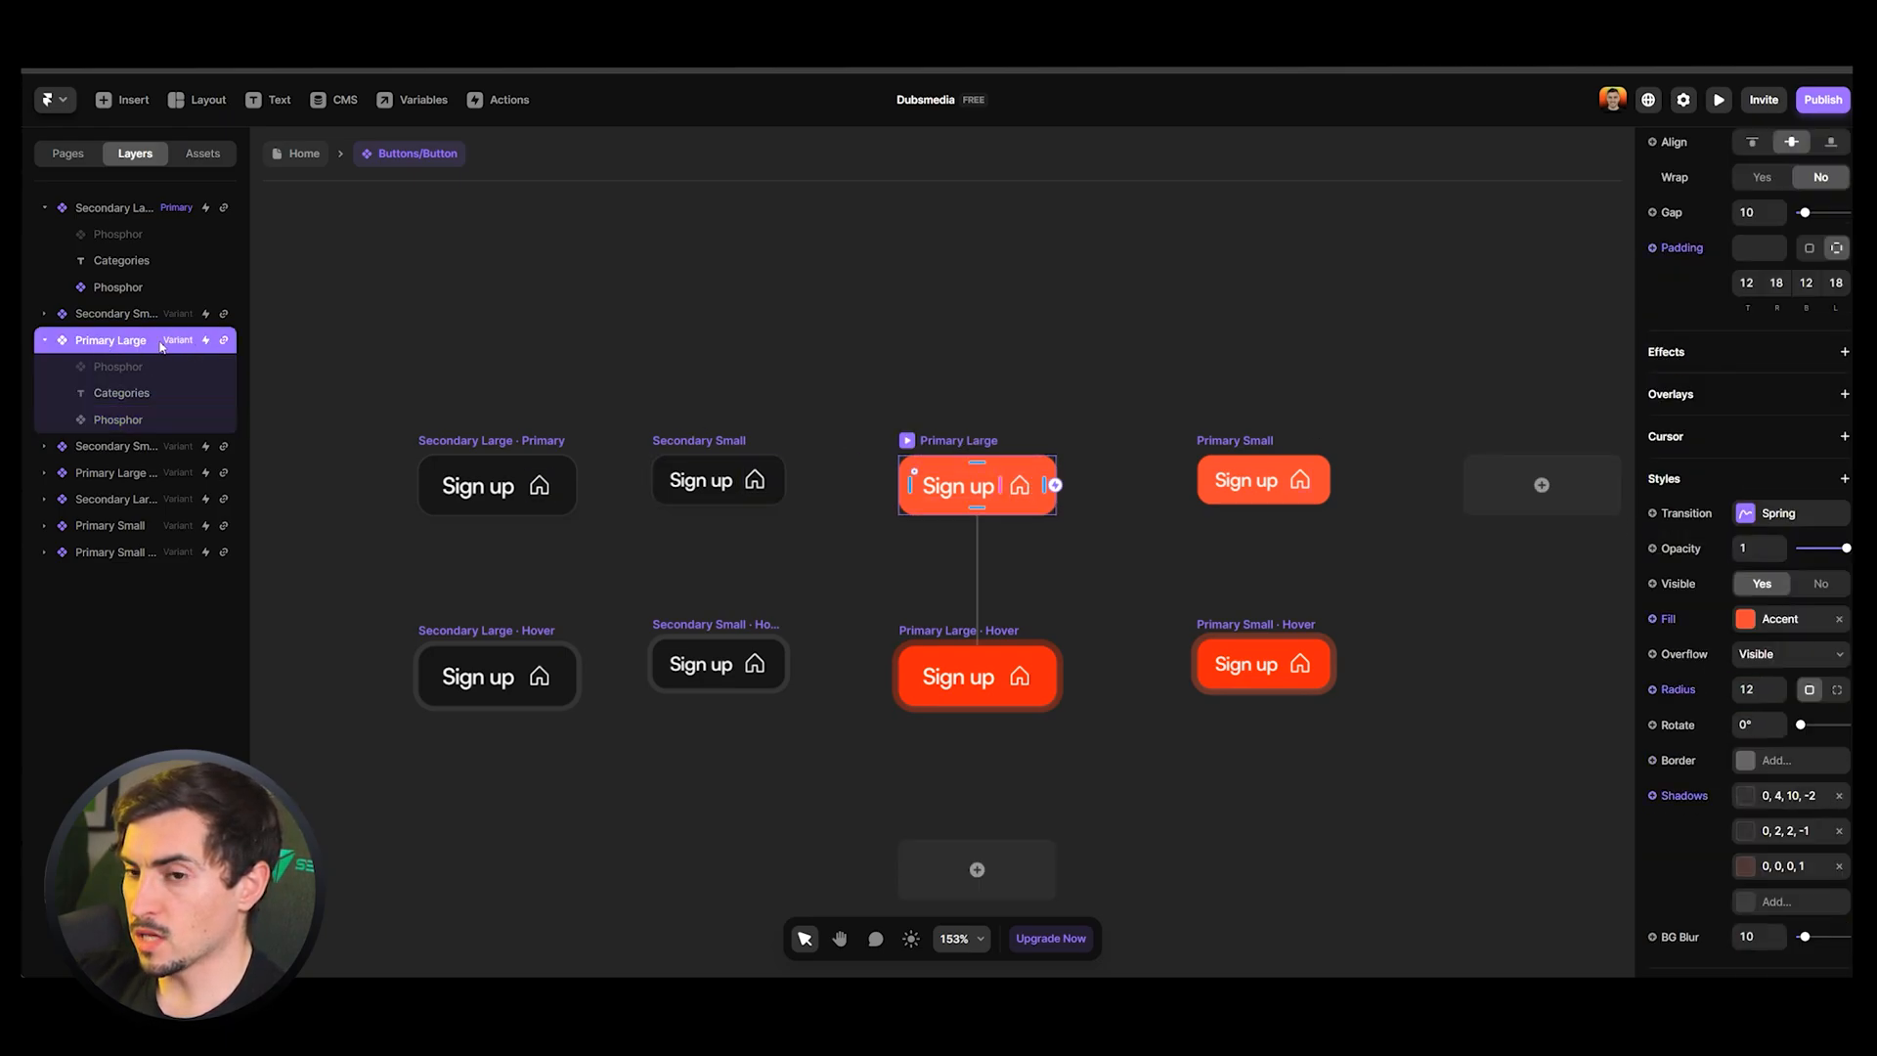
pyautogui.scroll(-3)
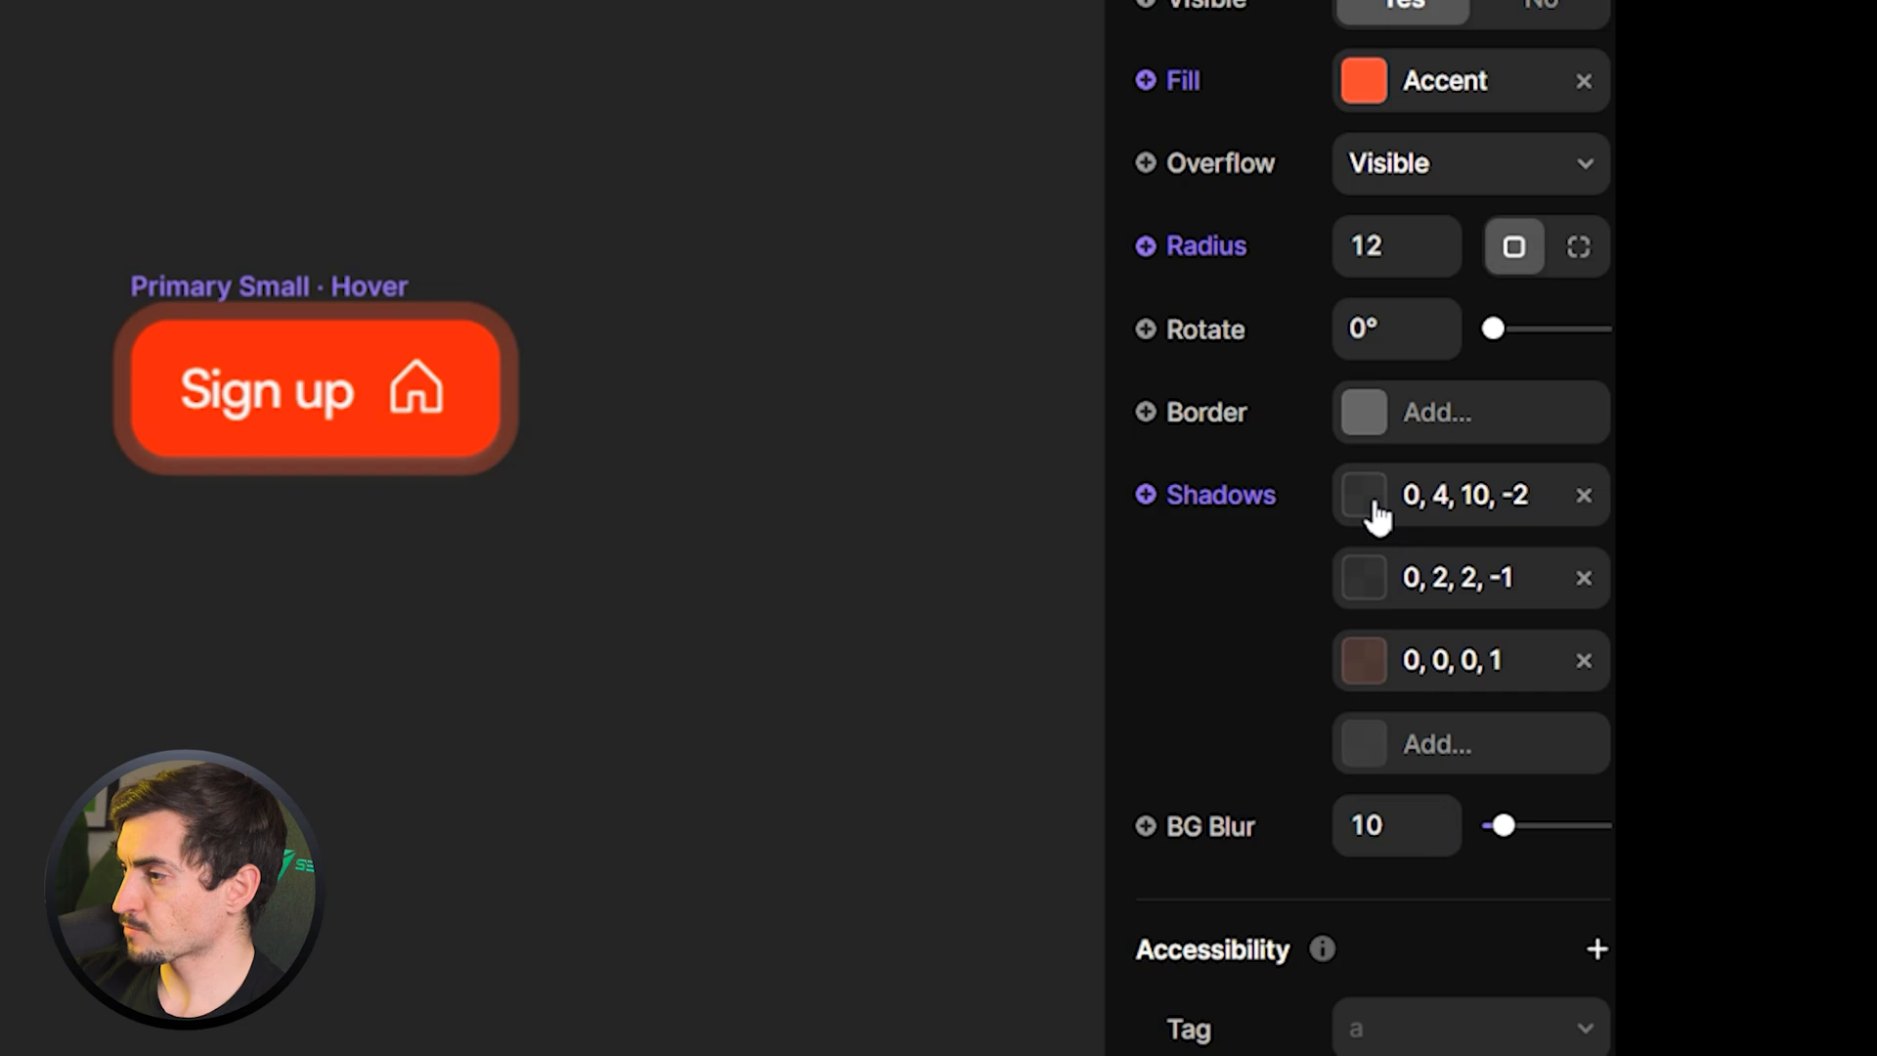
pyautogui.click(1365, 496)
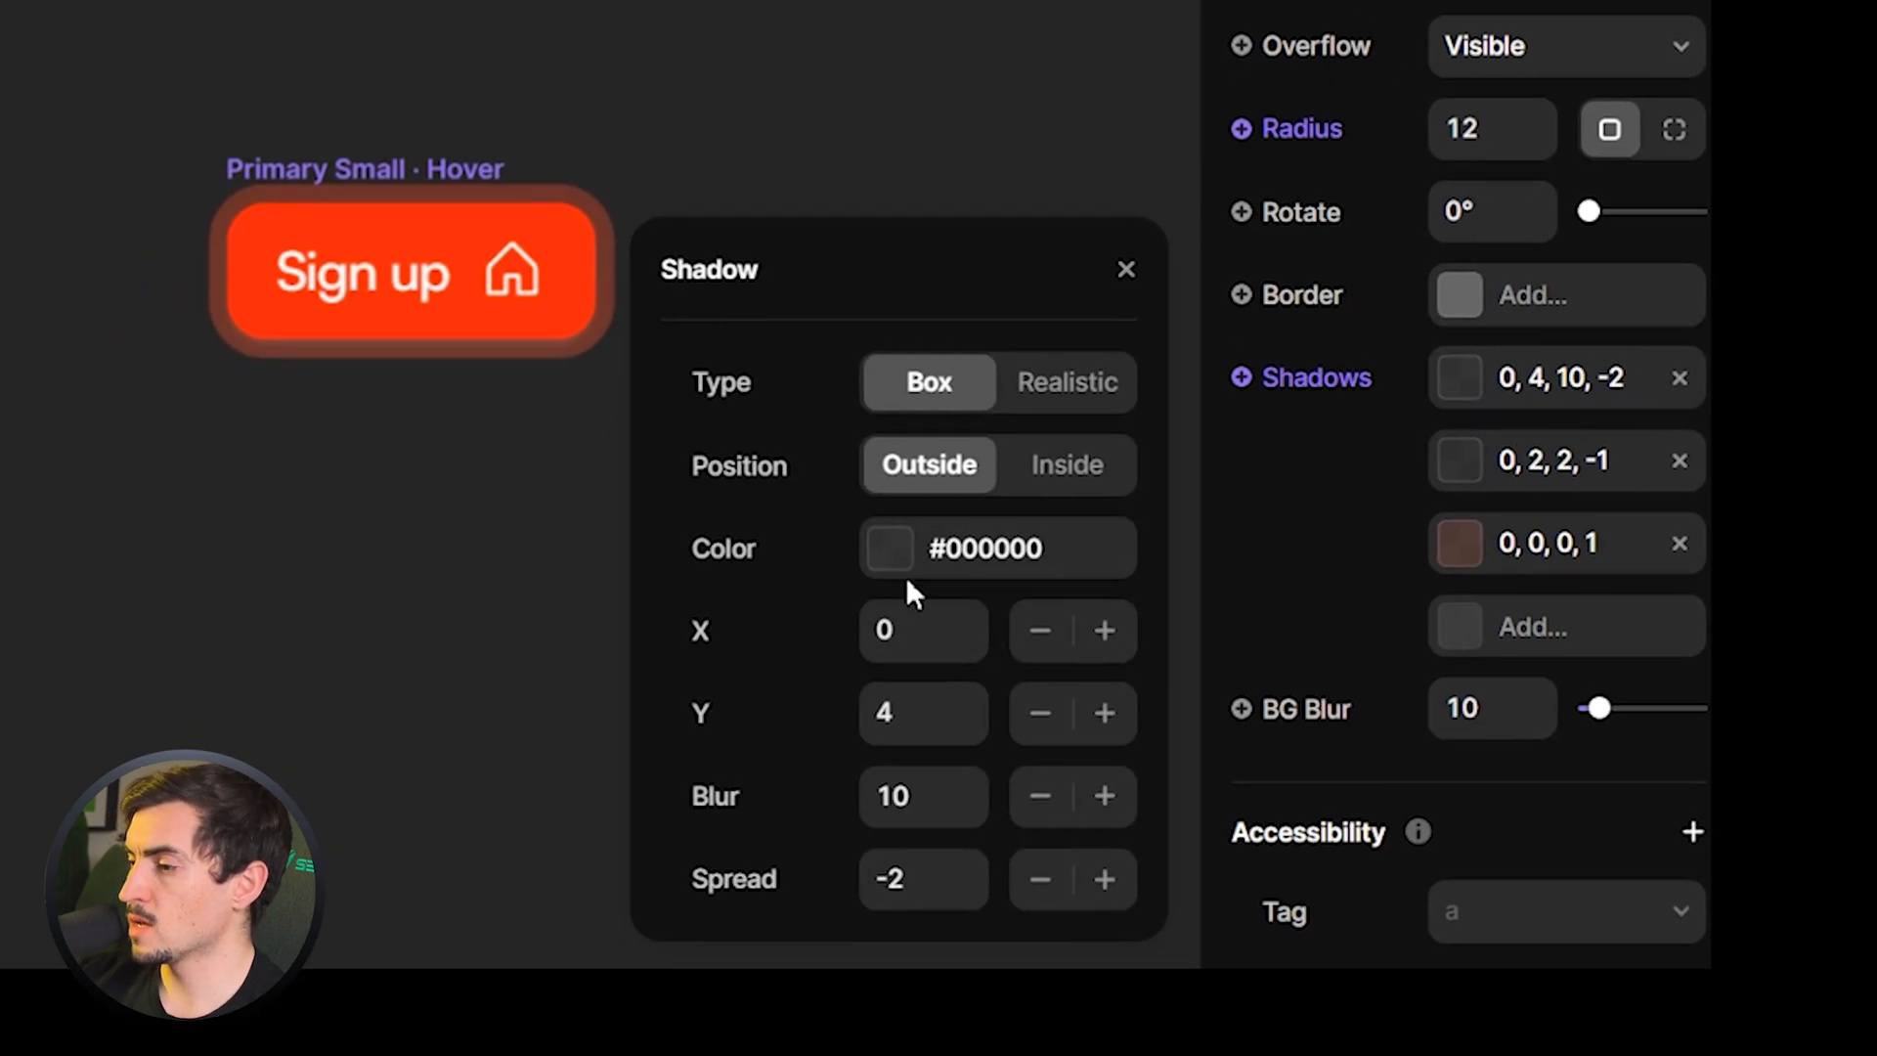
pyautogui.moveTo(1077, 563)
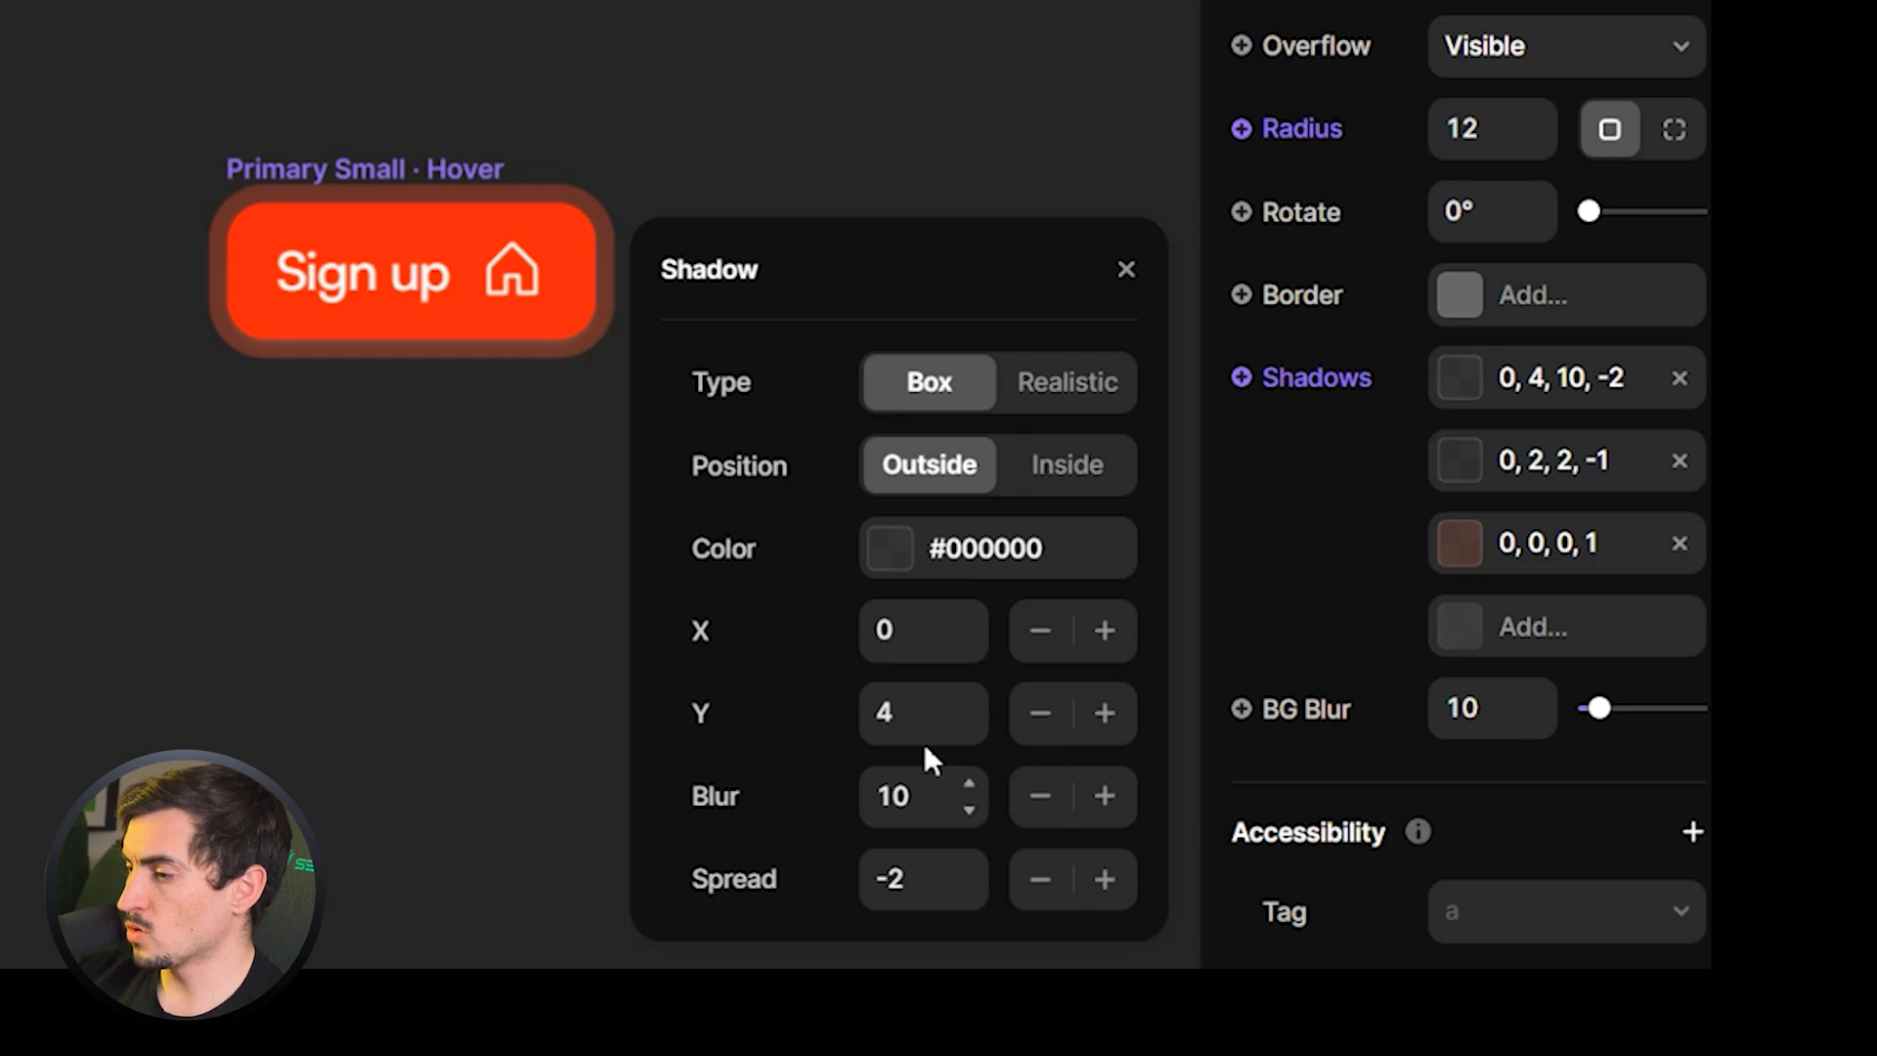
pyautogui.click(923, 629)
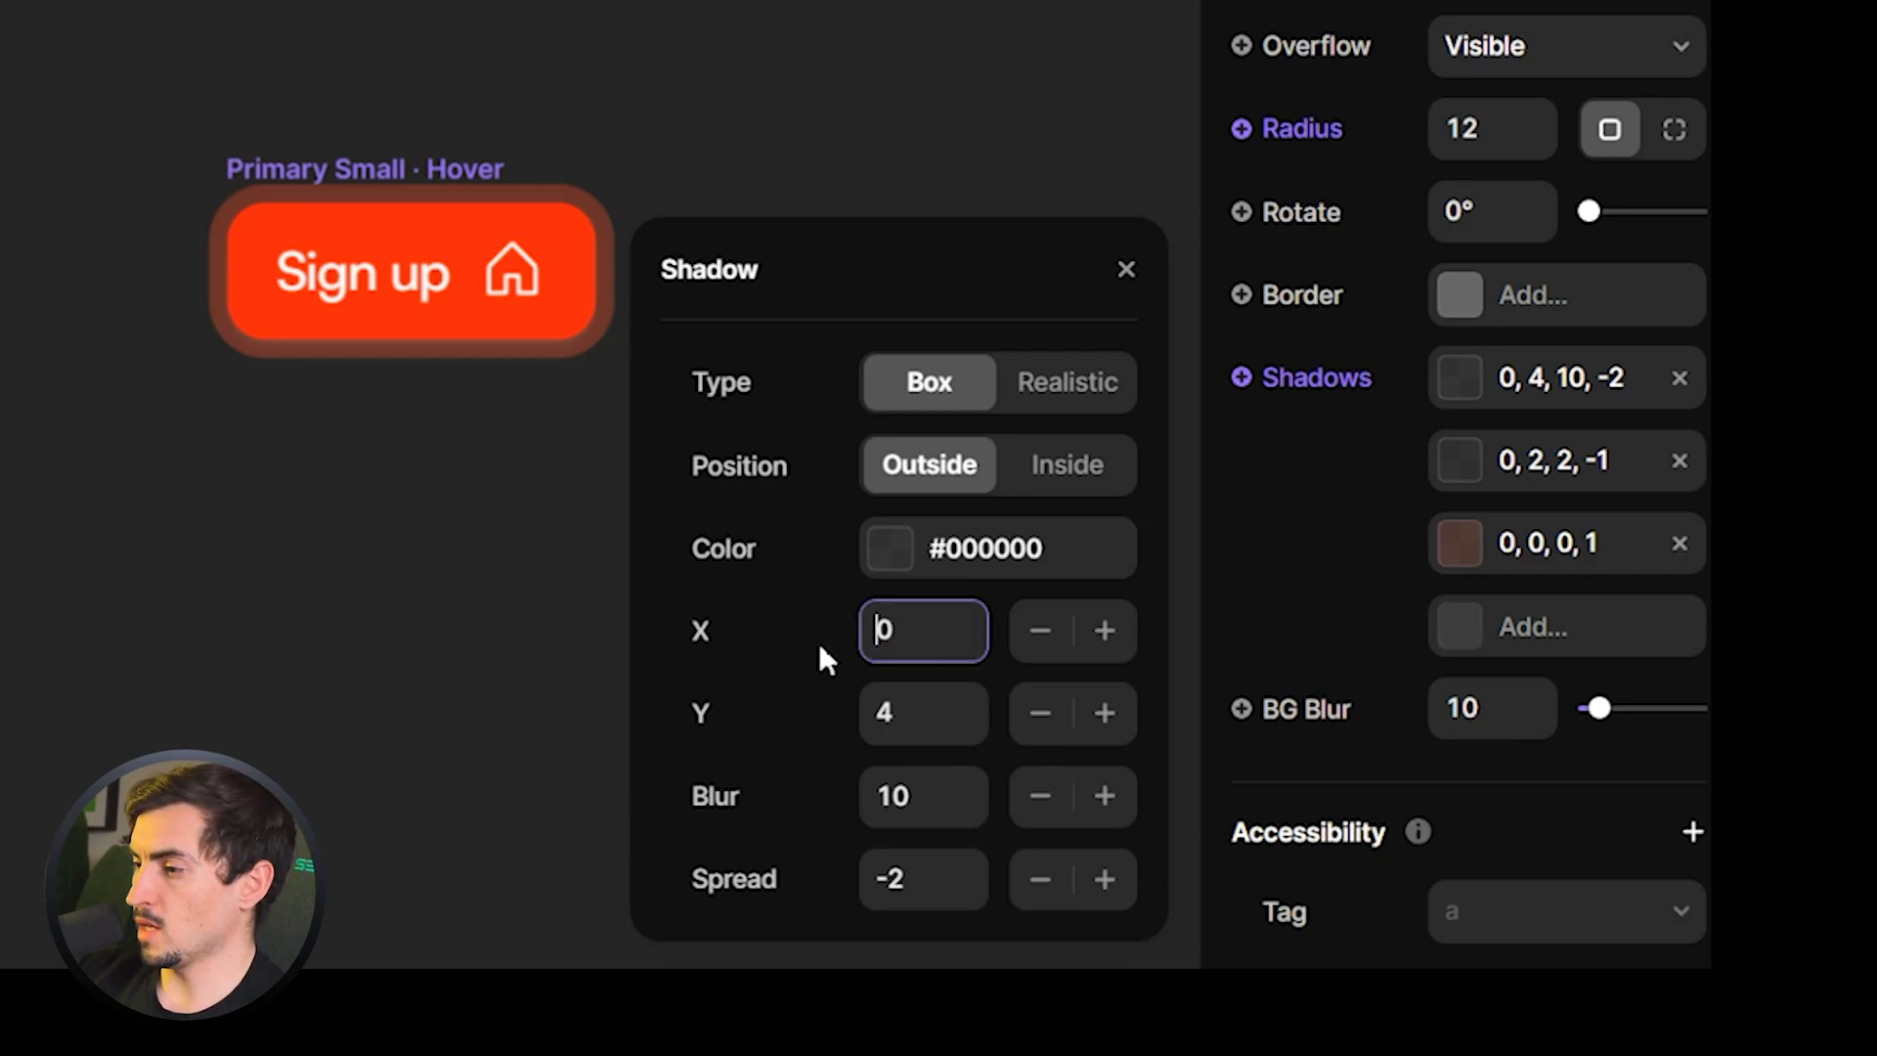
pyautogui.write('5')
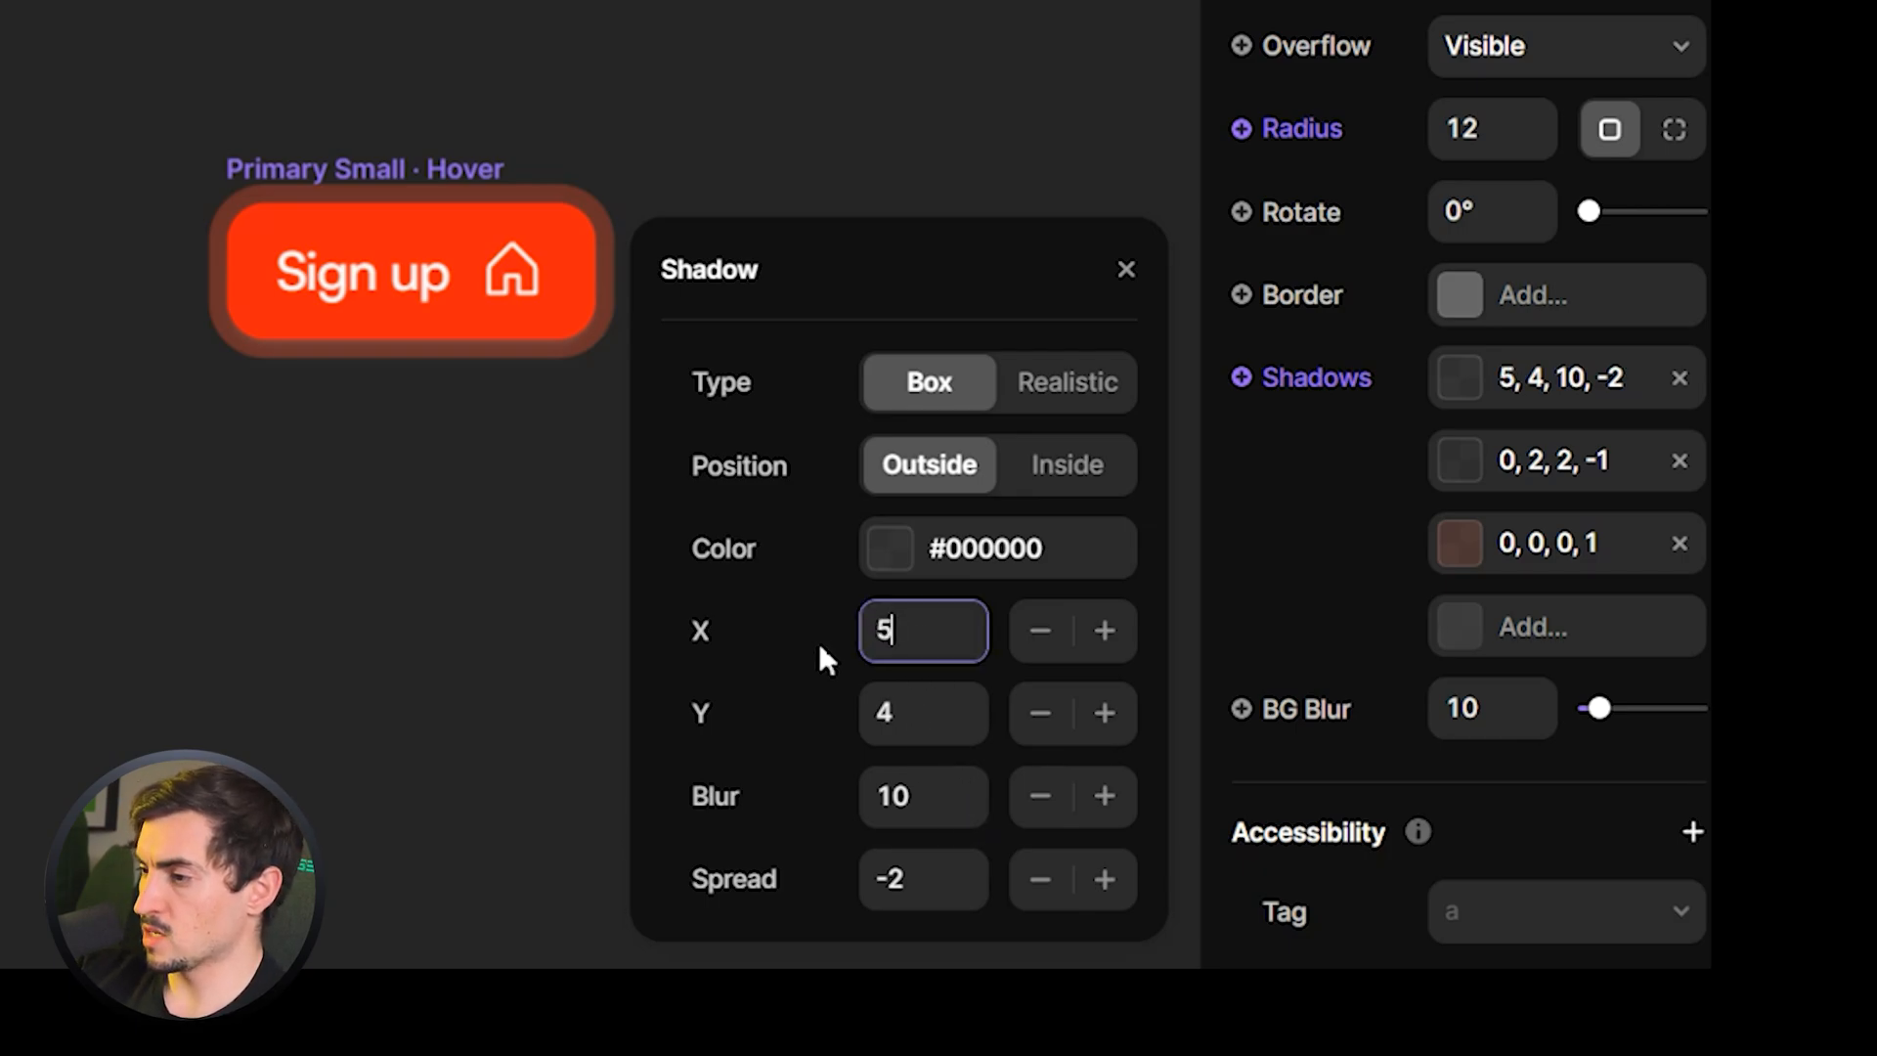
pyautogui.click(915, 716)
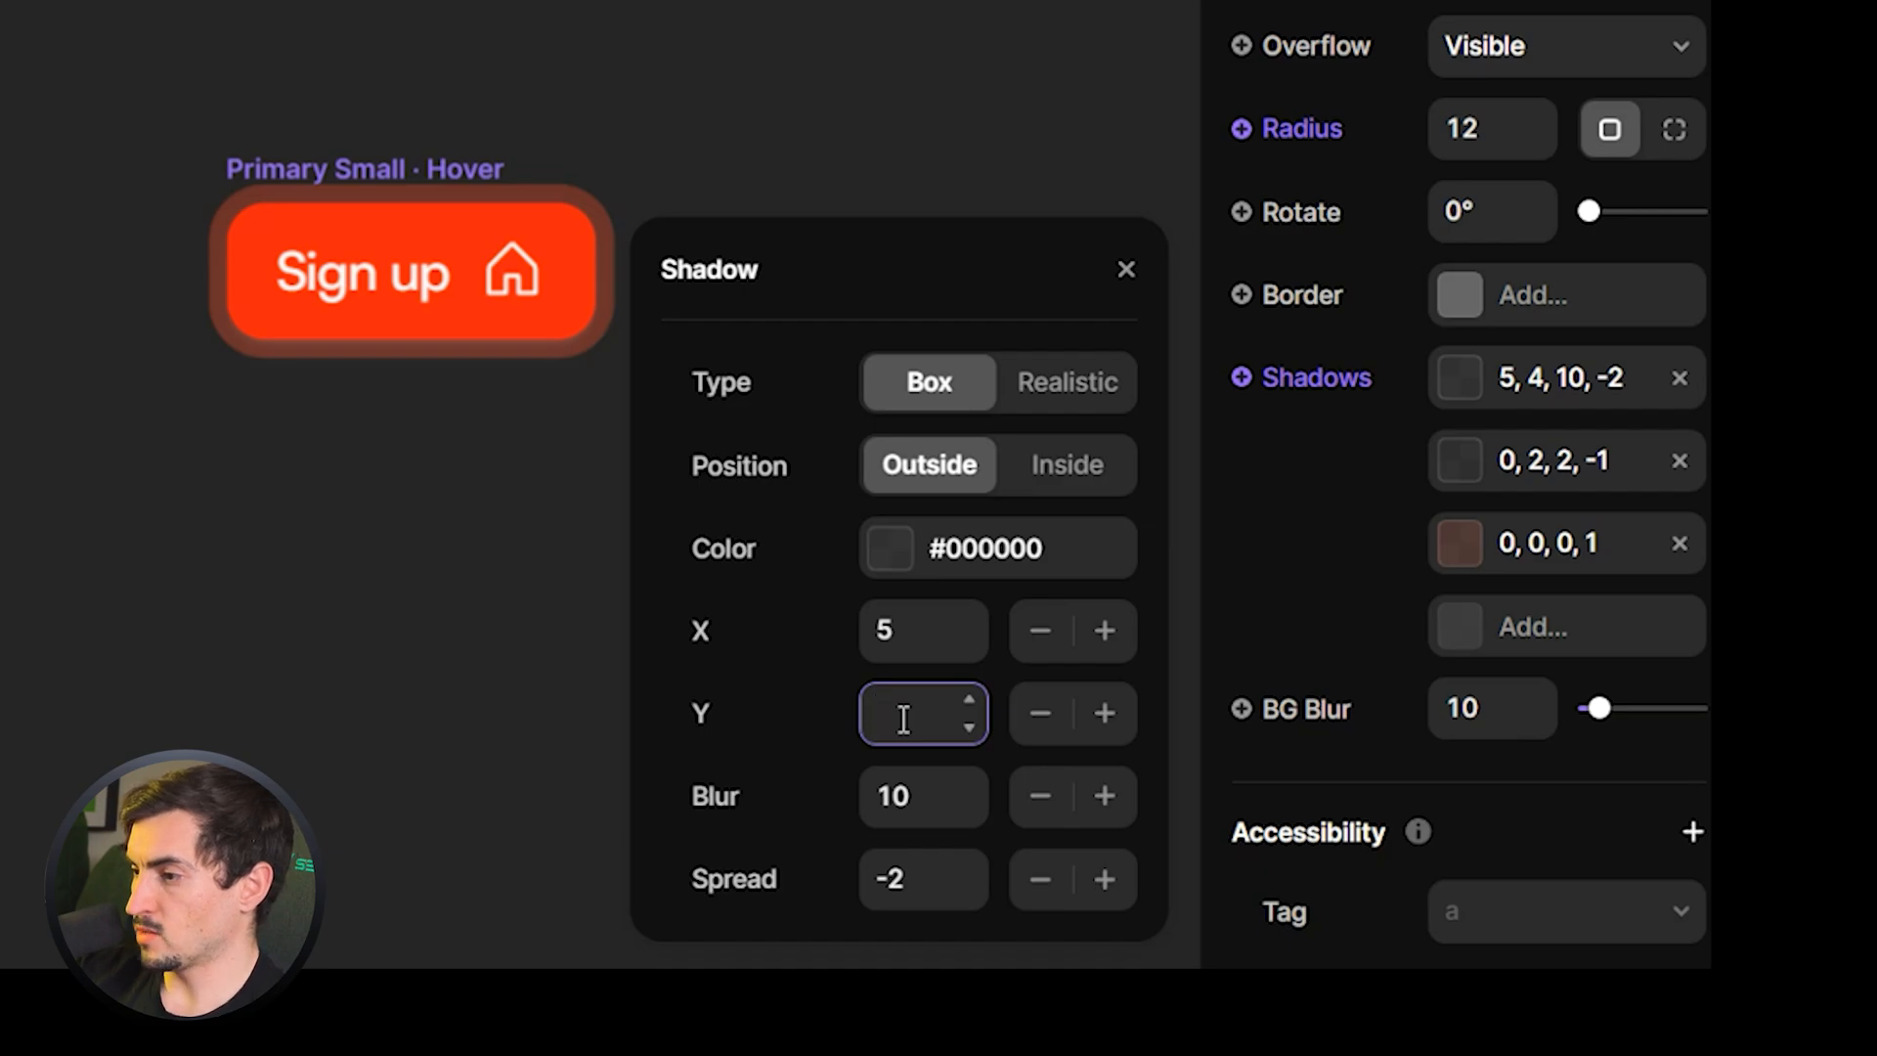
pyautogui.write('6')
pyautogui.click(925, 796)
pyautogui.write('3')
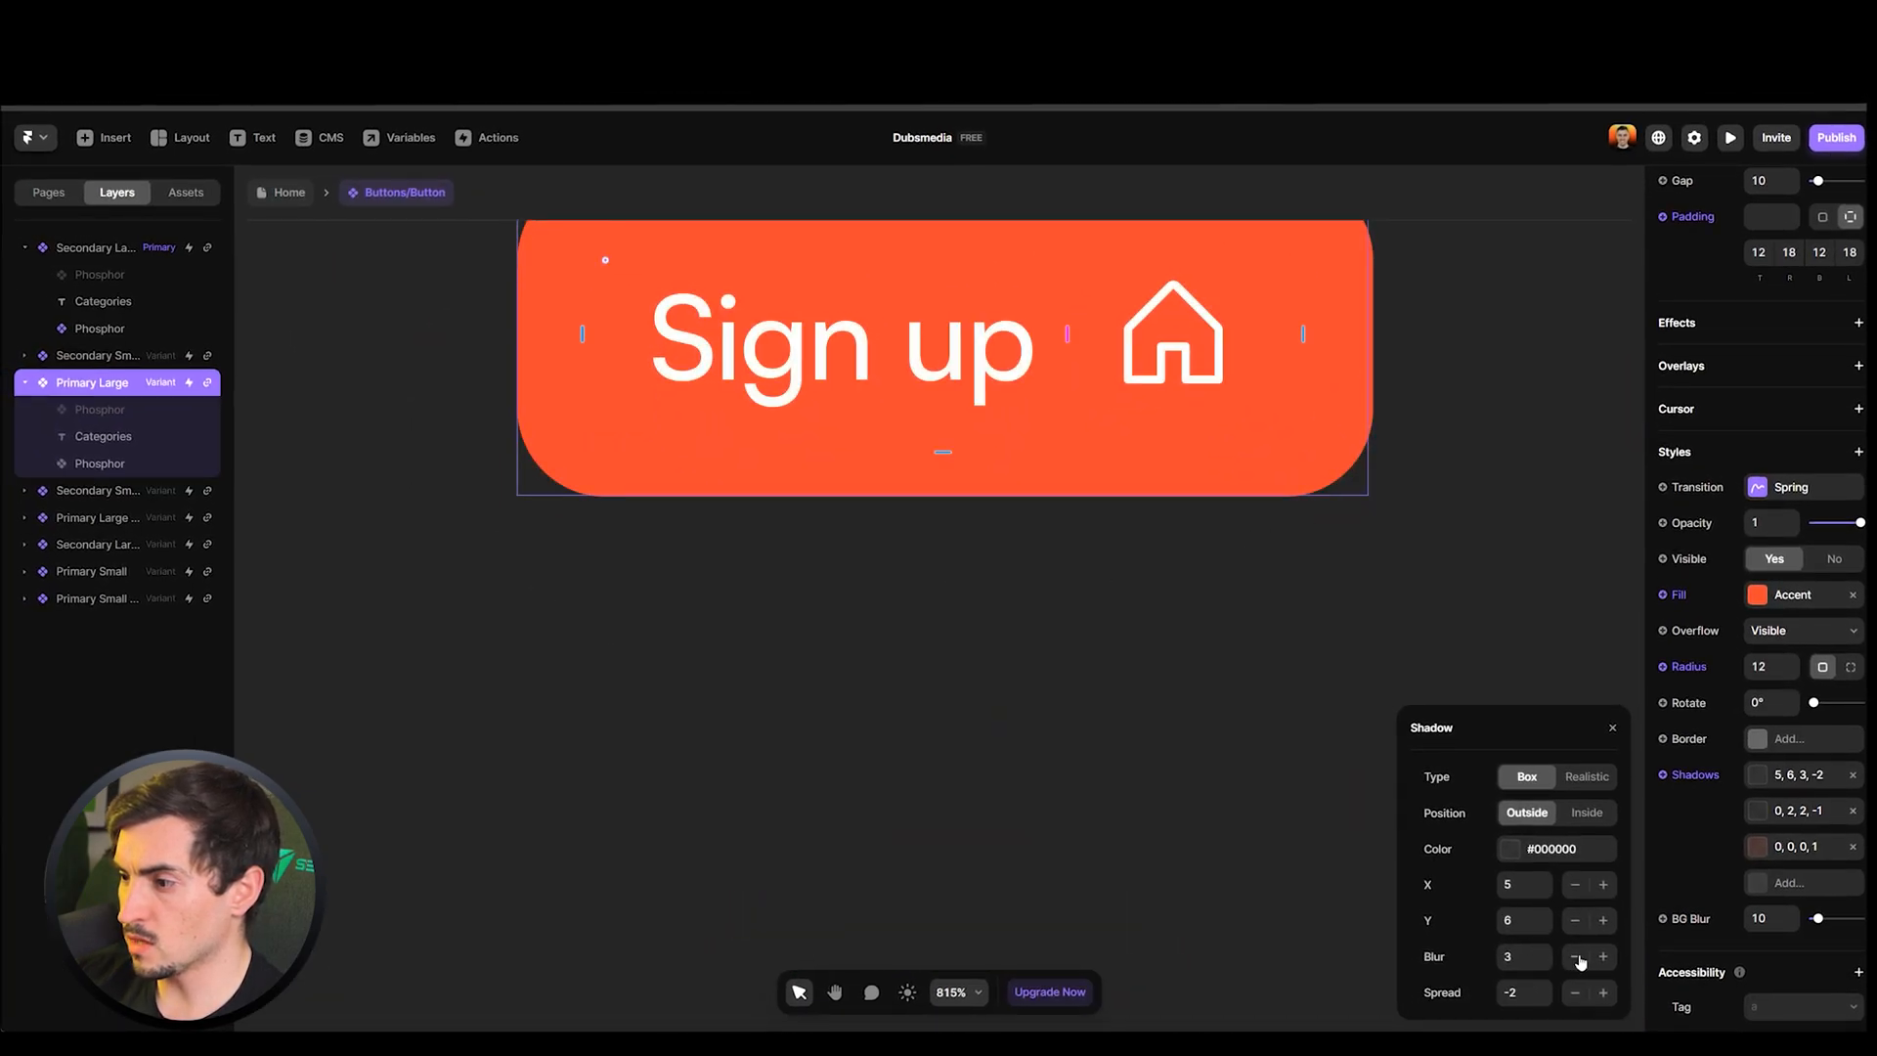
pyautogui.click(1605, 958)
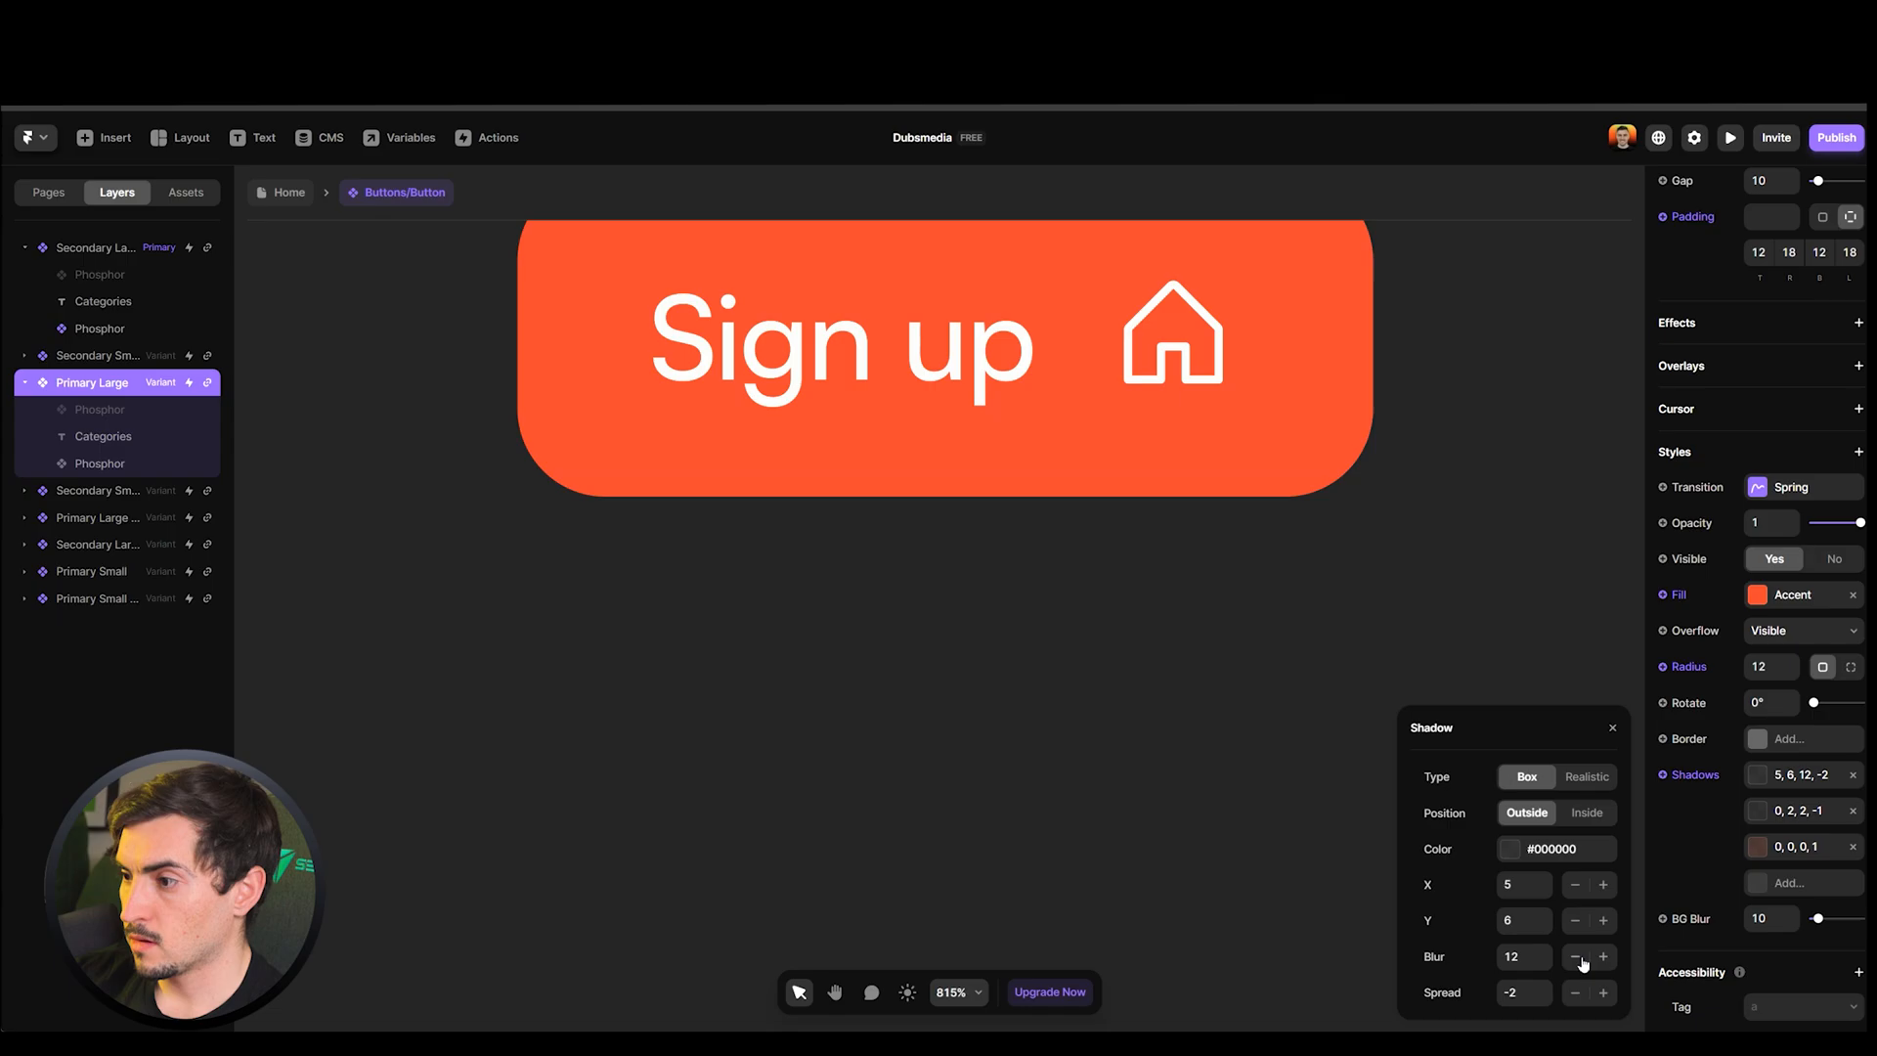
pyautogui.click(1572, 958)
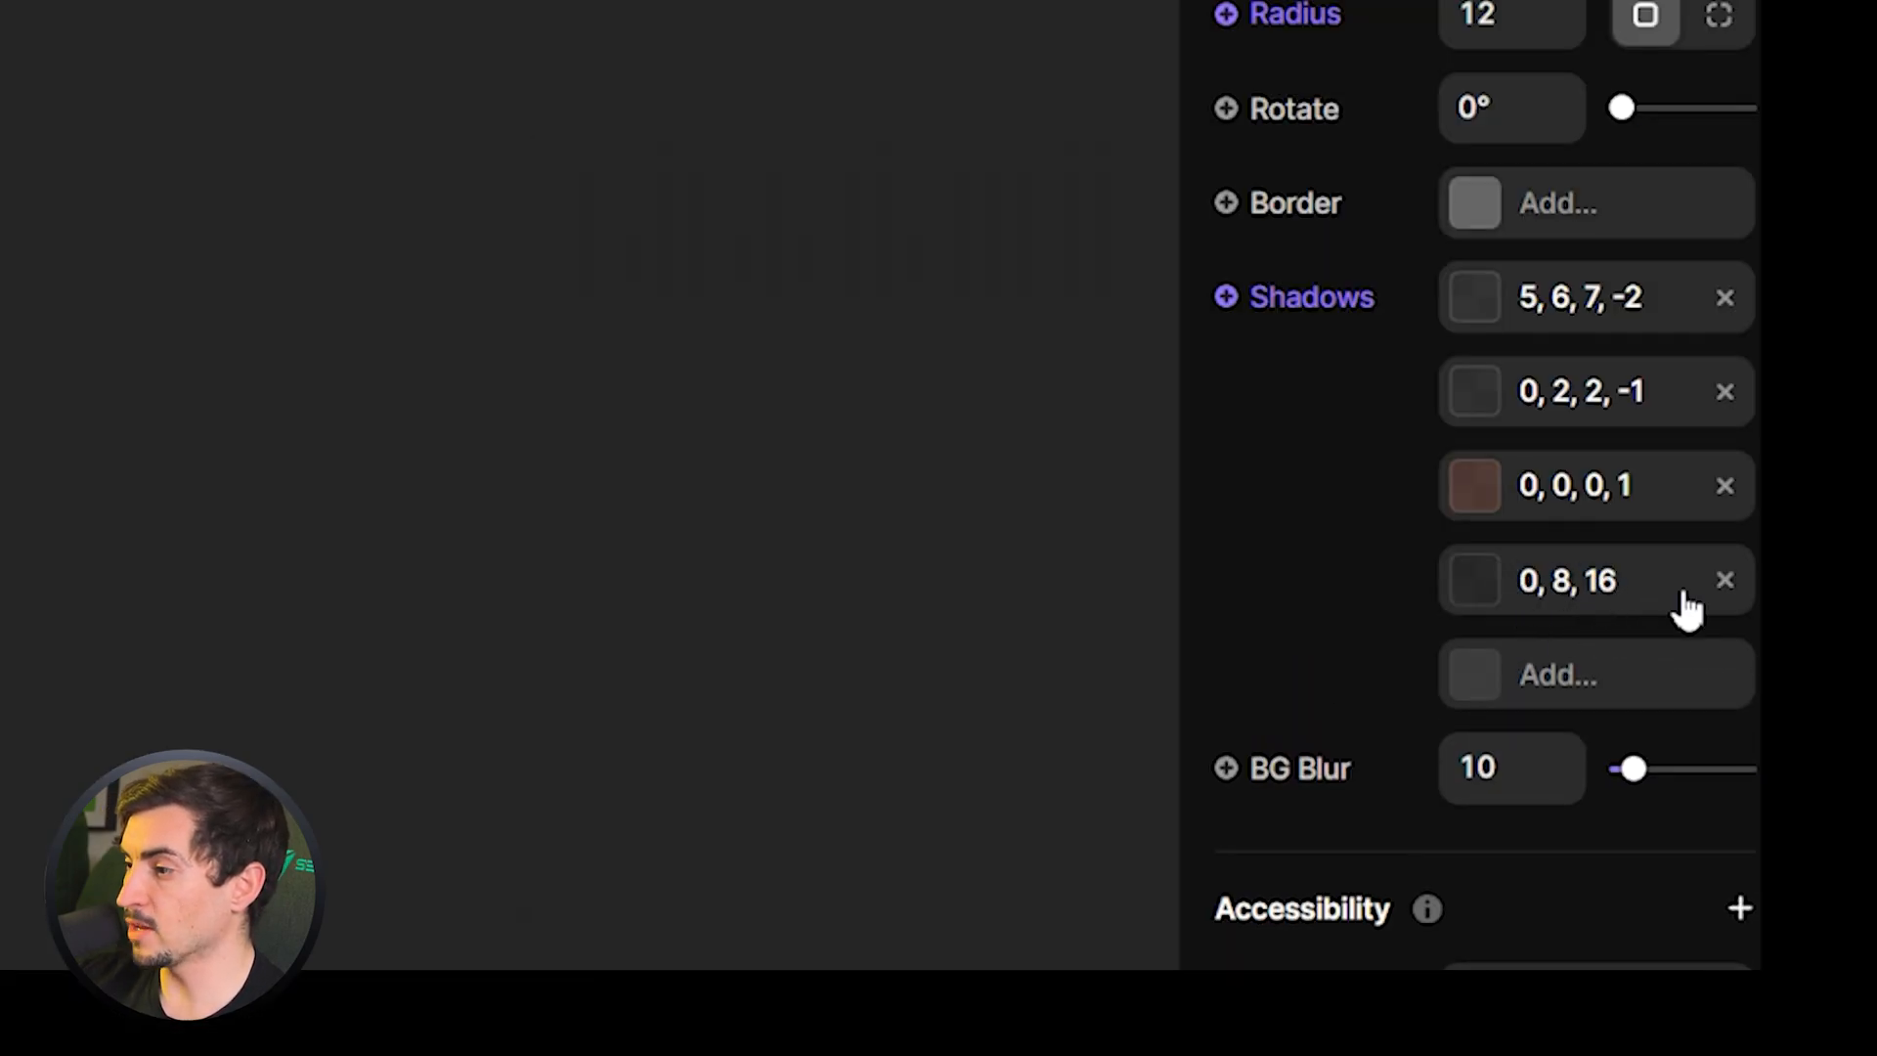
# Strengthen the added shadow with a more opaque colour and reduced blur
pyautogui.click(1568, 580)
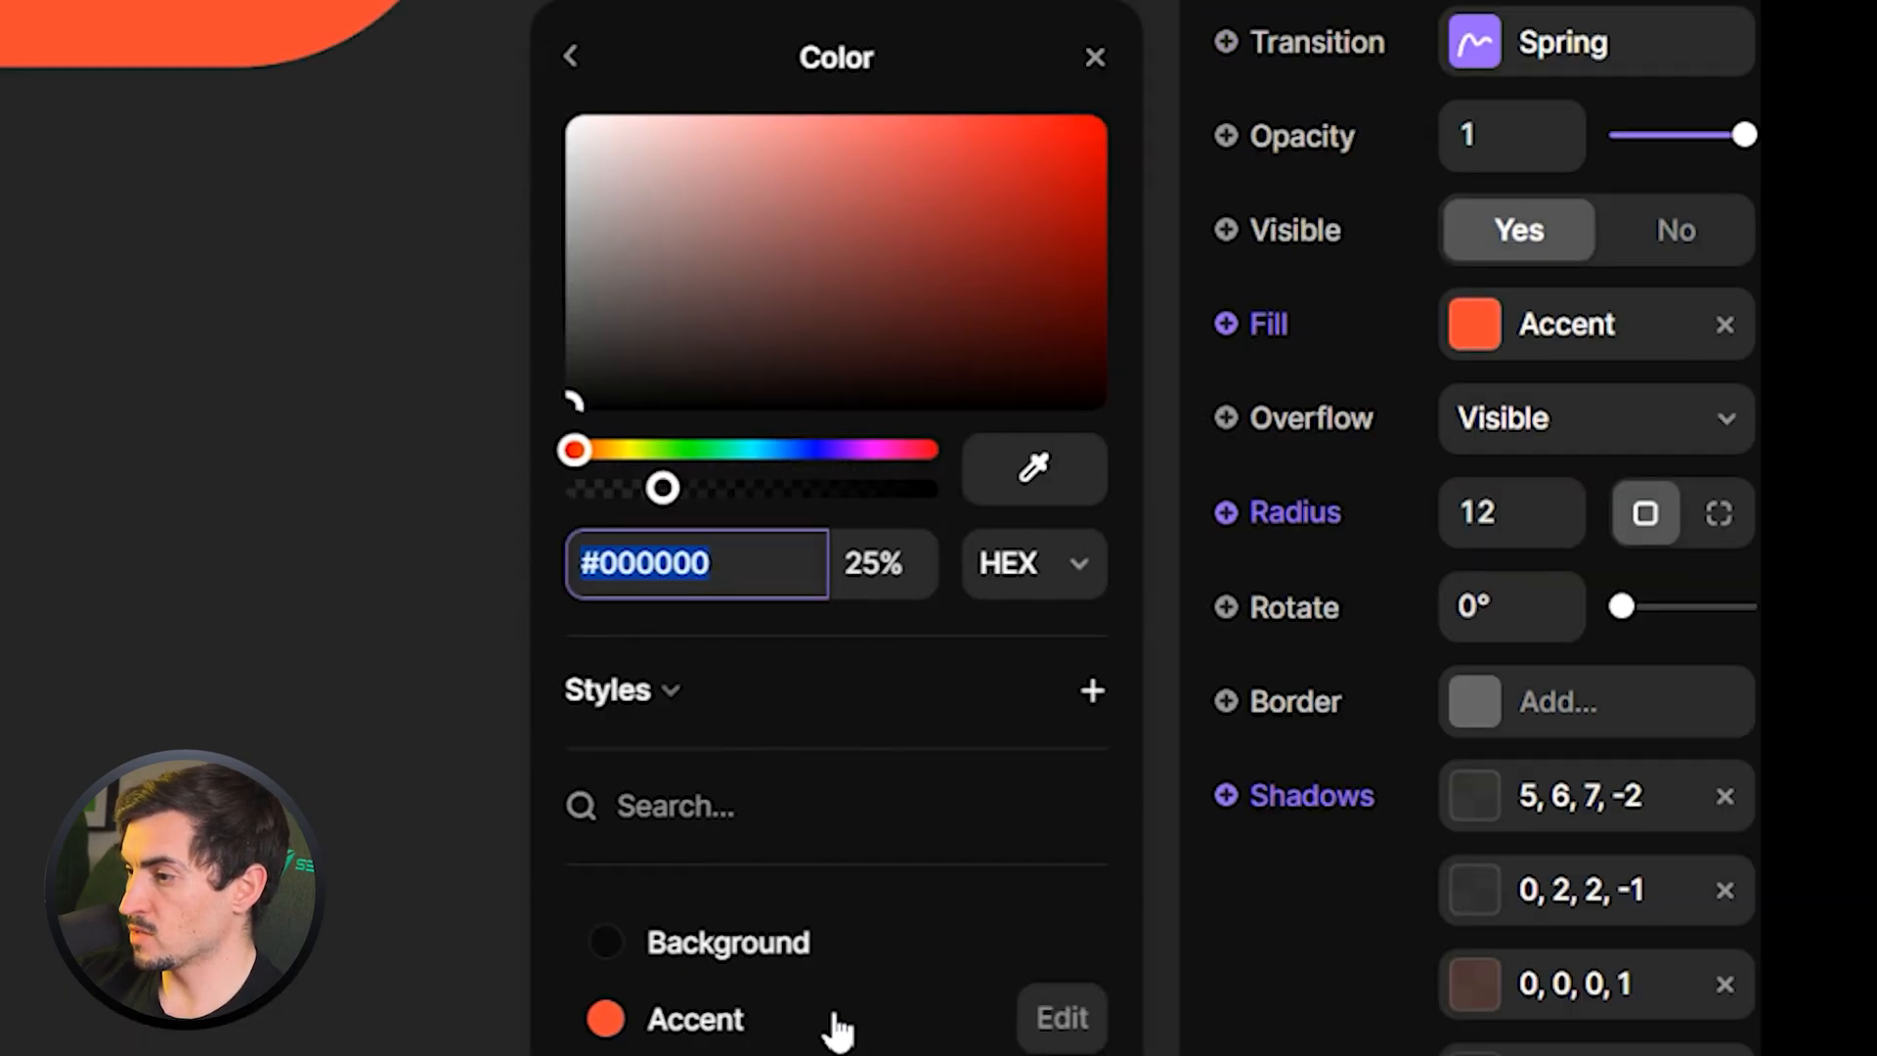
pyautogui.moveTo(663, 487); pyautogui.dragTo(926, 487)
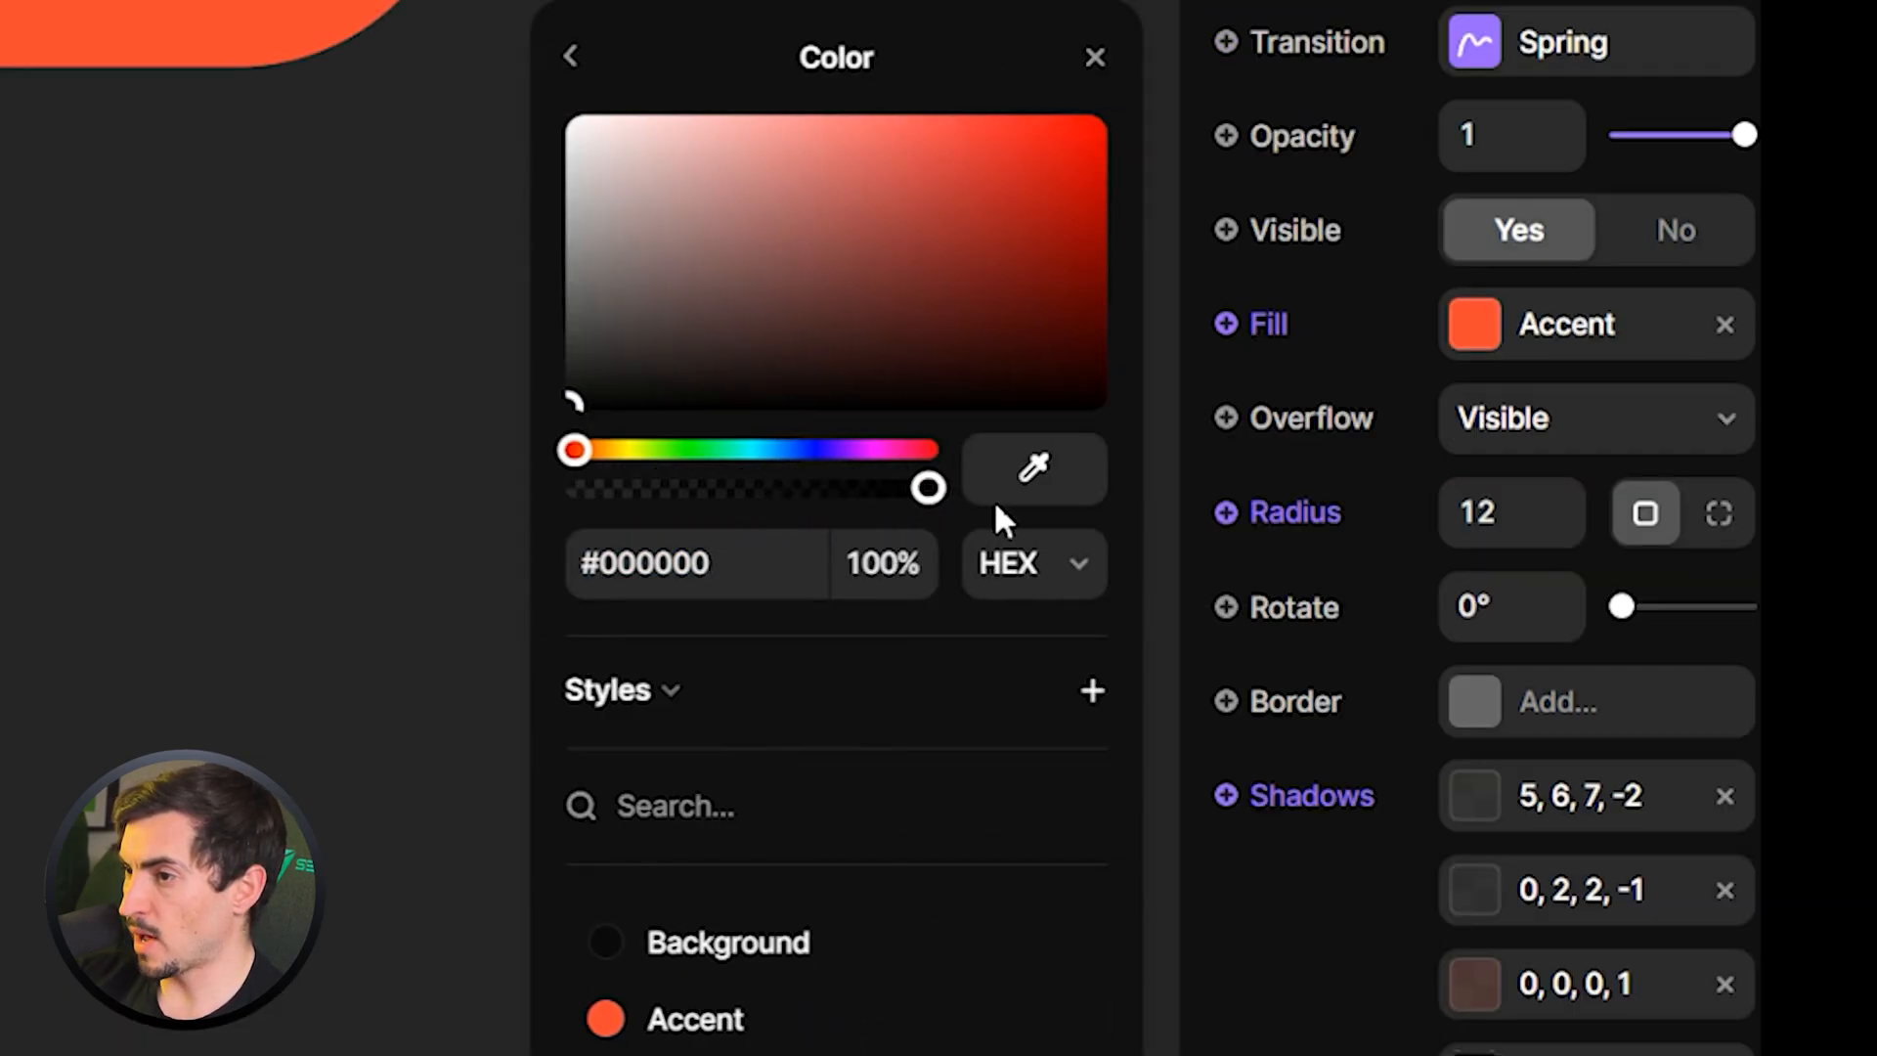
pyautogui.moveTo(927, 488); pyautogui.dragTo(754, 489)
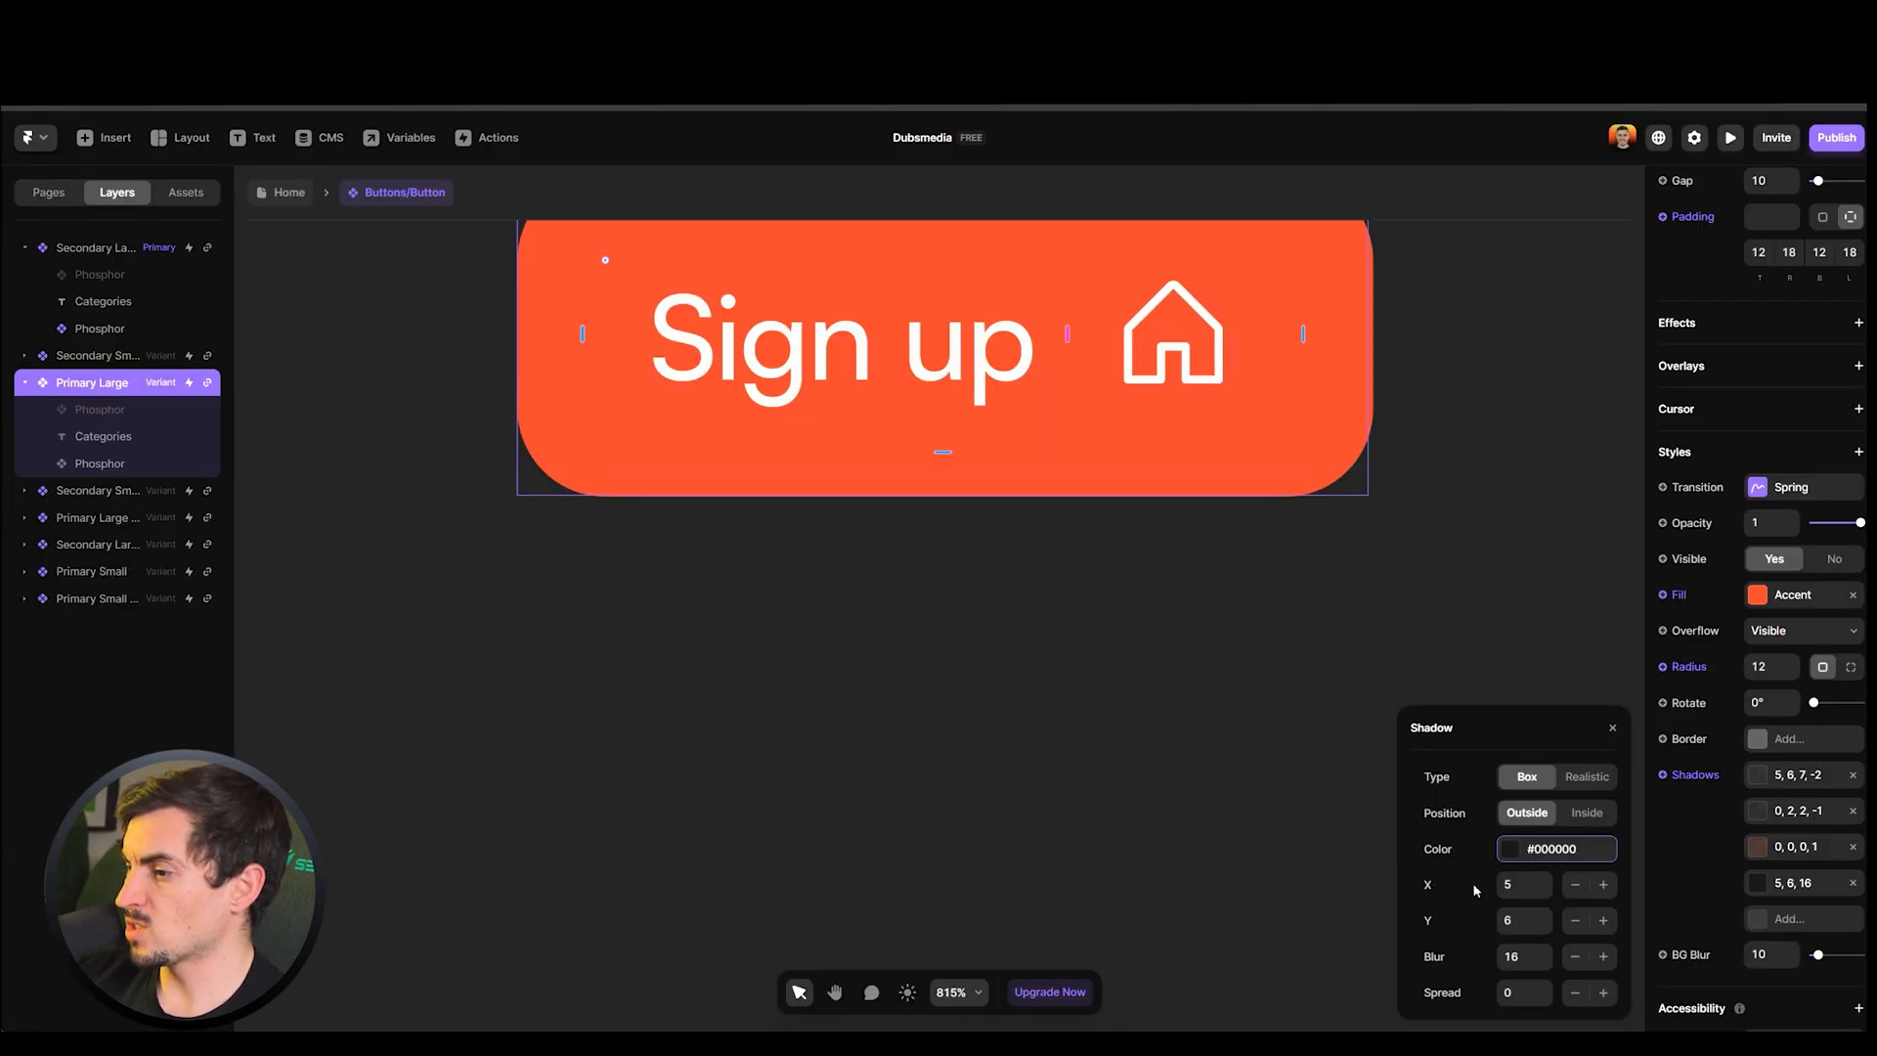
pyautogui.click(1572, 958)
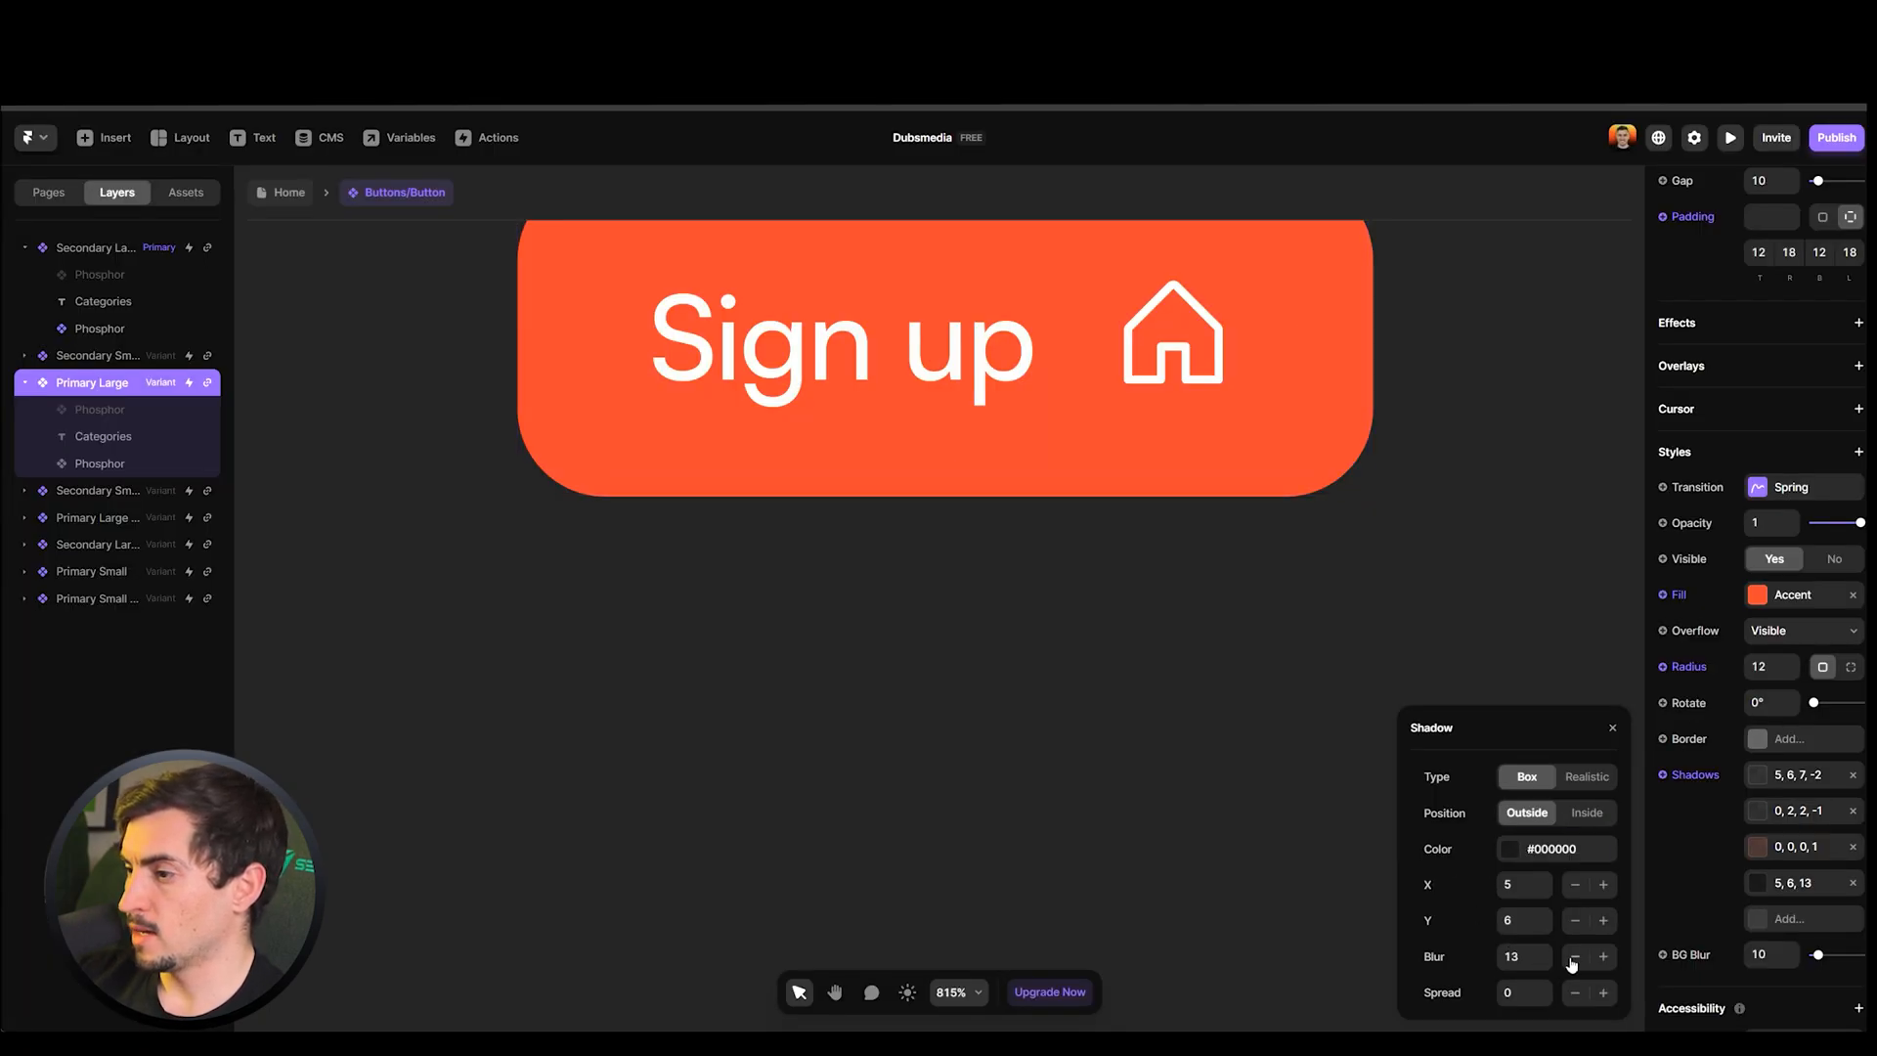
pyautogui.click(1573, 958)
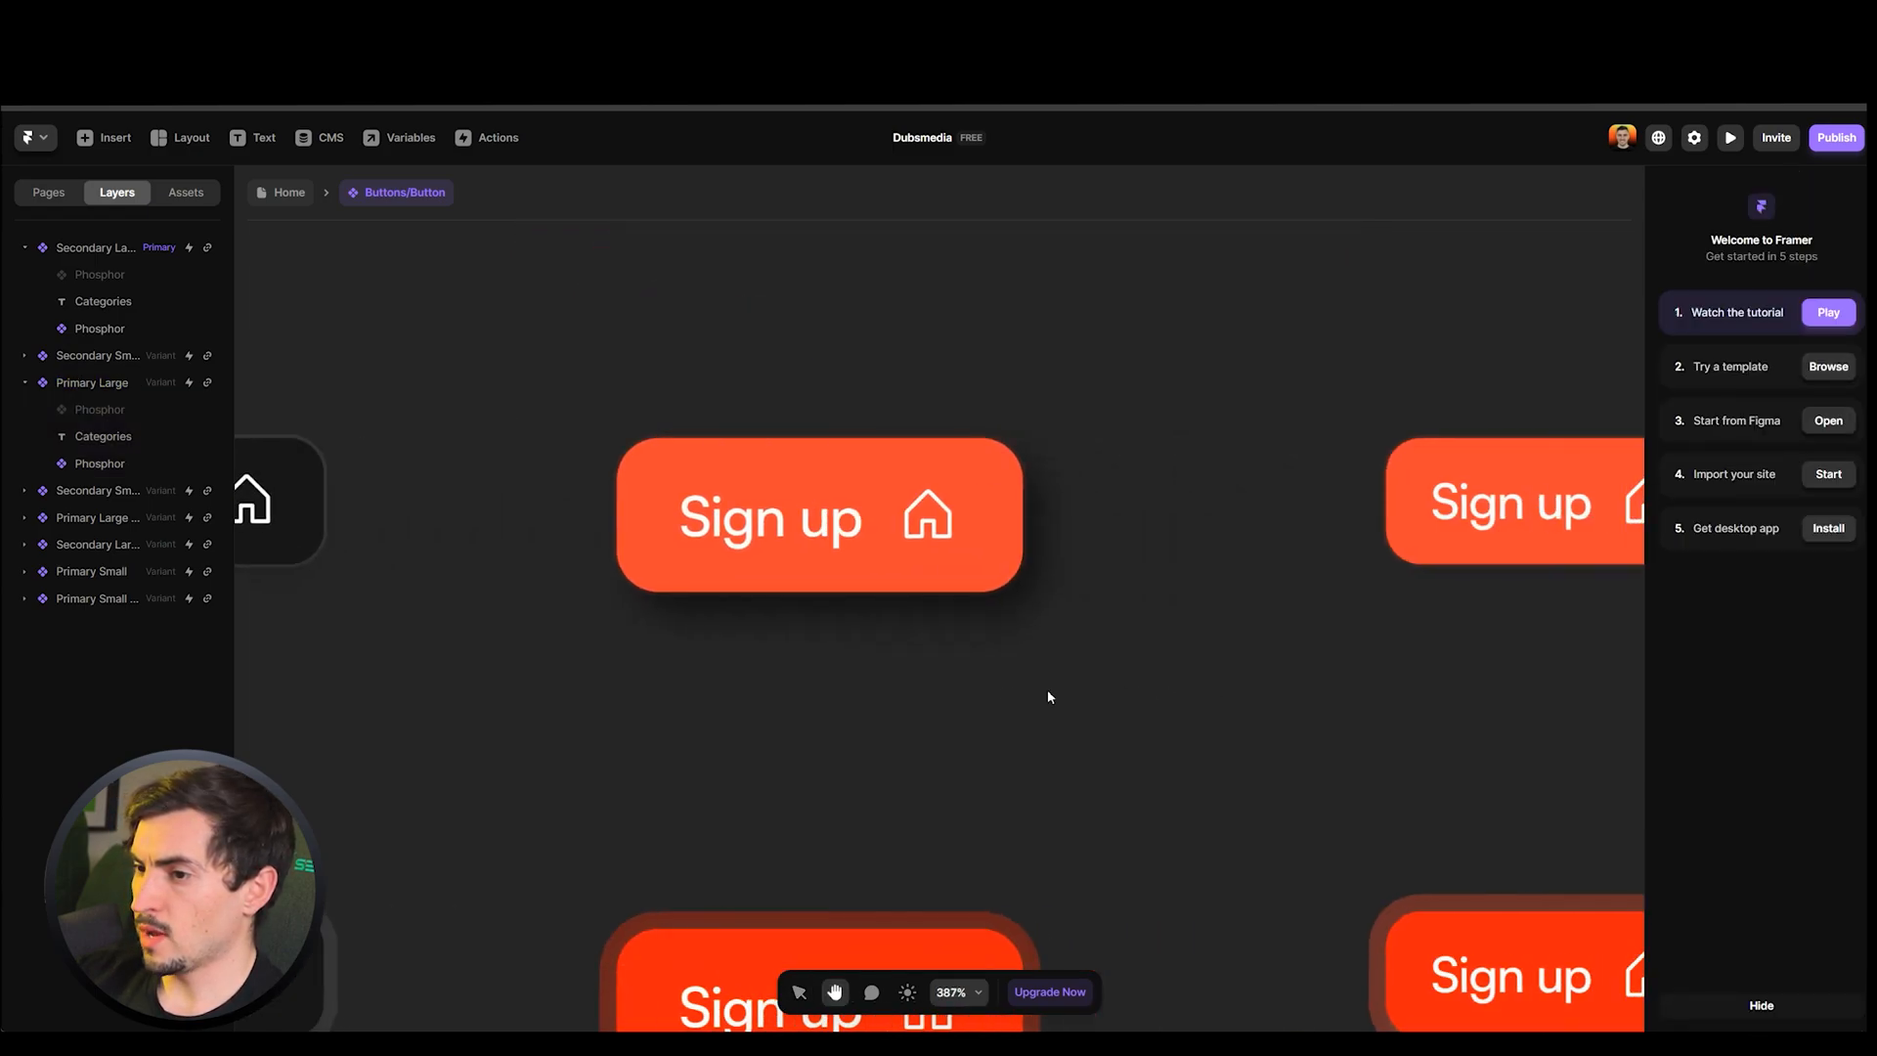
# Scroll the Home page down to the client logos strip
pyautogui.scroll(-3)
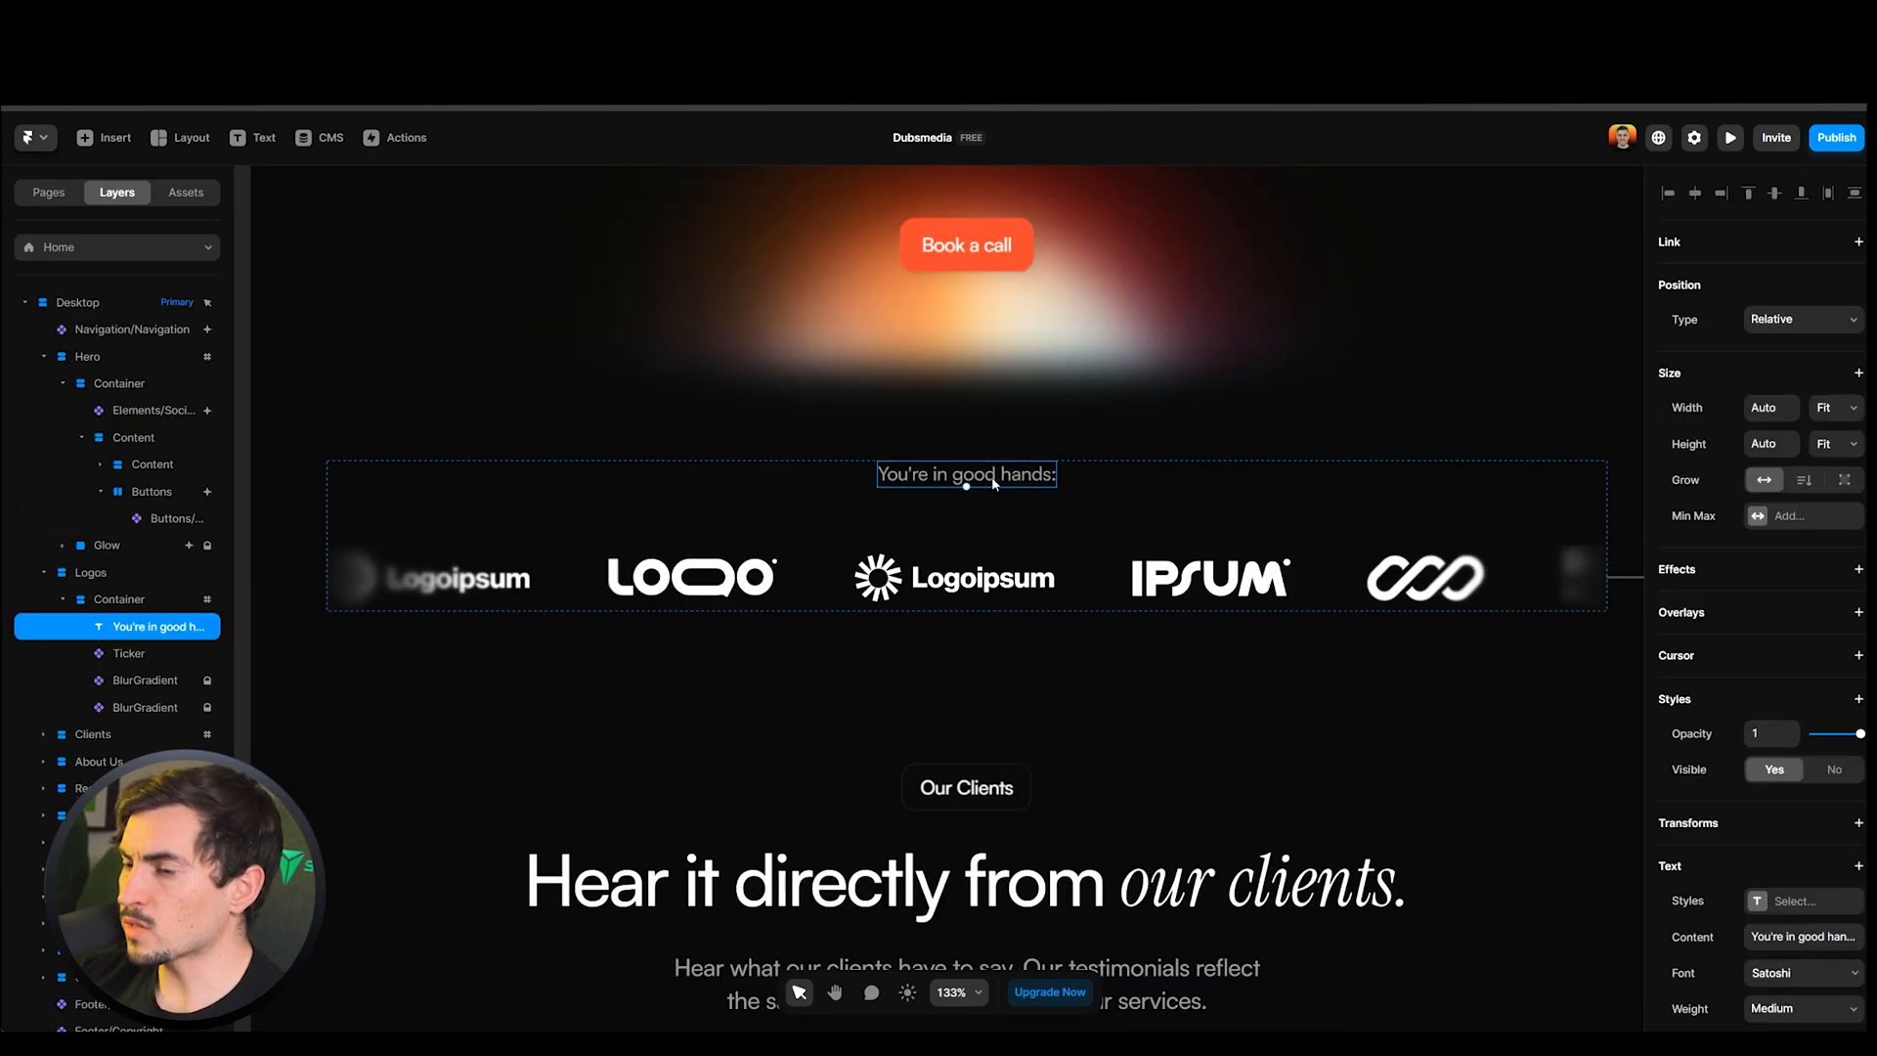
# Retitle the logo strip 'Who we've helped' and rename the Clients layer to Testimonials
pyautogui.write("Who we've hel p...")
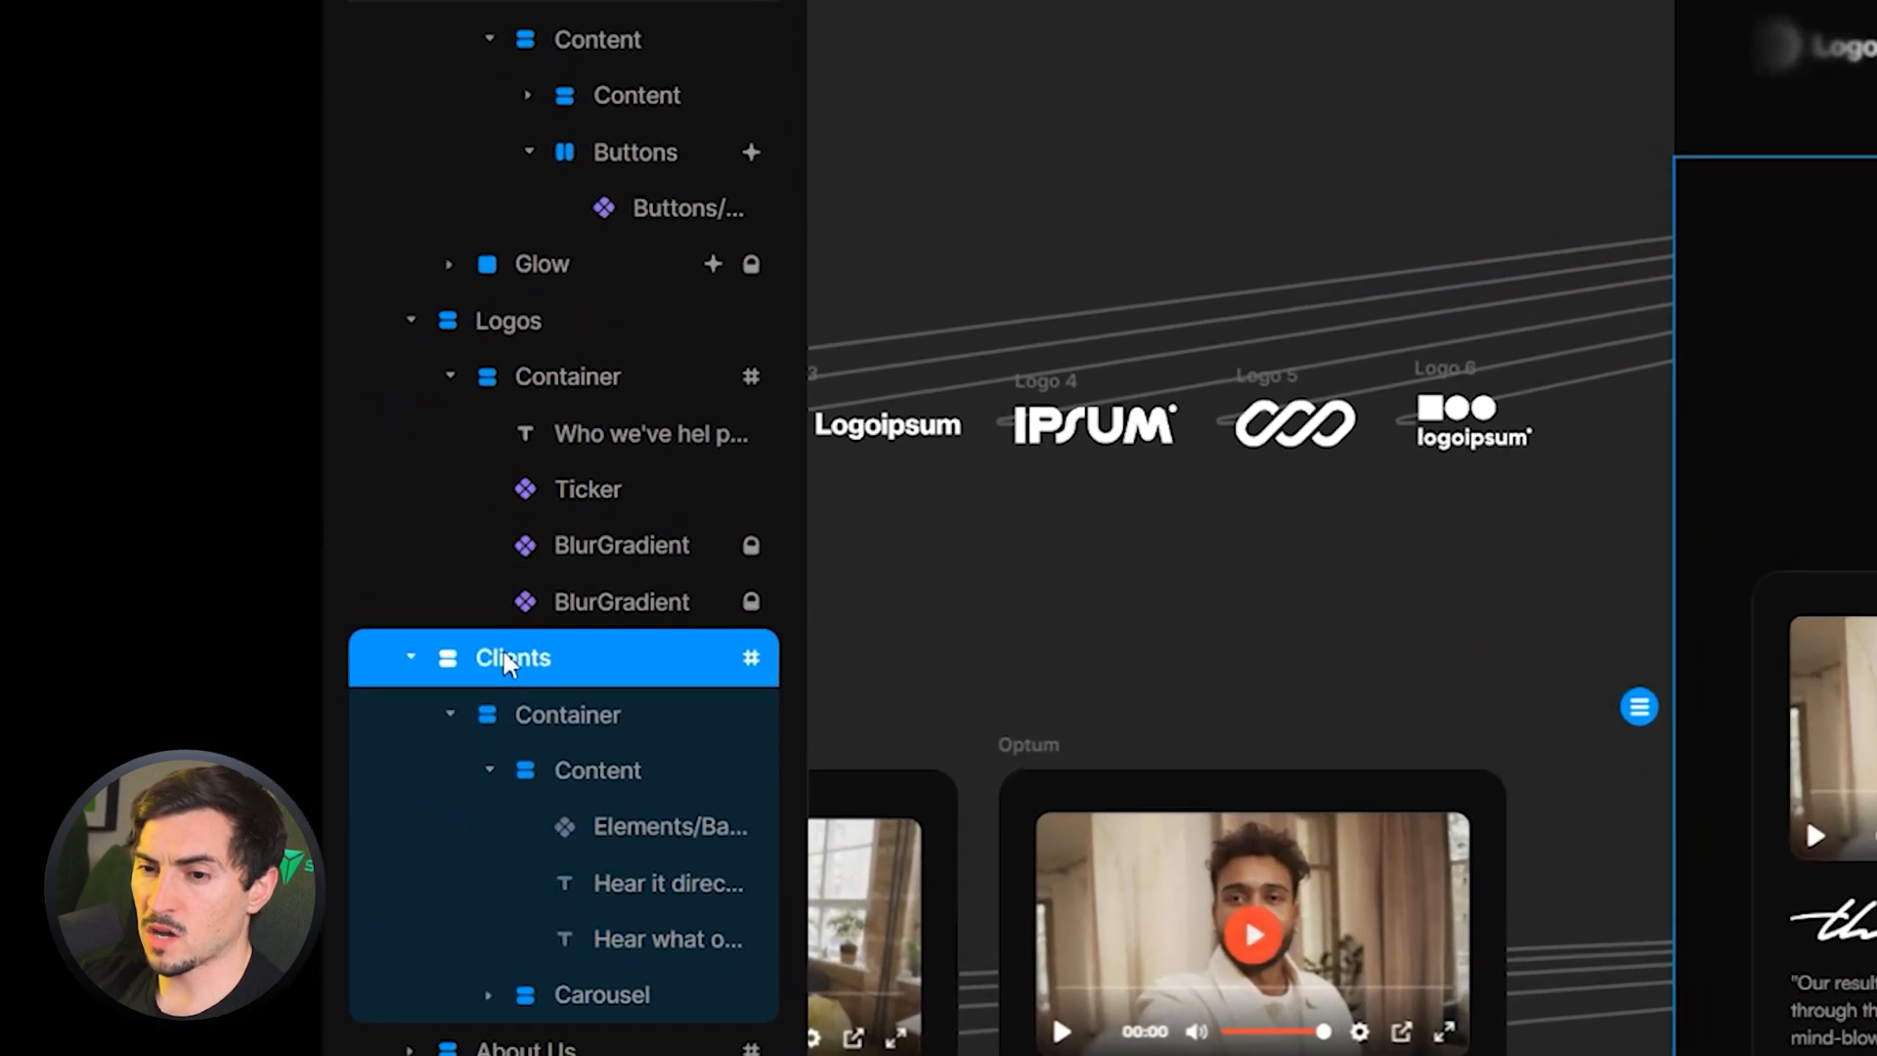
pyautogui.doubleClick(512, 657)
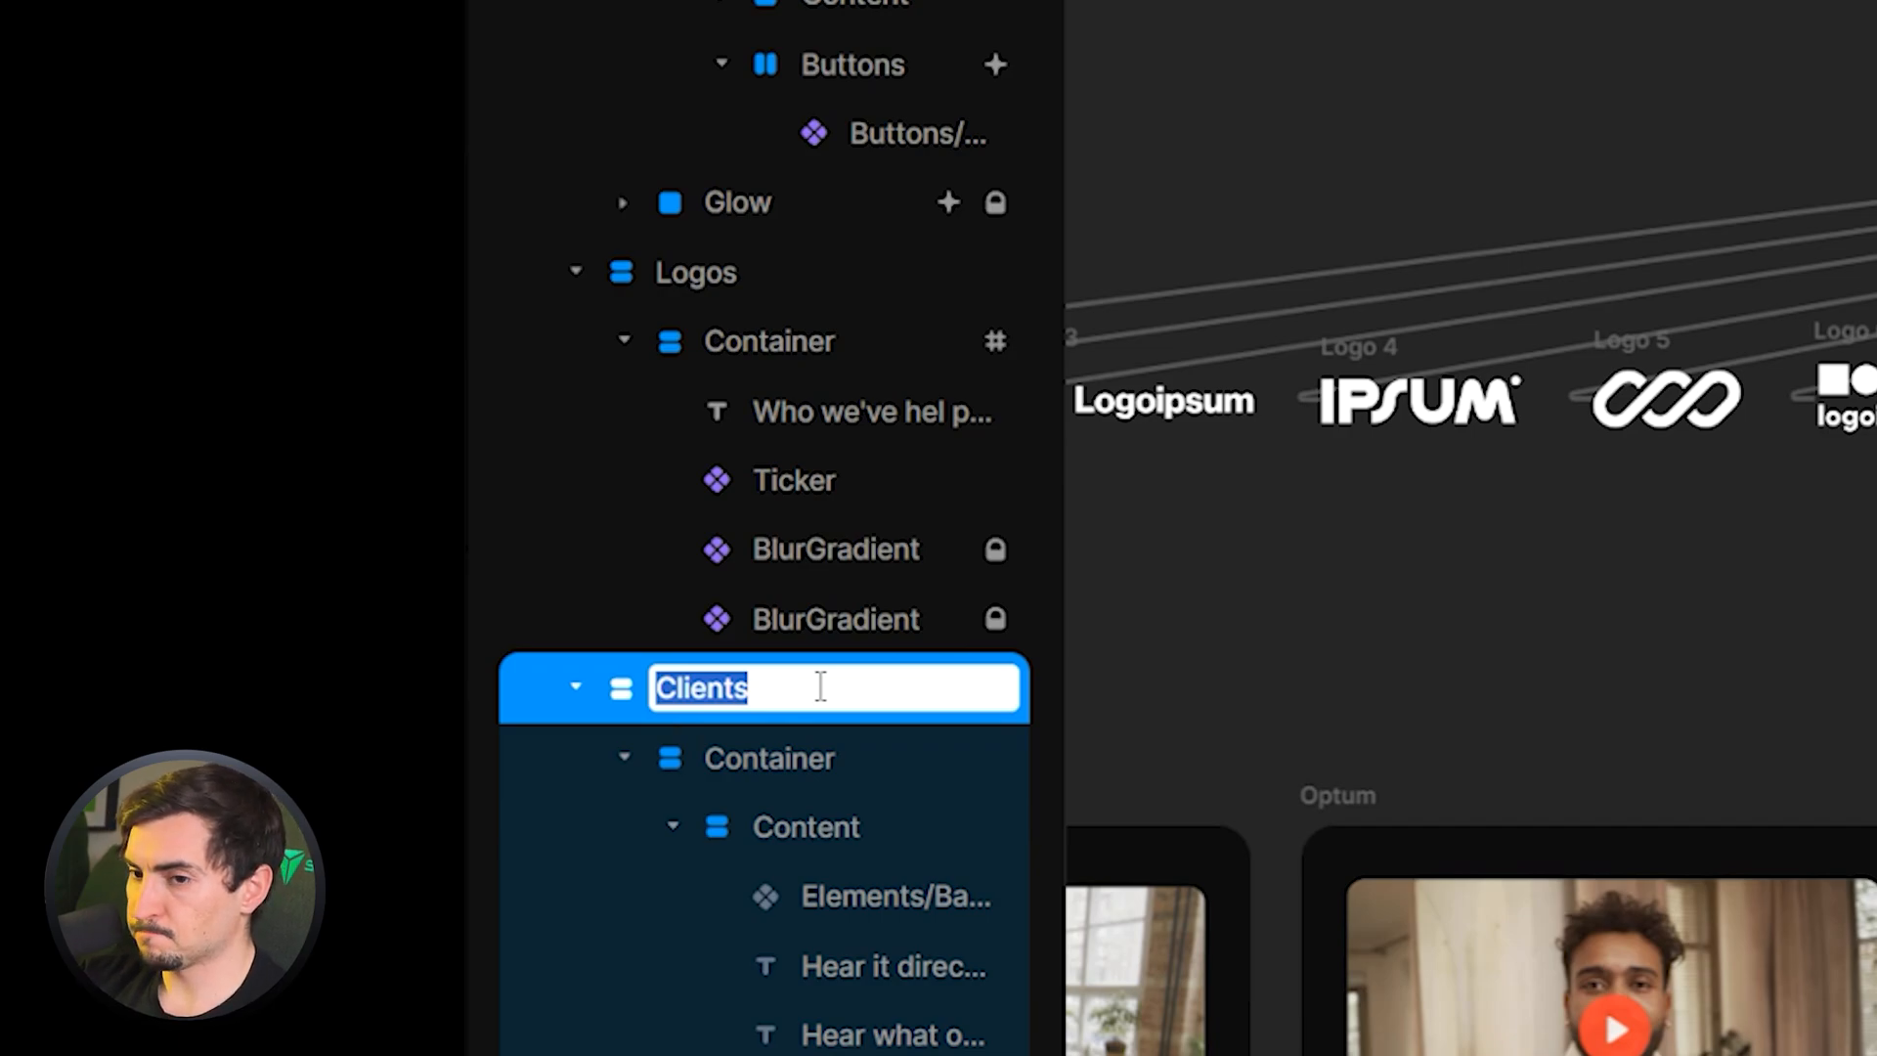
pyautogui.write('Testimonials')
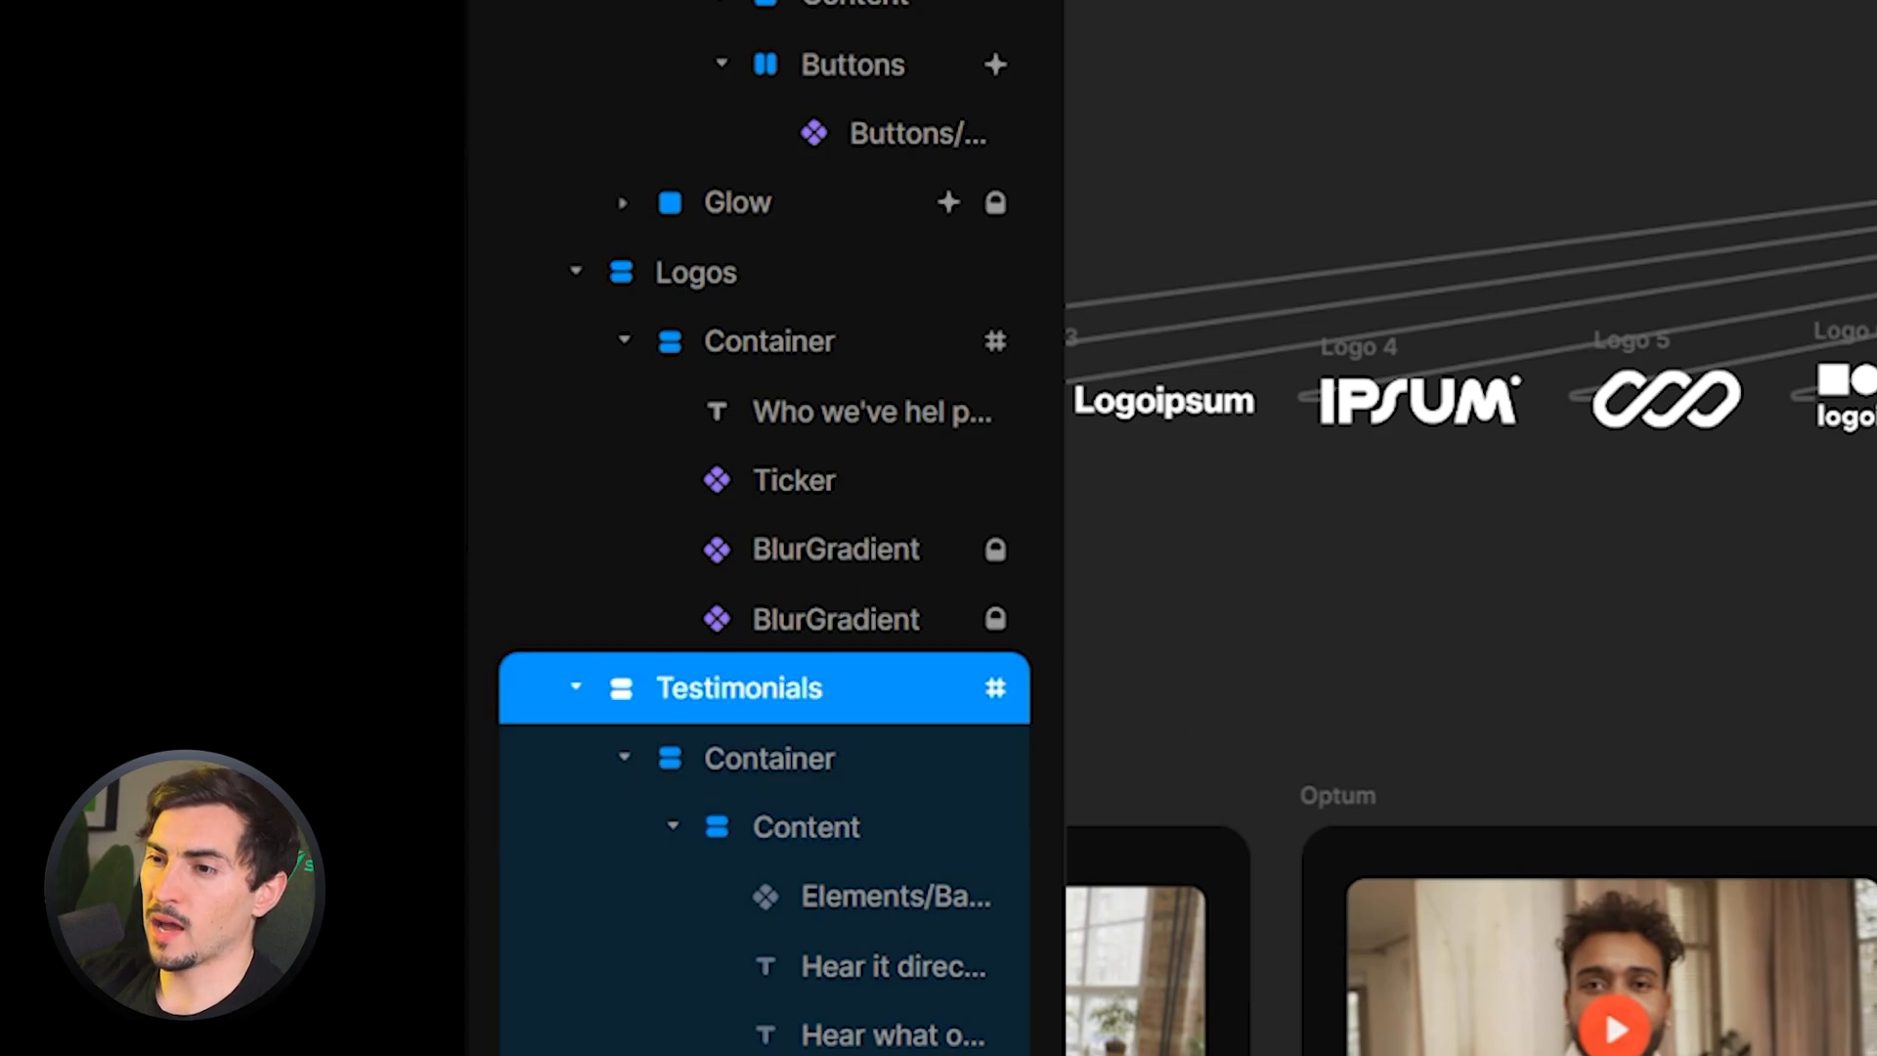
pyautogui.click(575, 688)
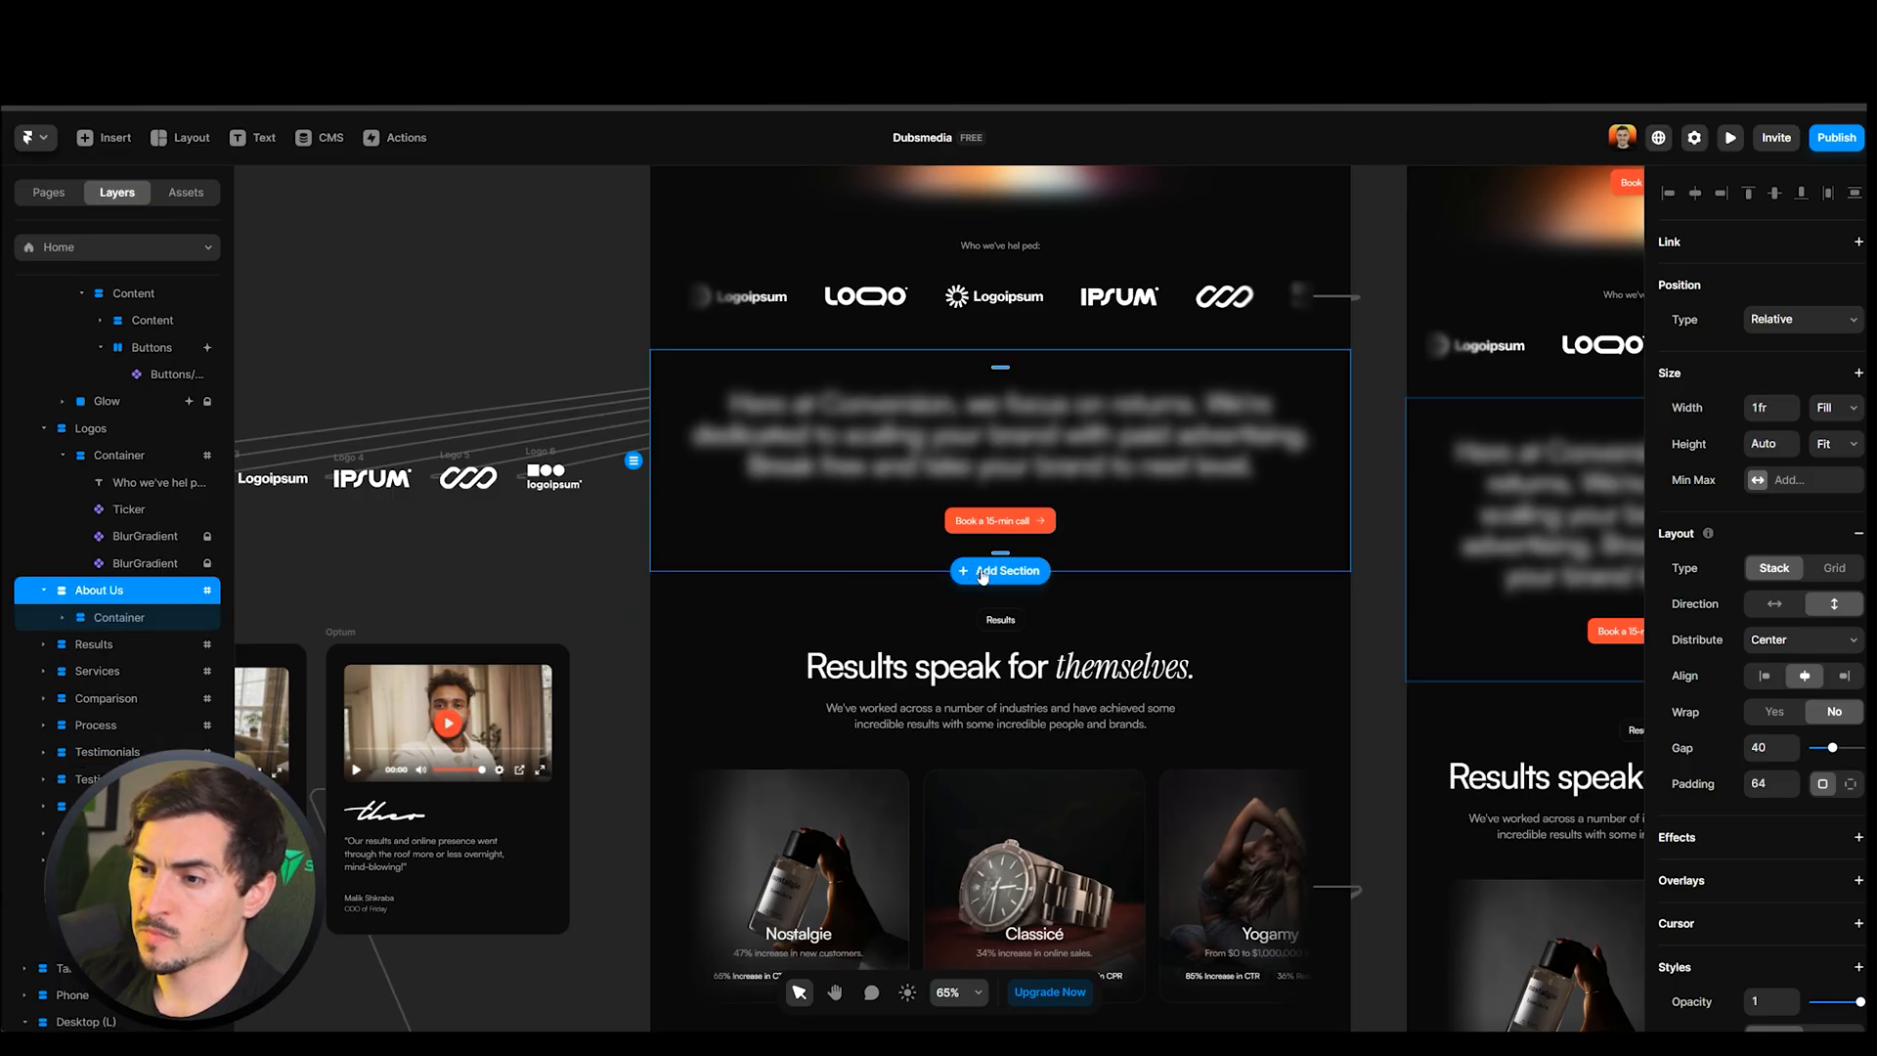
pyautogui.scroll(-3)
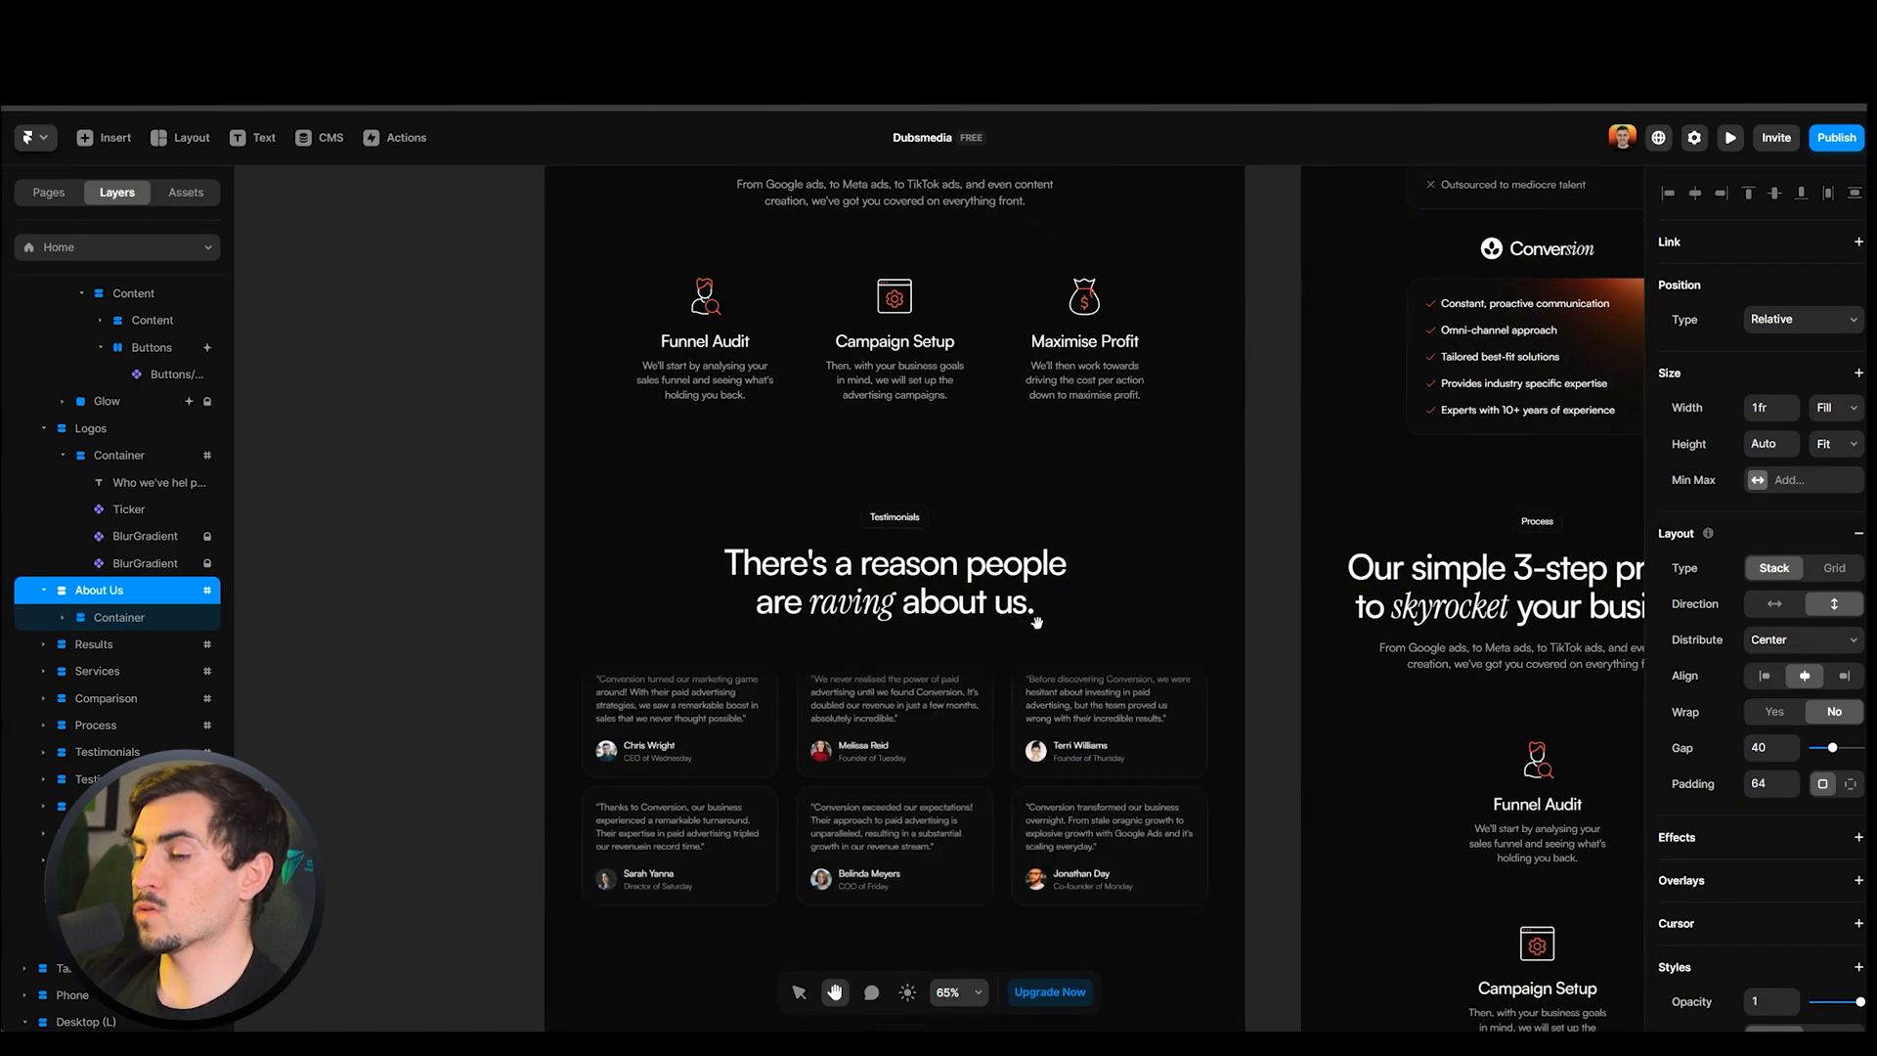
pyautogui.scroll(-3)
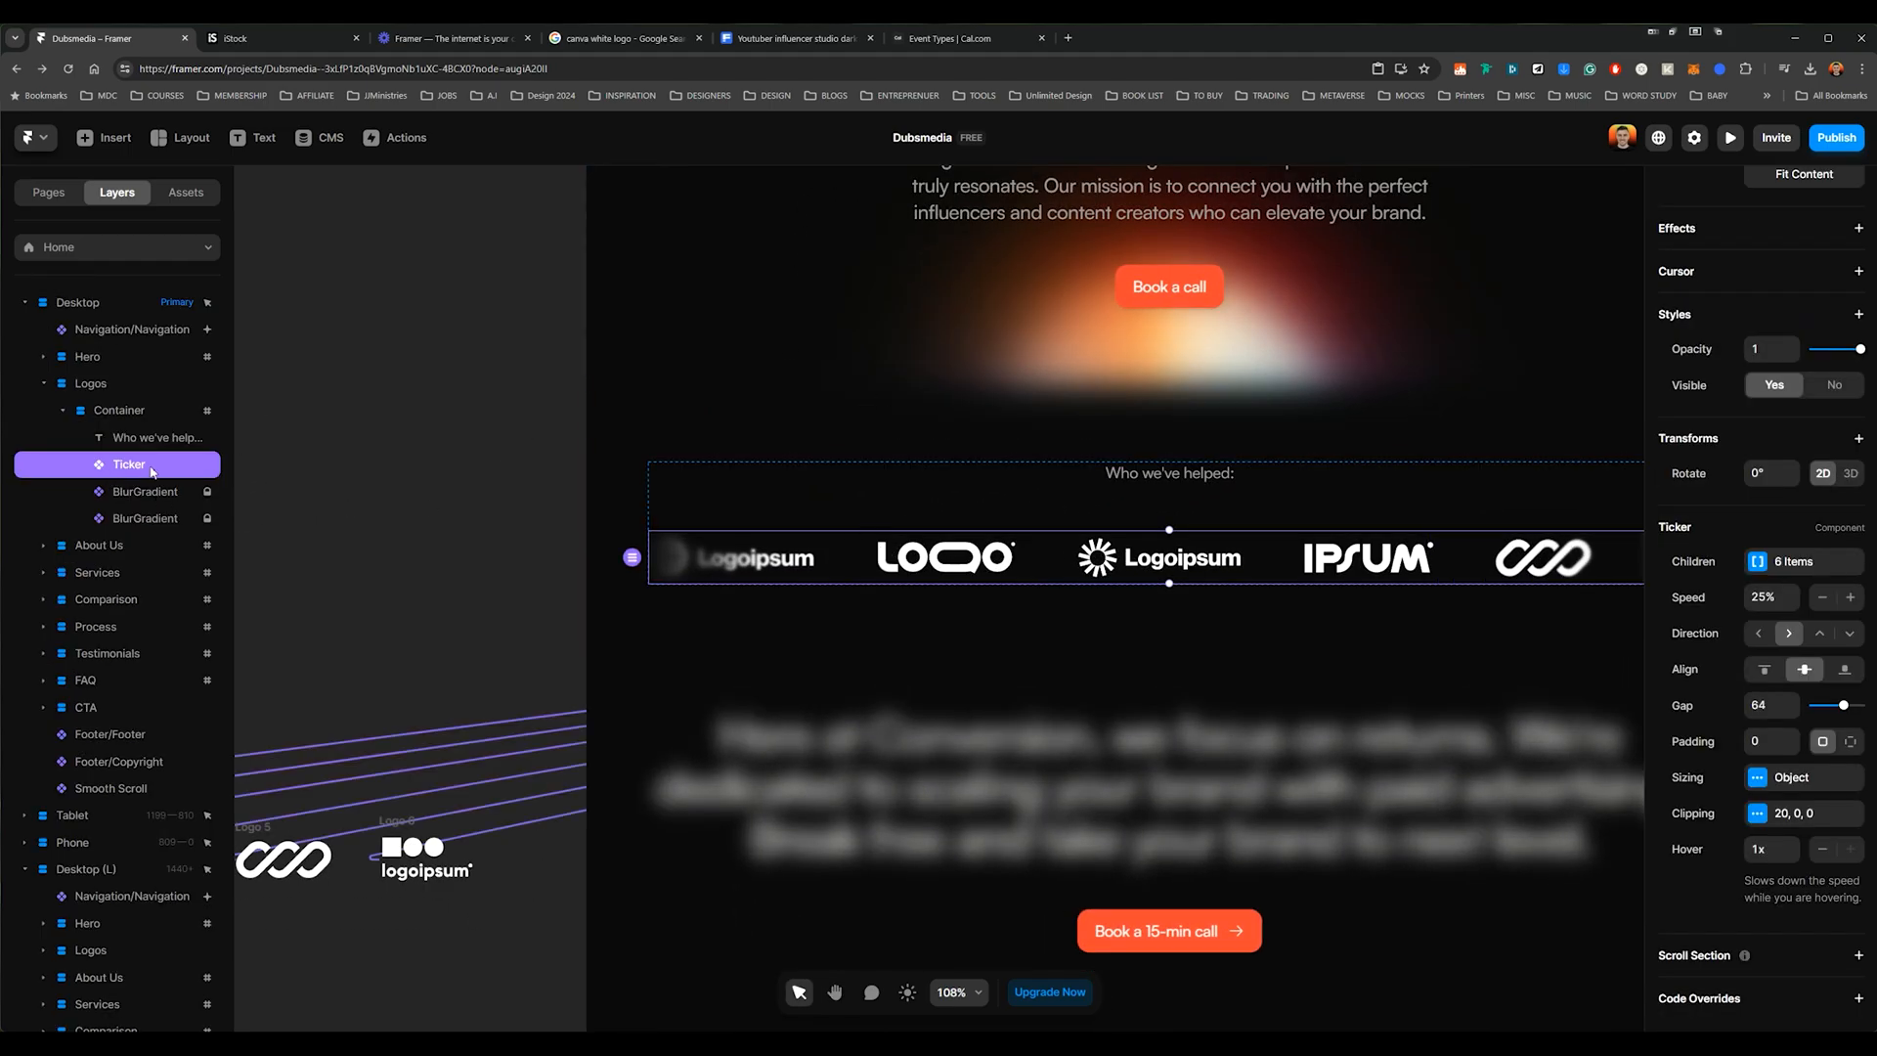
pyautogui.moveTo(563, 540)
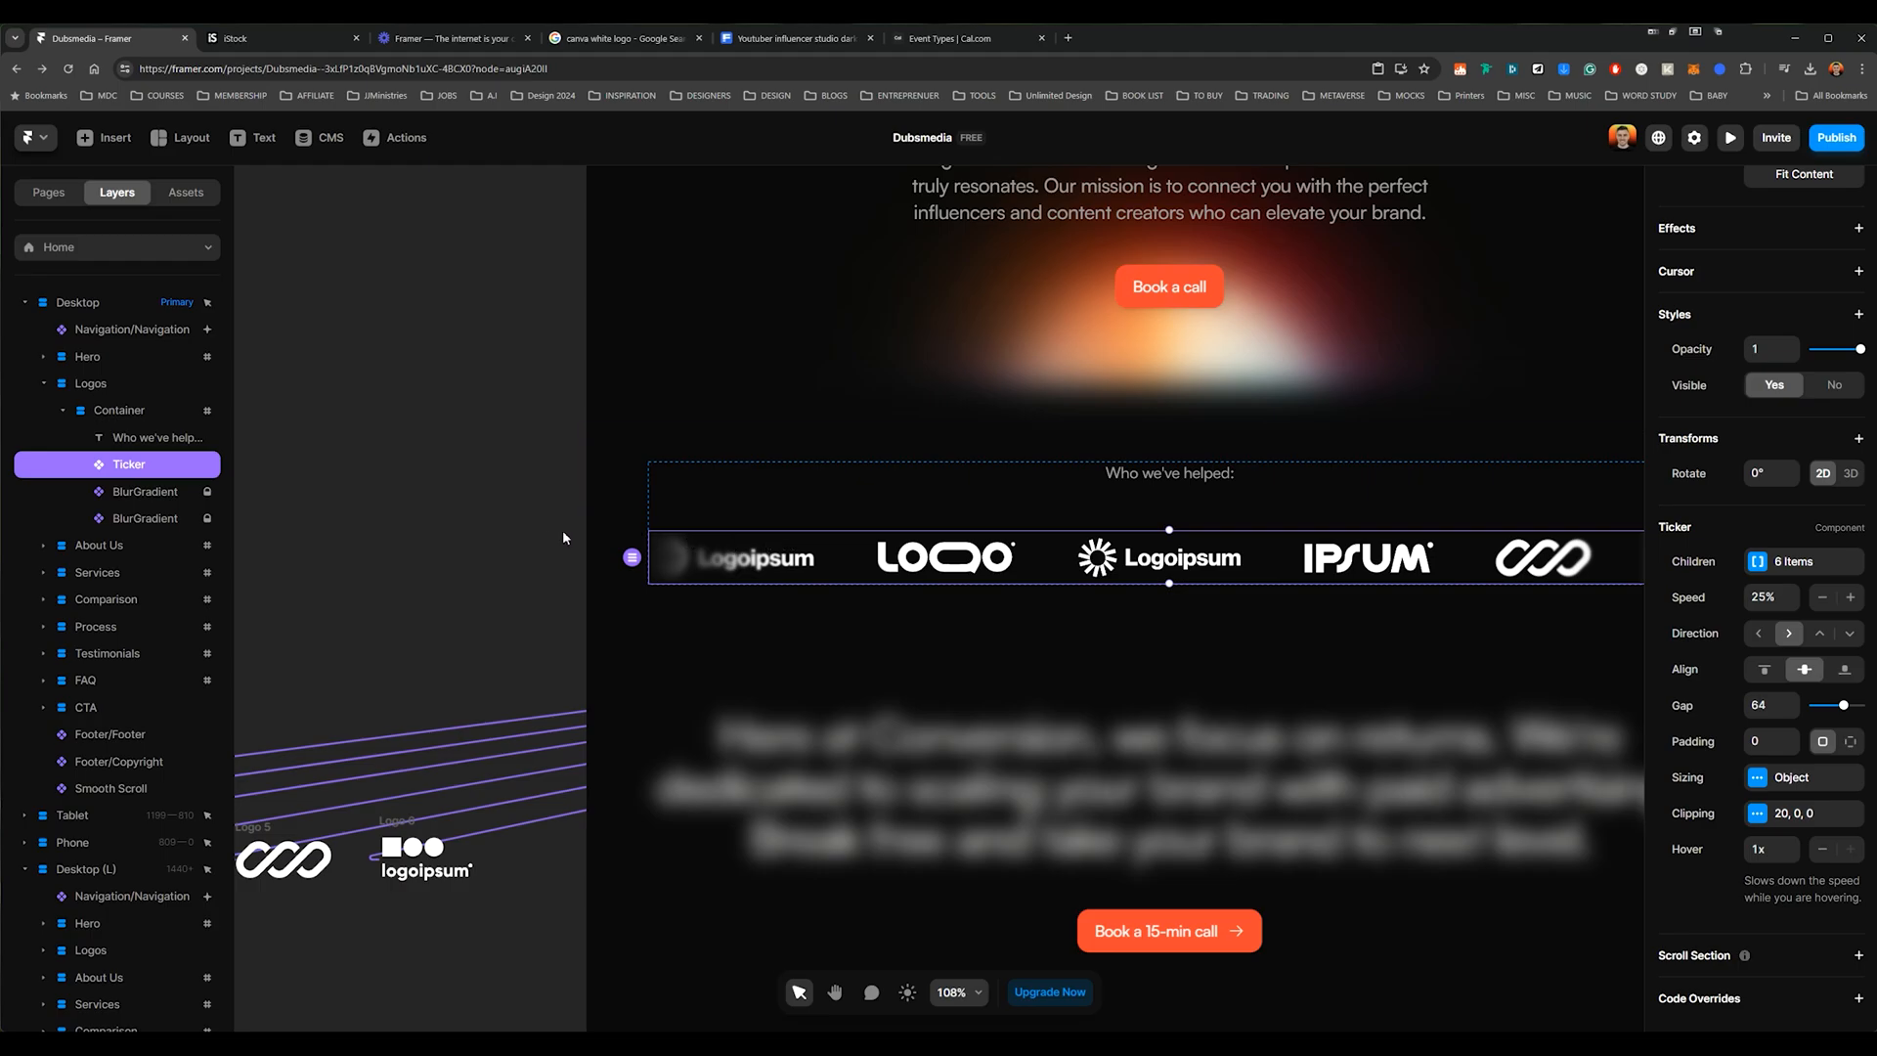
# Swap the ticker's first placeholder logo for the YOU client logo via its Children list
pyautogui.scroll(-3)
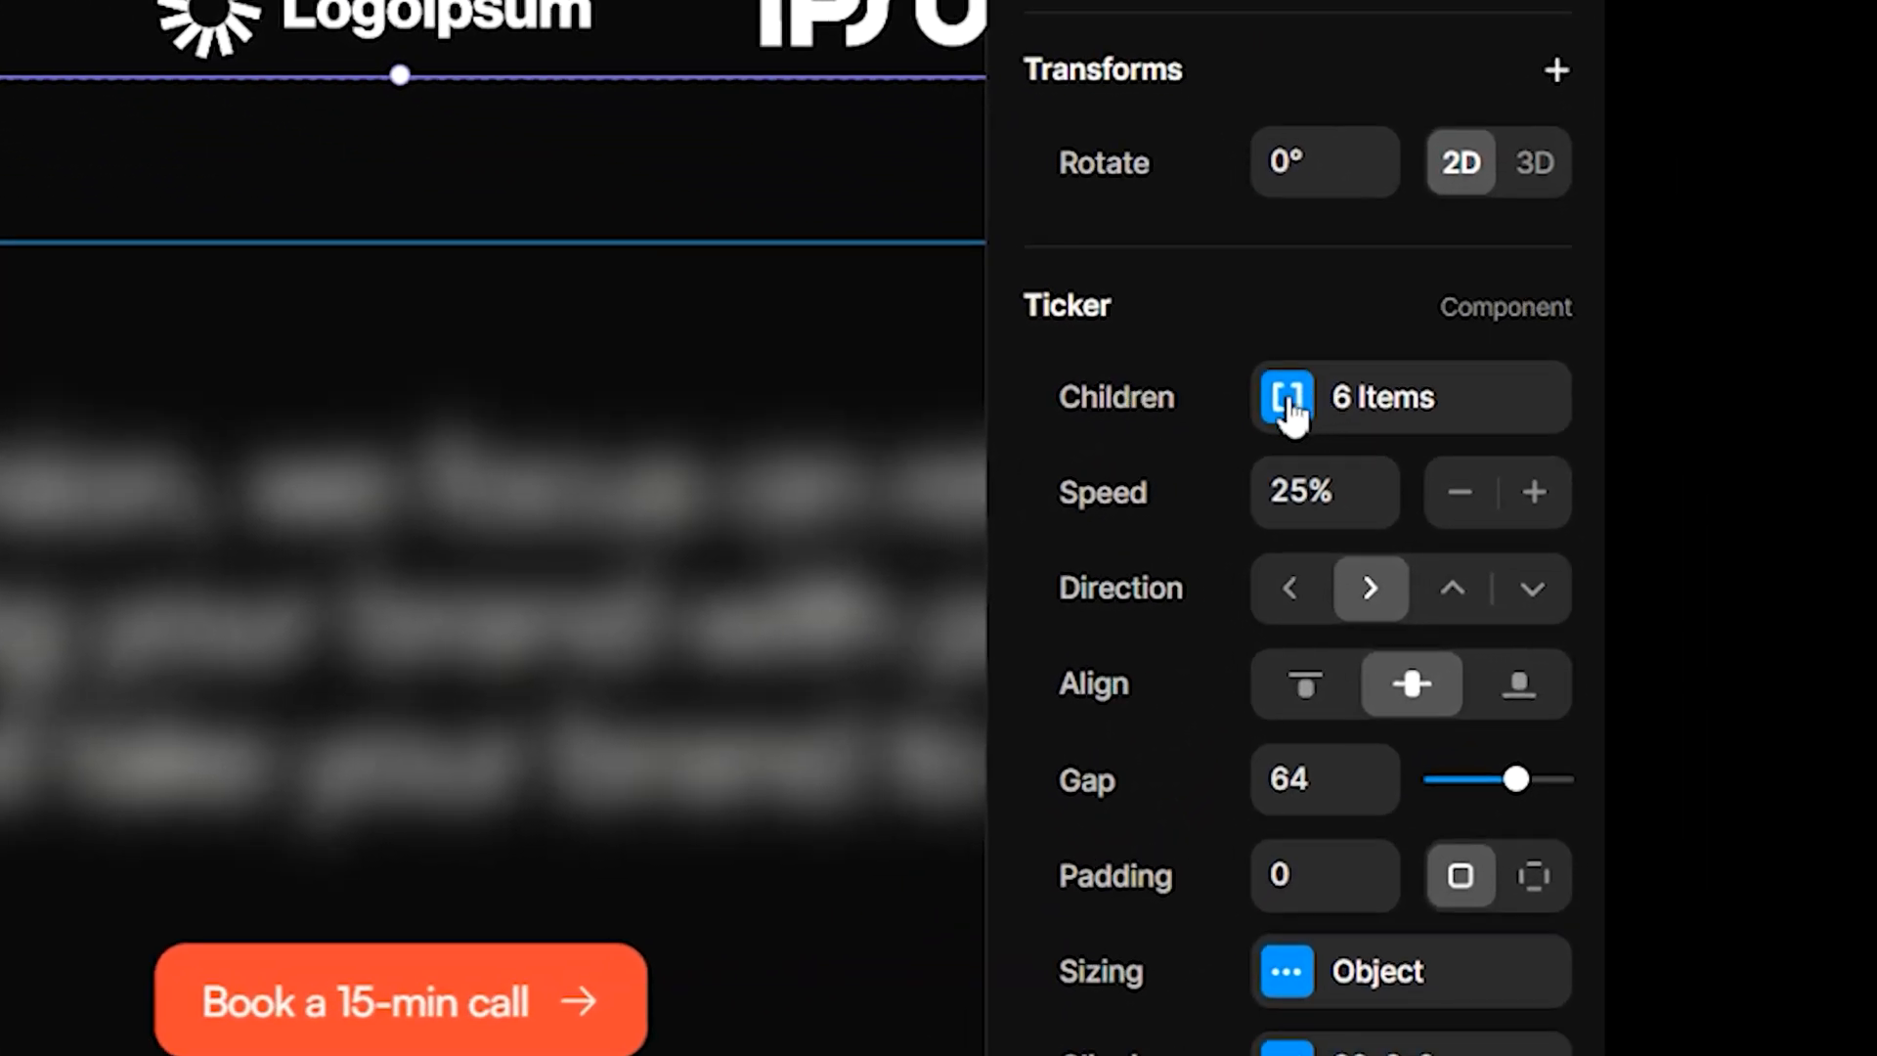
pyautogui.click(1286, 397)
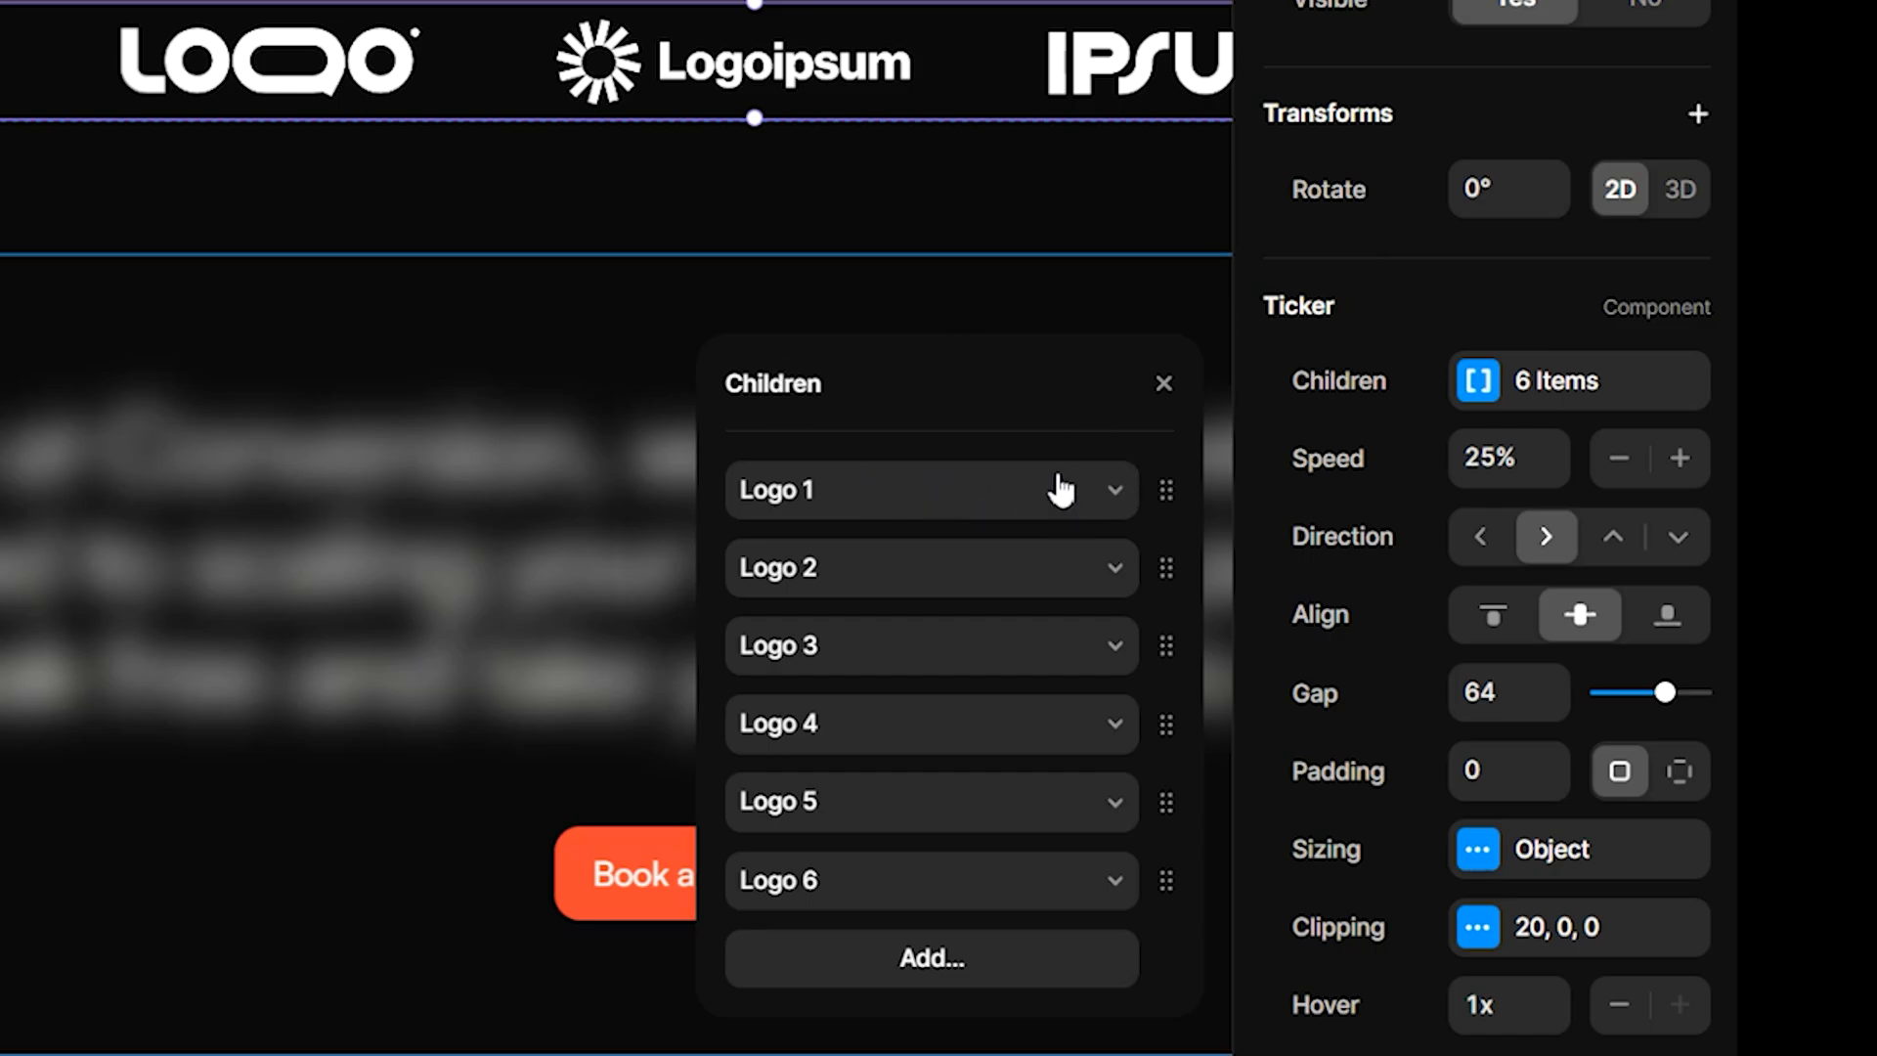
pyautogui.click(930, 488)
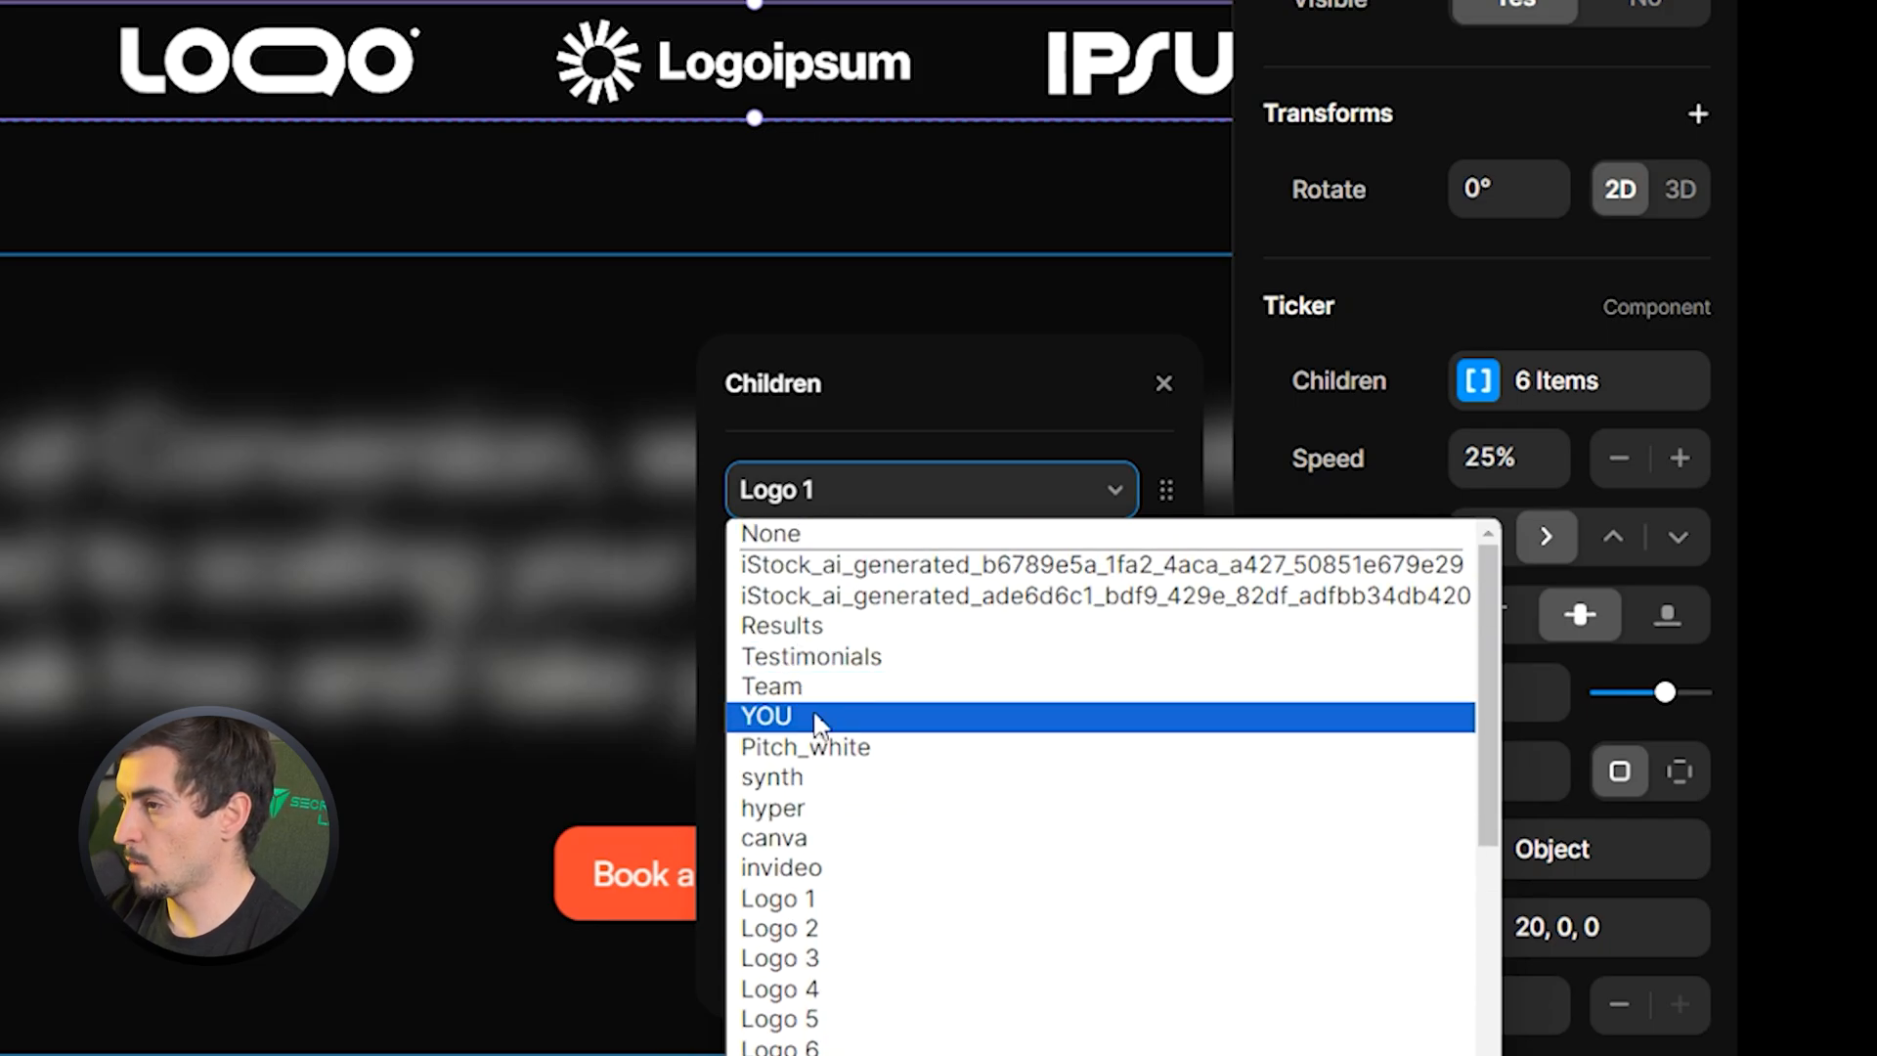
pyautogui.click(765, 715)
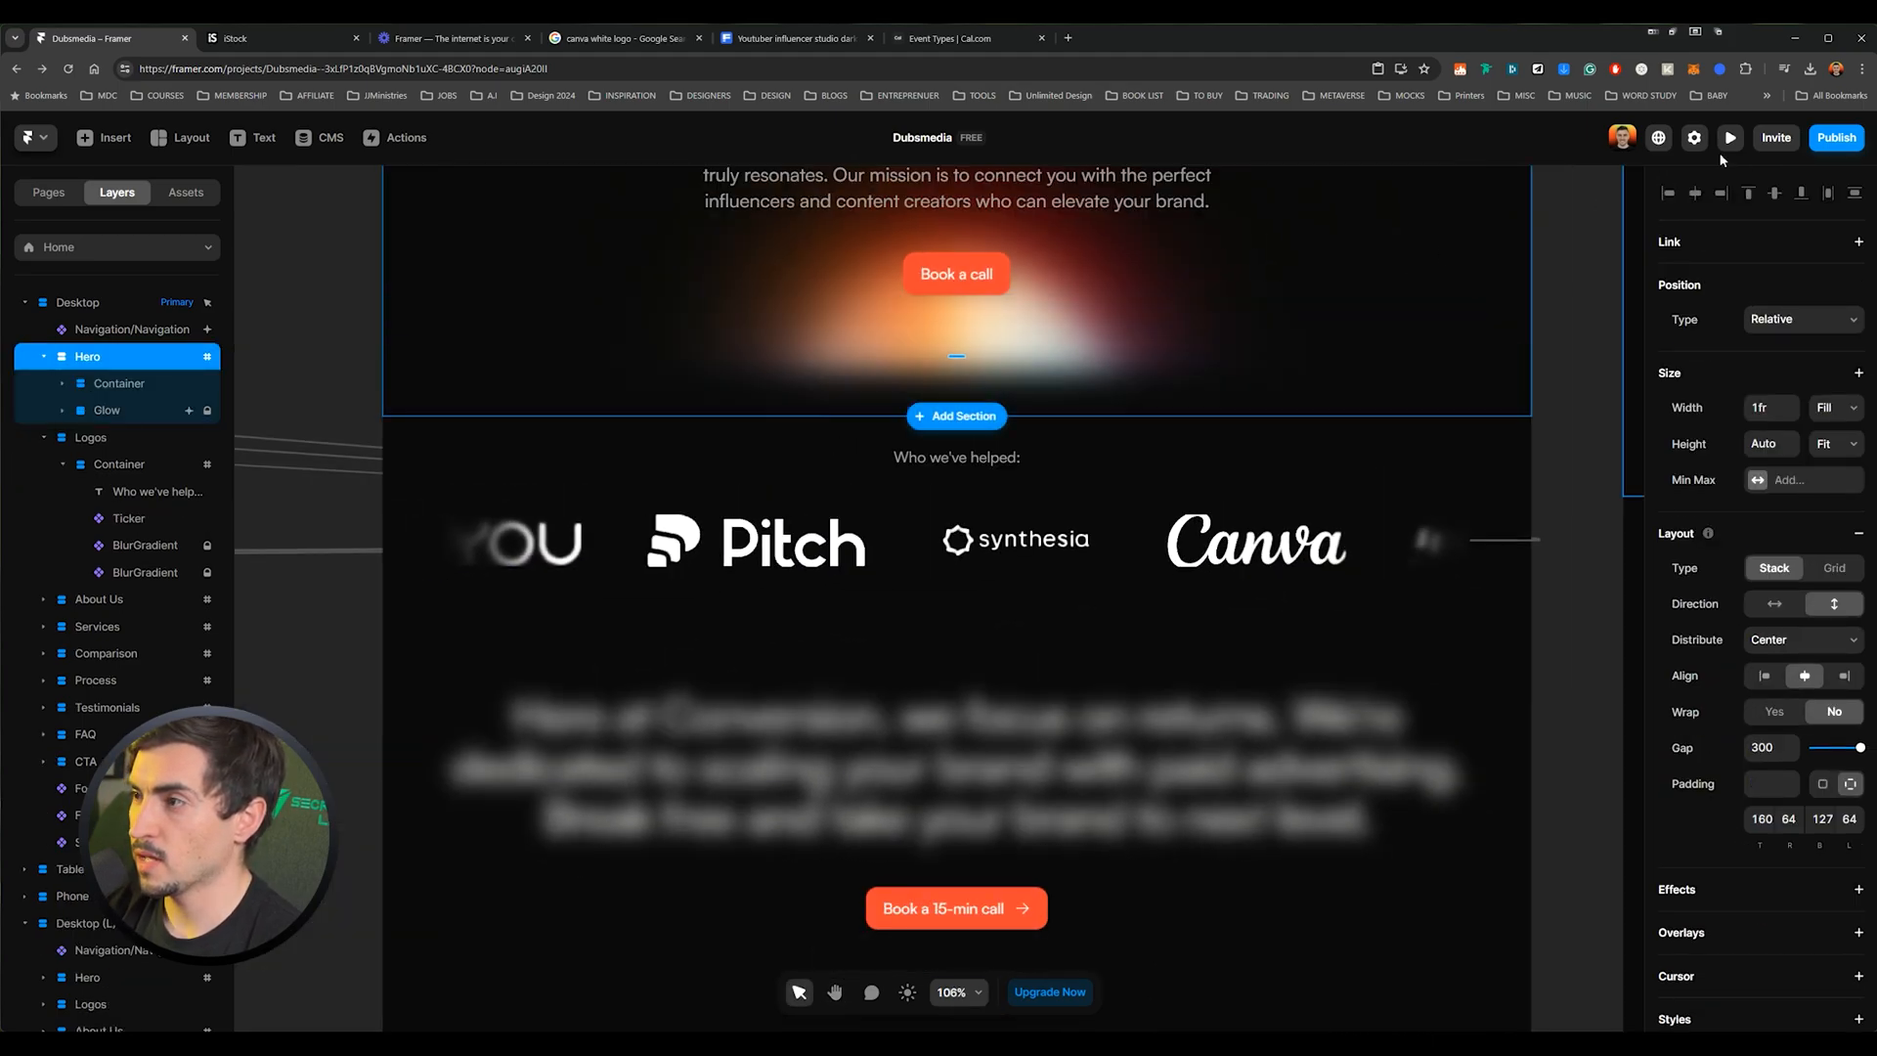
pyautogui.click(1729, 137)
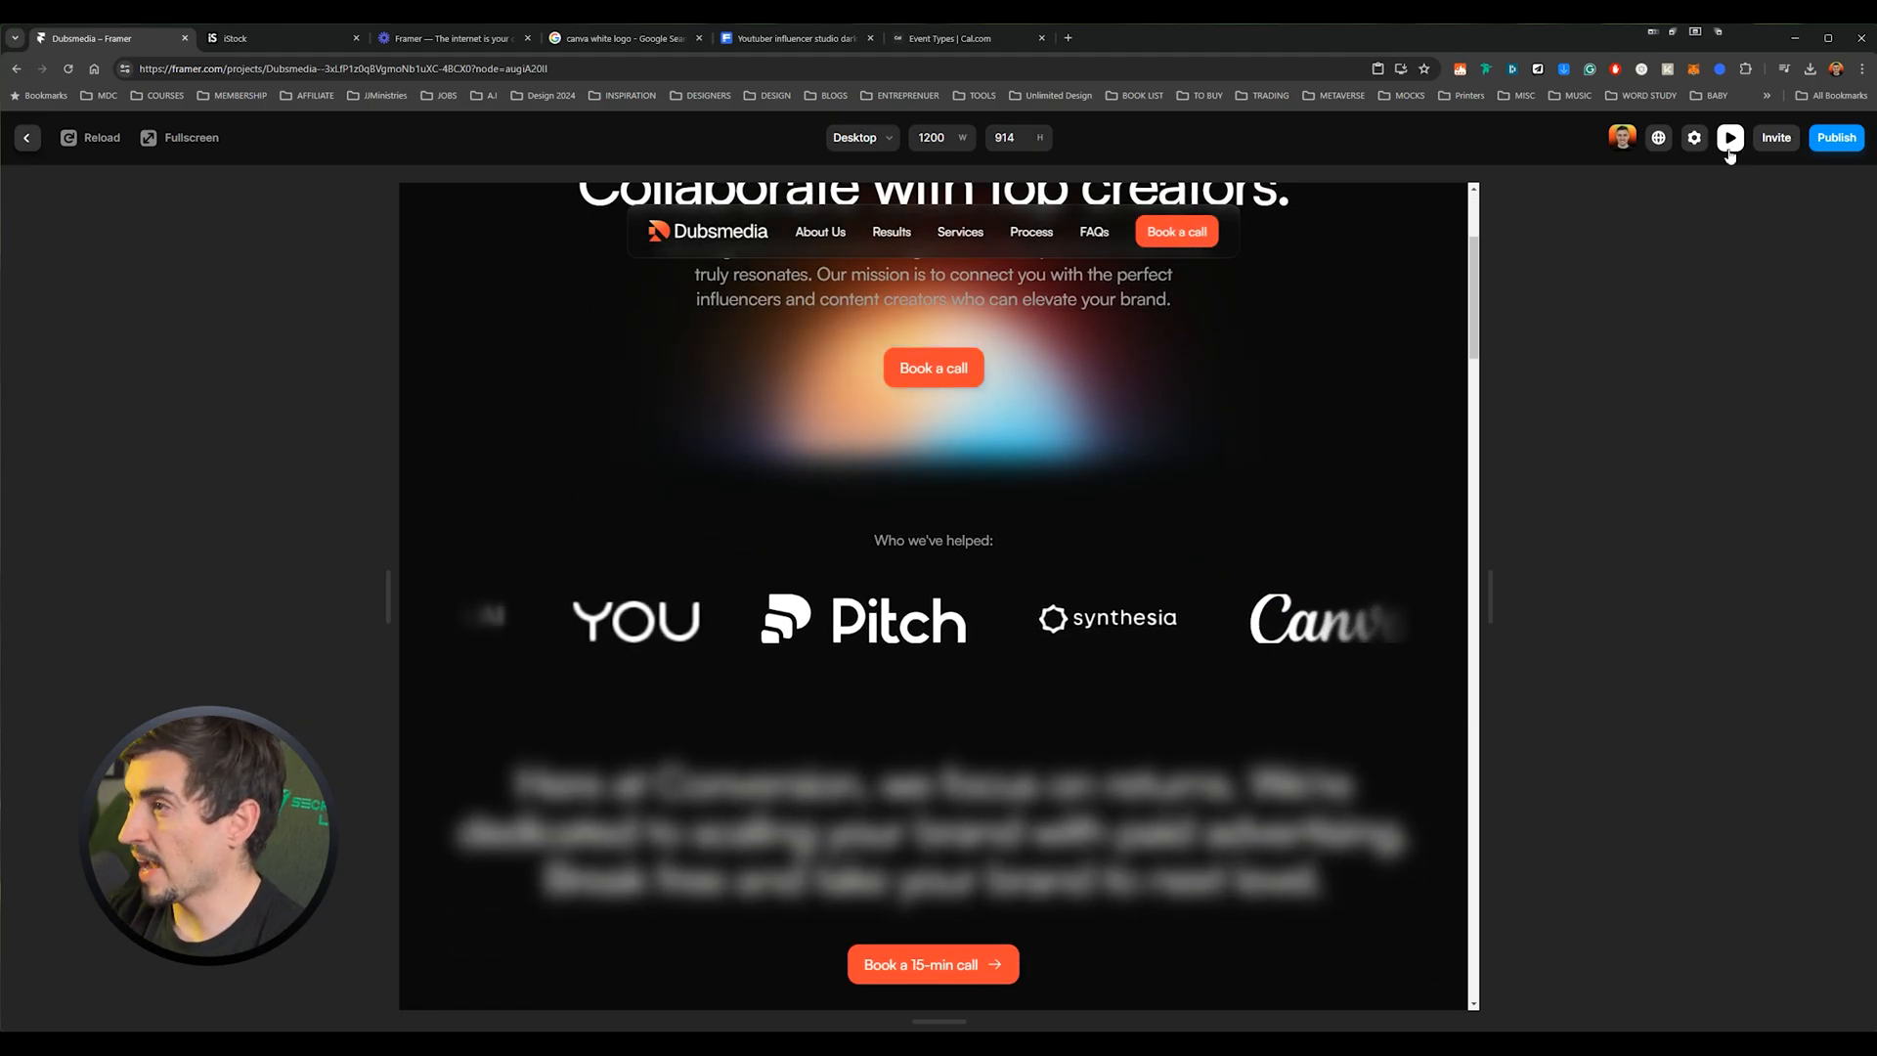
pyautogui.click(1729, 137)
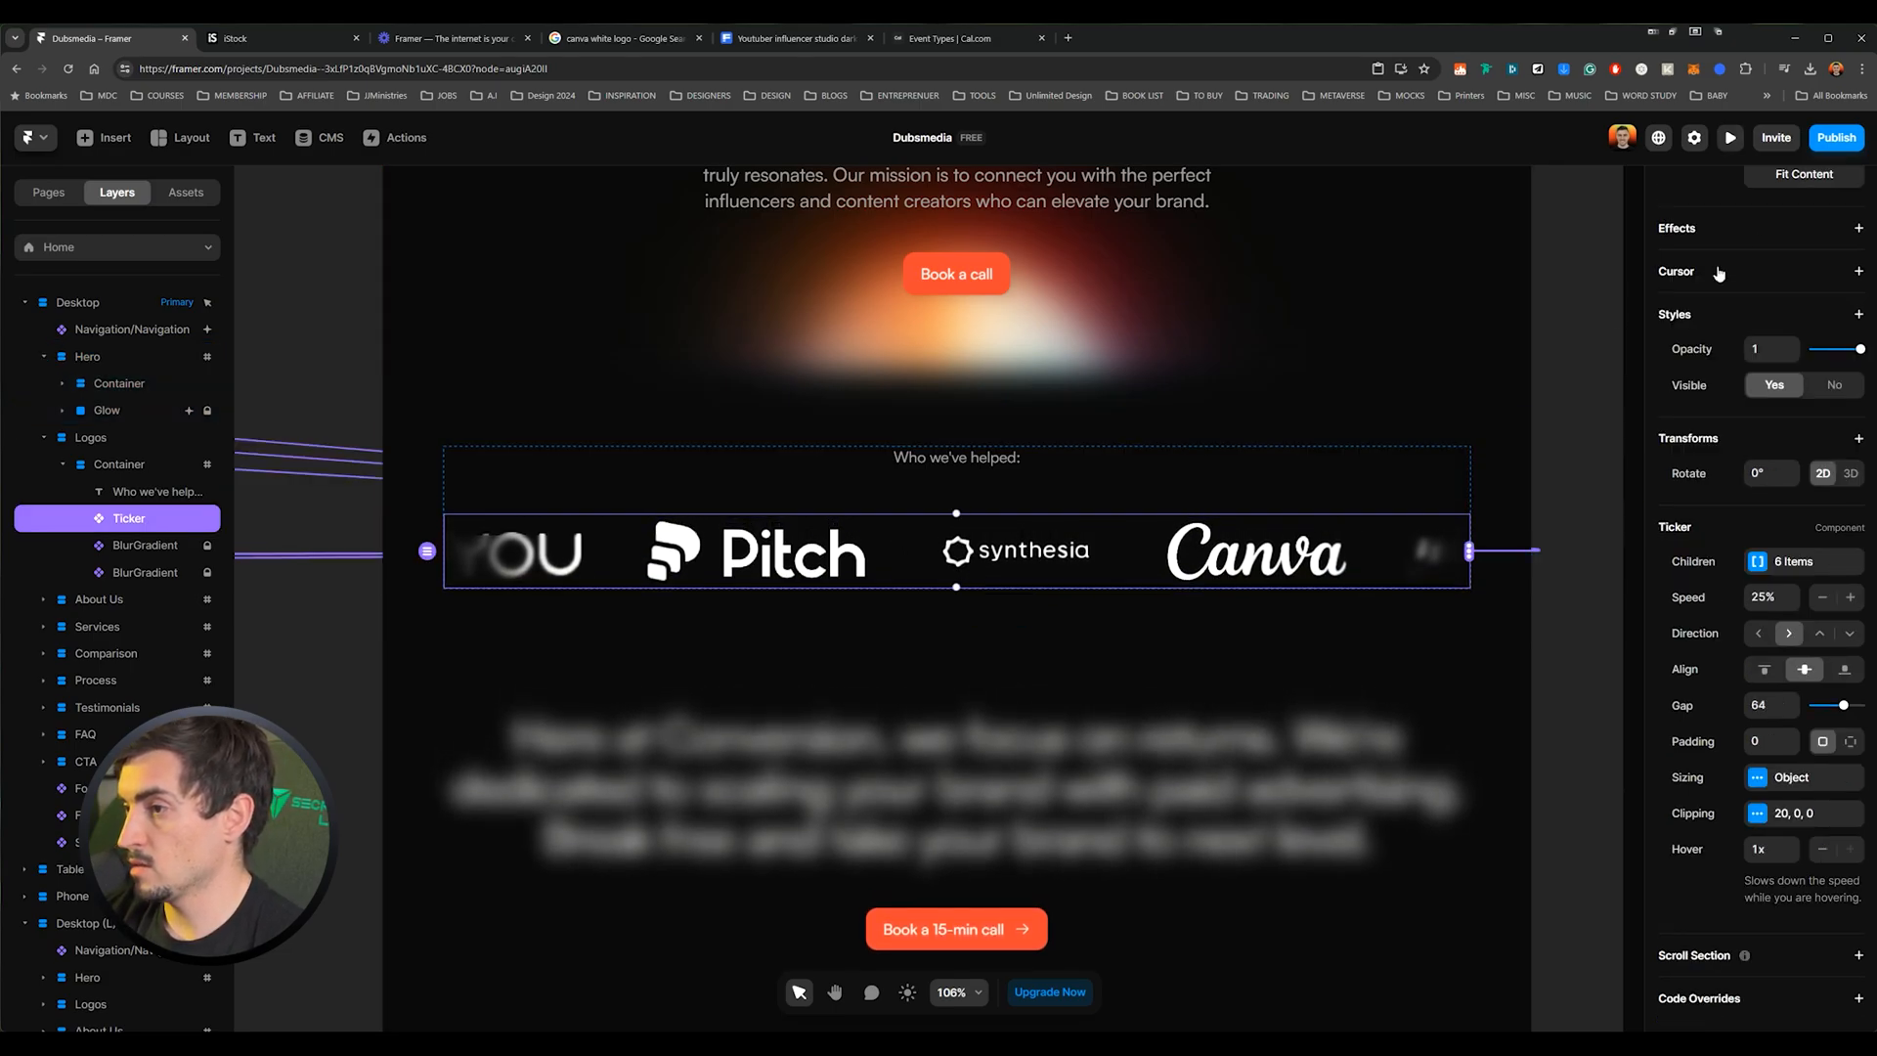
pyautogui.click(1728, 137)
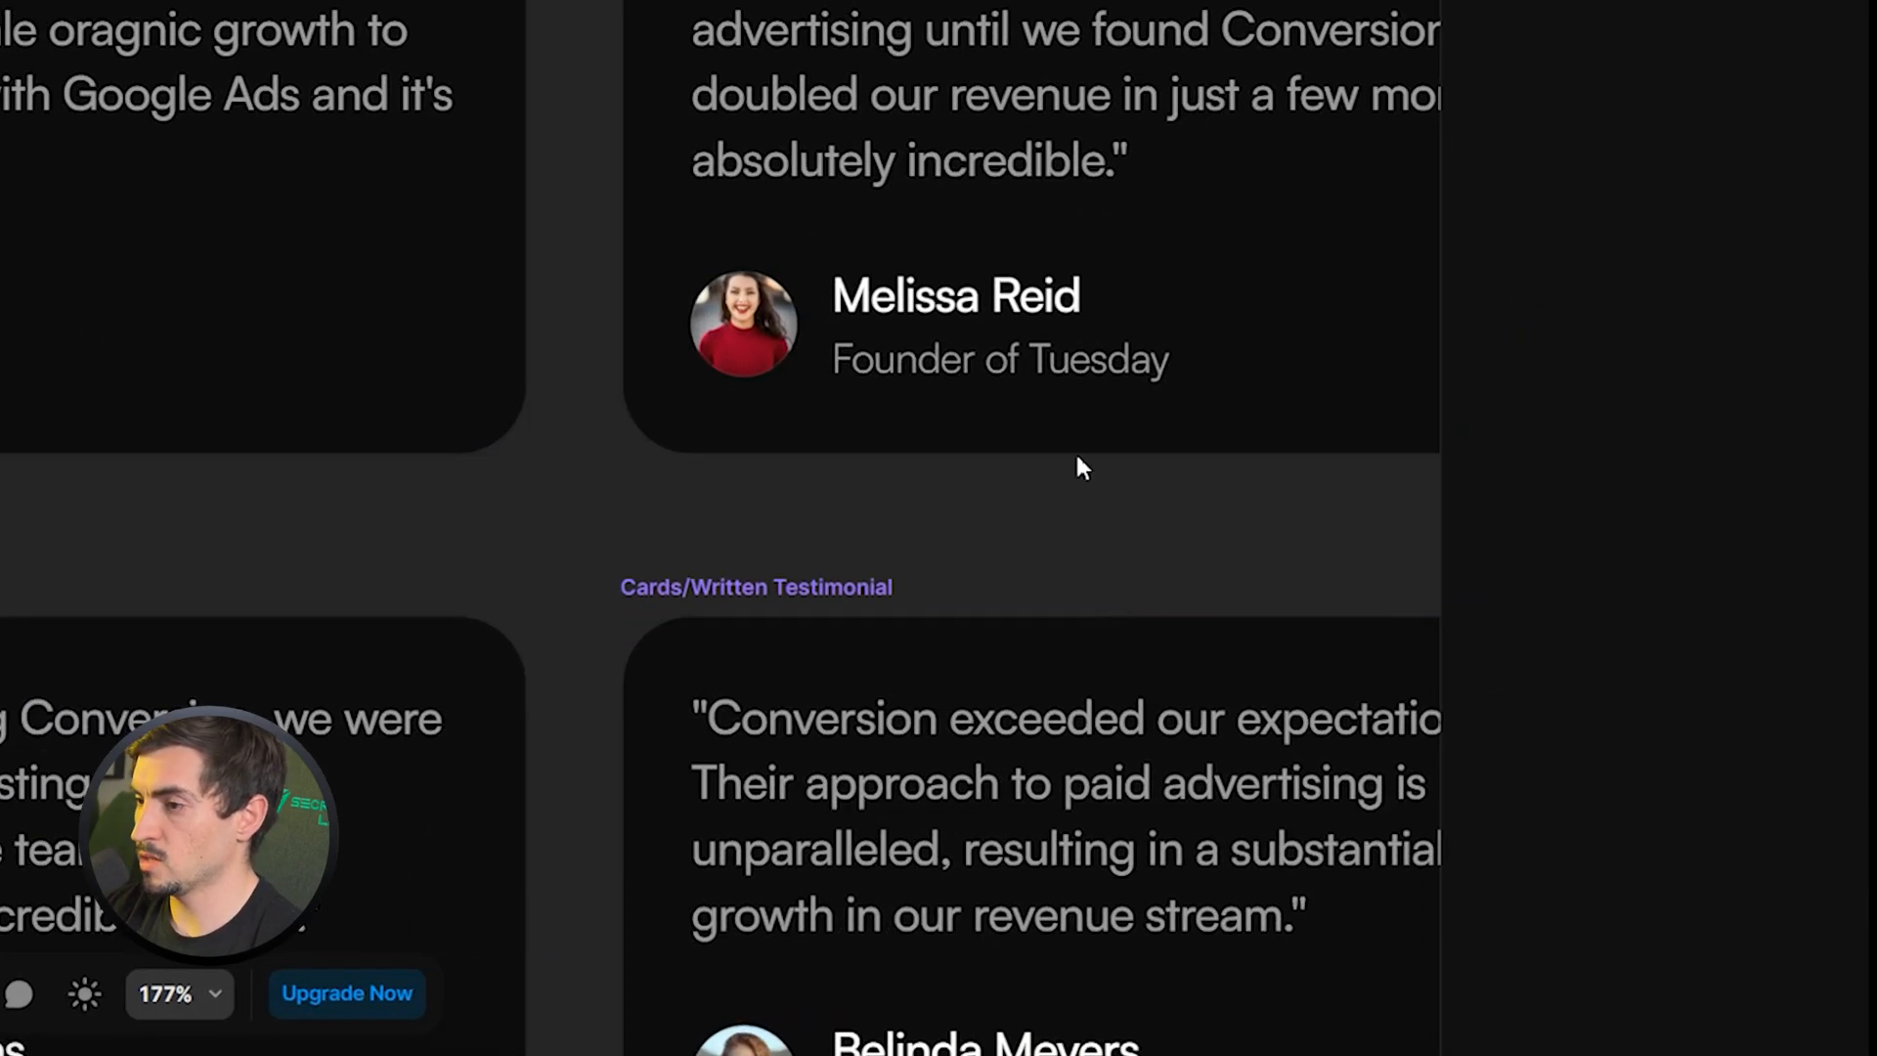
# Give the card a new avatar and Lourritia, Founder's quote praising Dubs Media Agency
pyautogui.click(1674, 571)
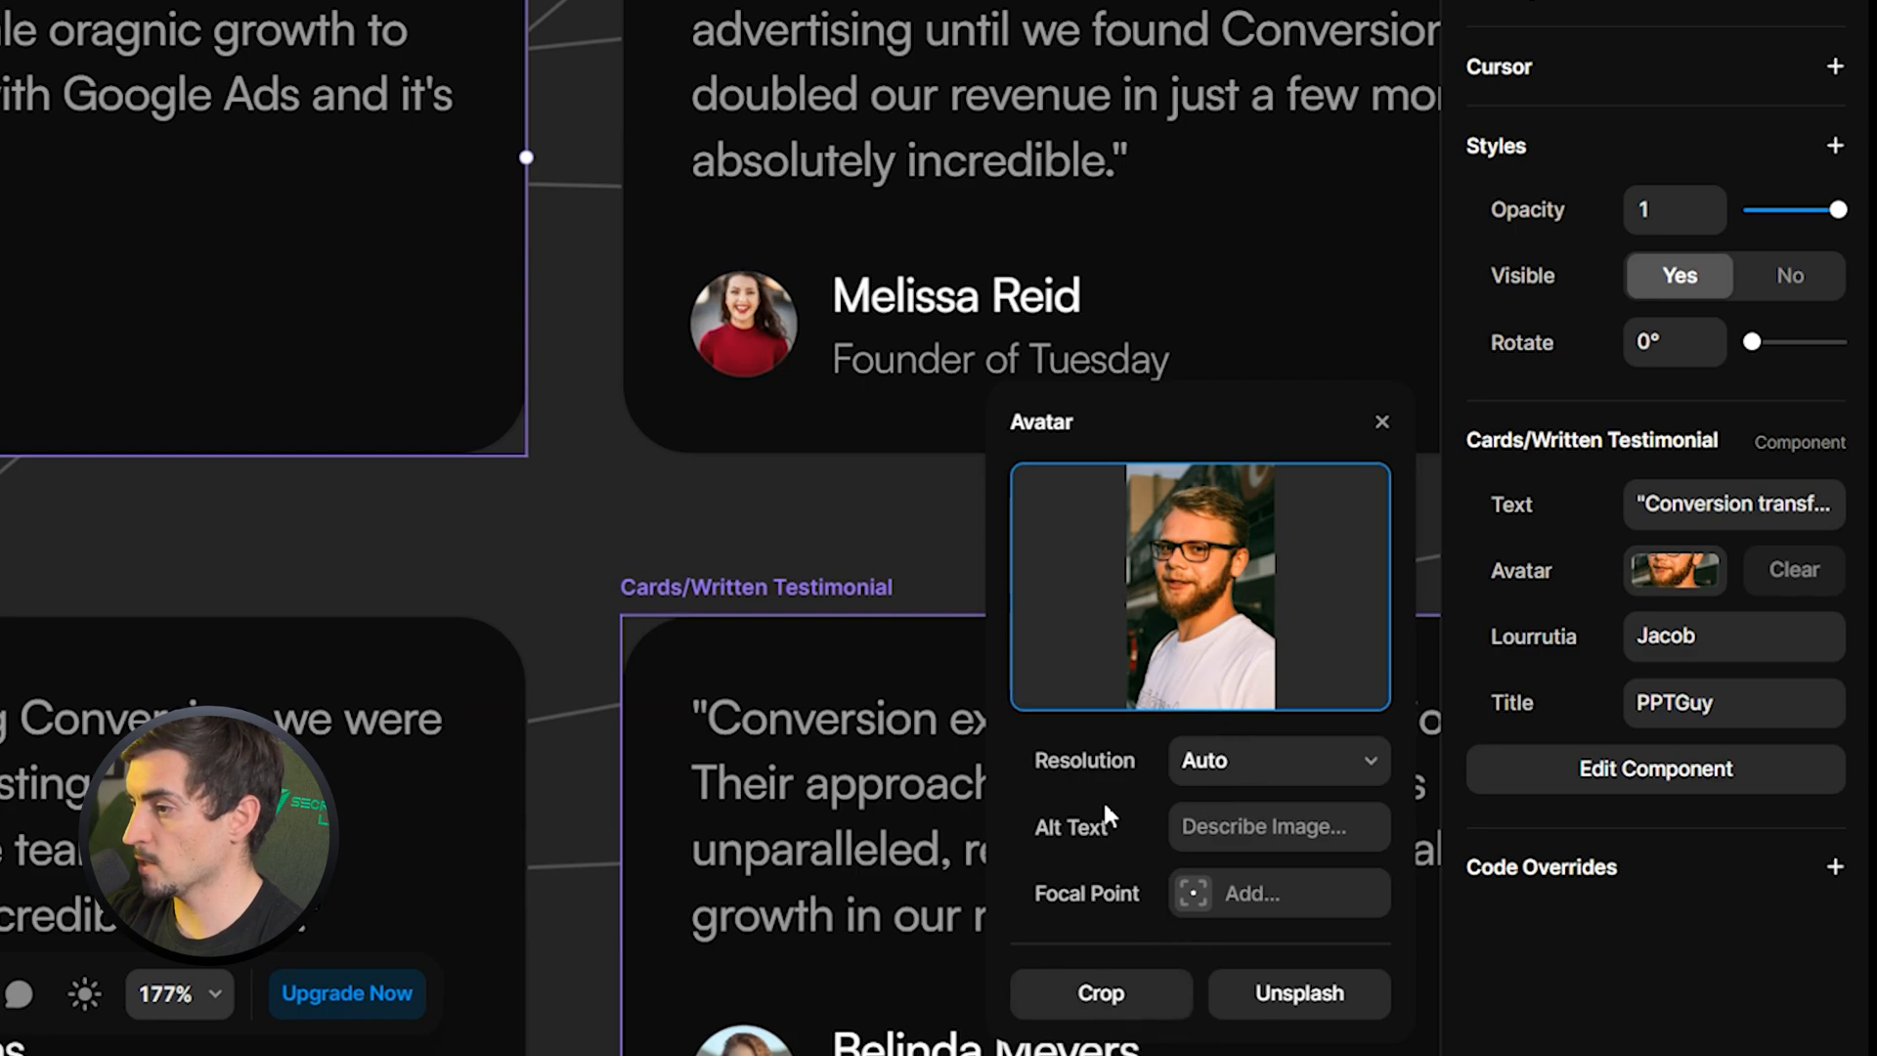
pyautogui.click(1201, 587)
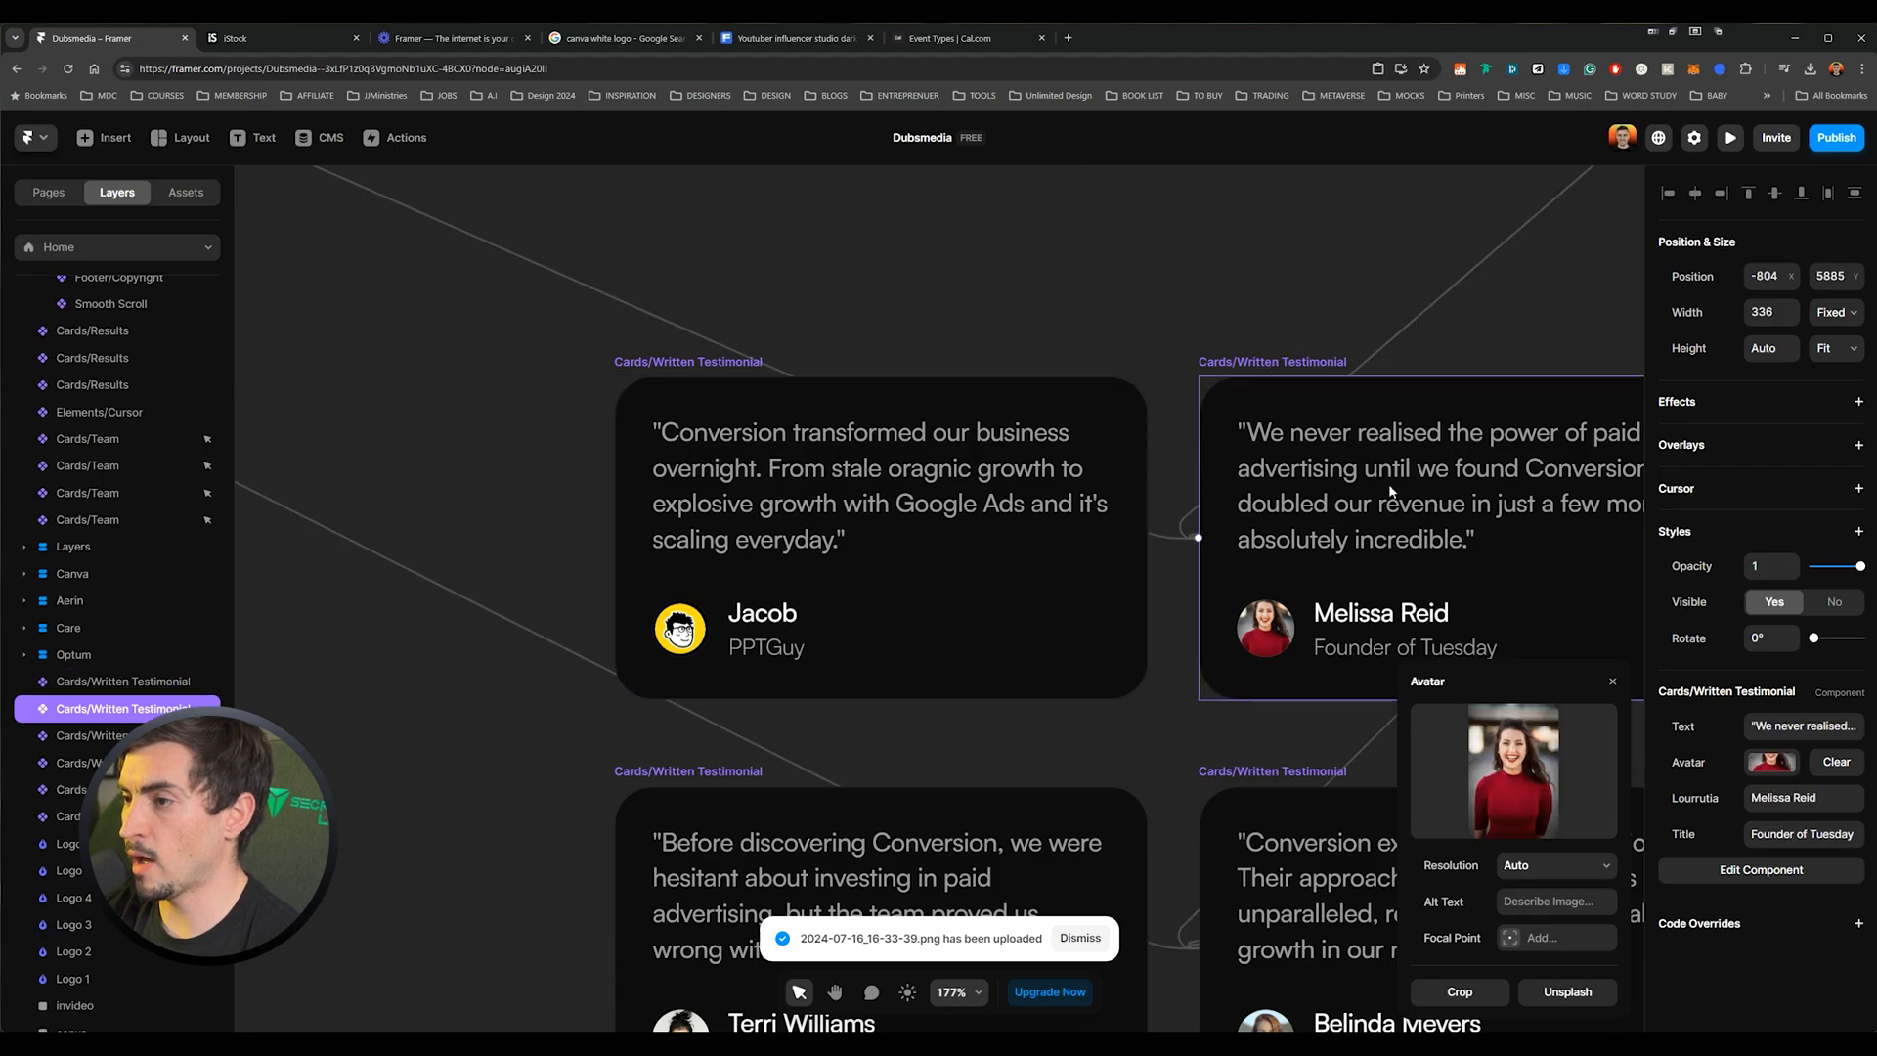
pyautogui.moveTo(1513, 771)
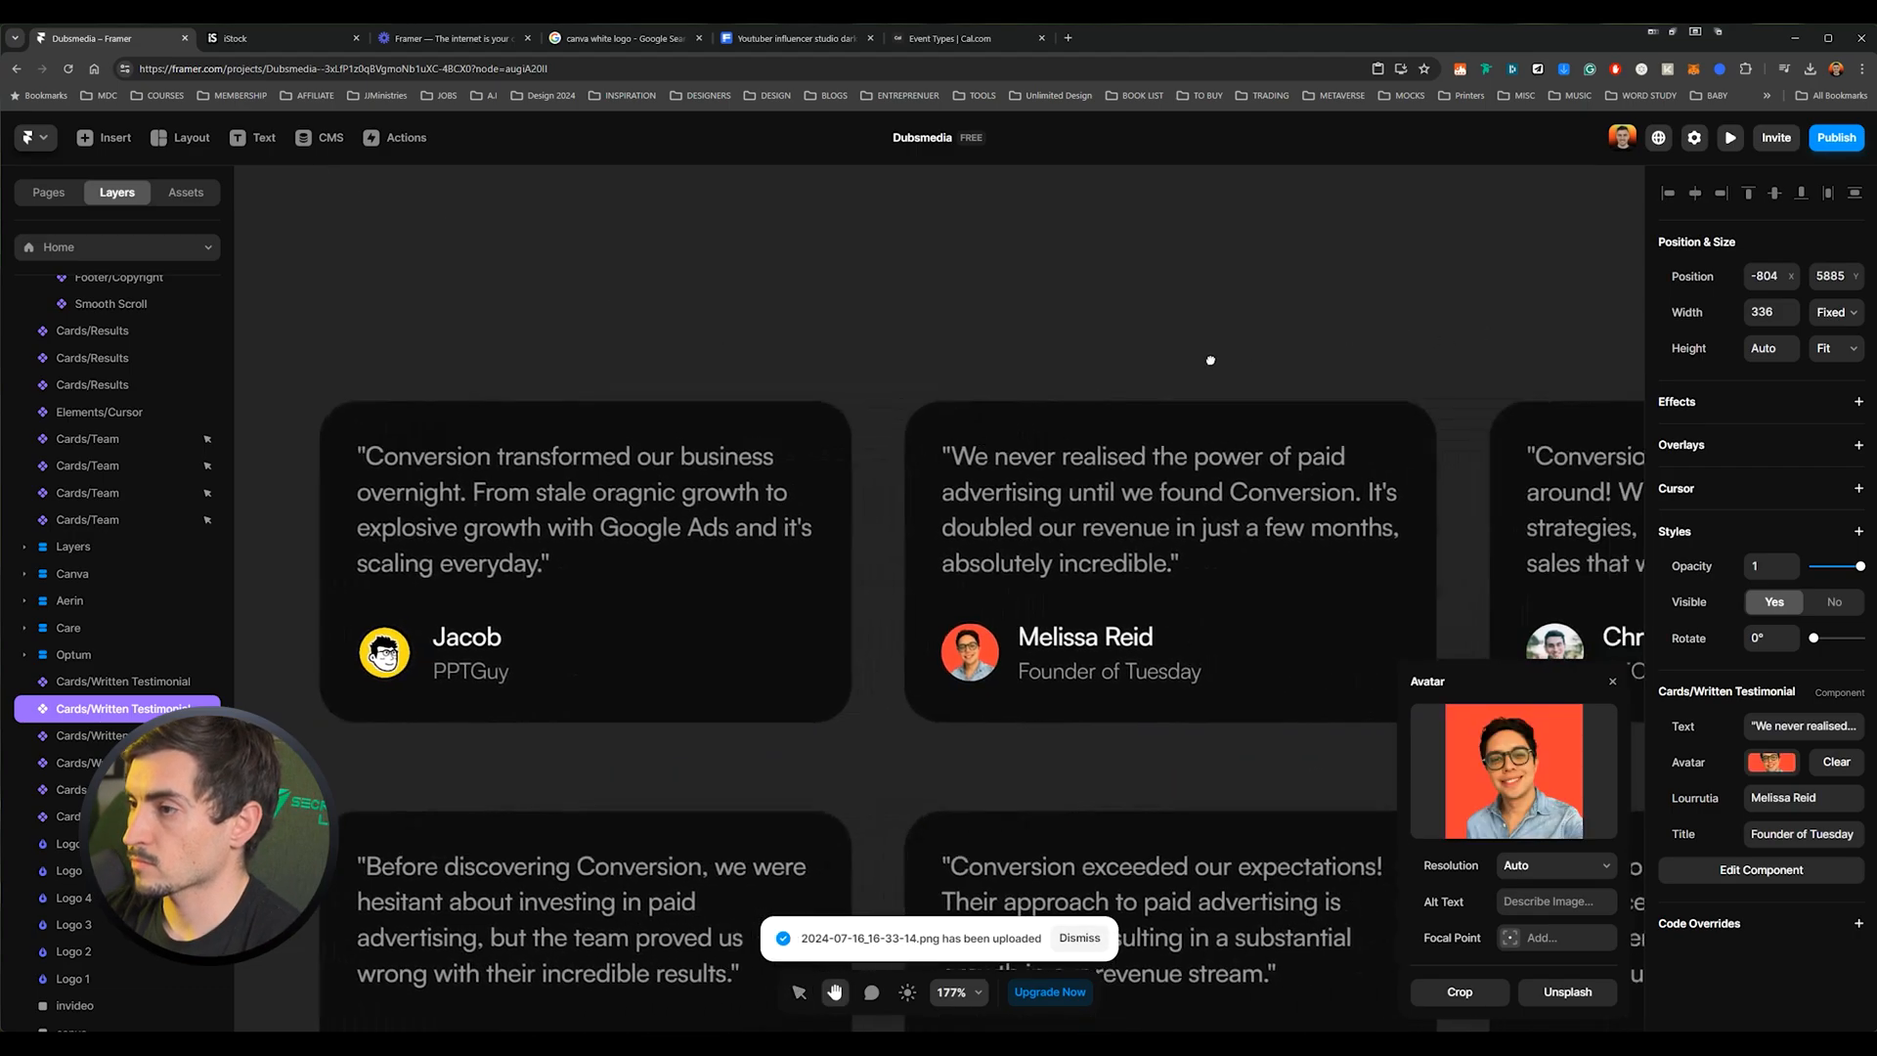
pyautogui.click(1803, 798)
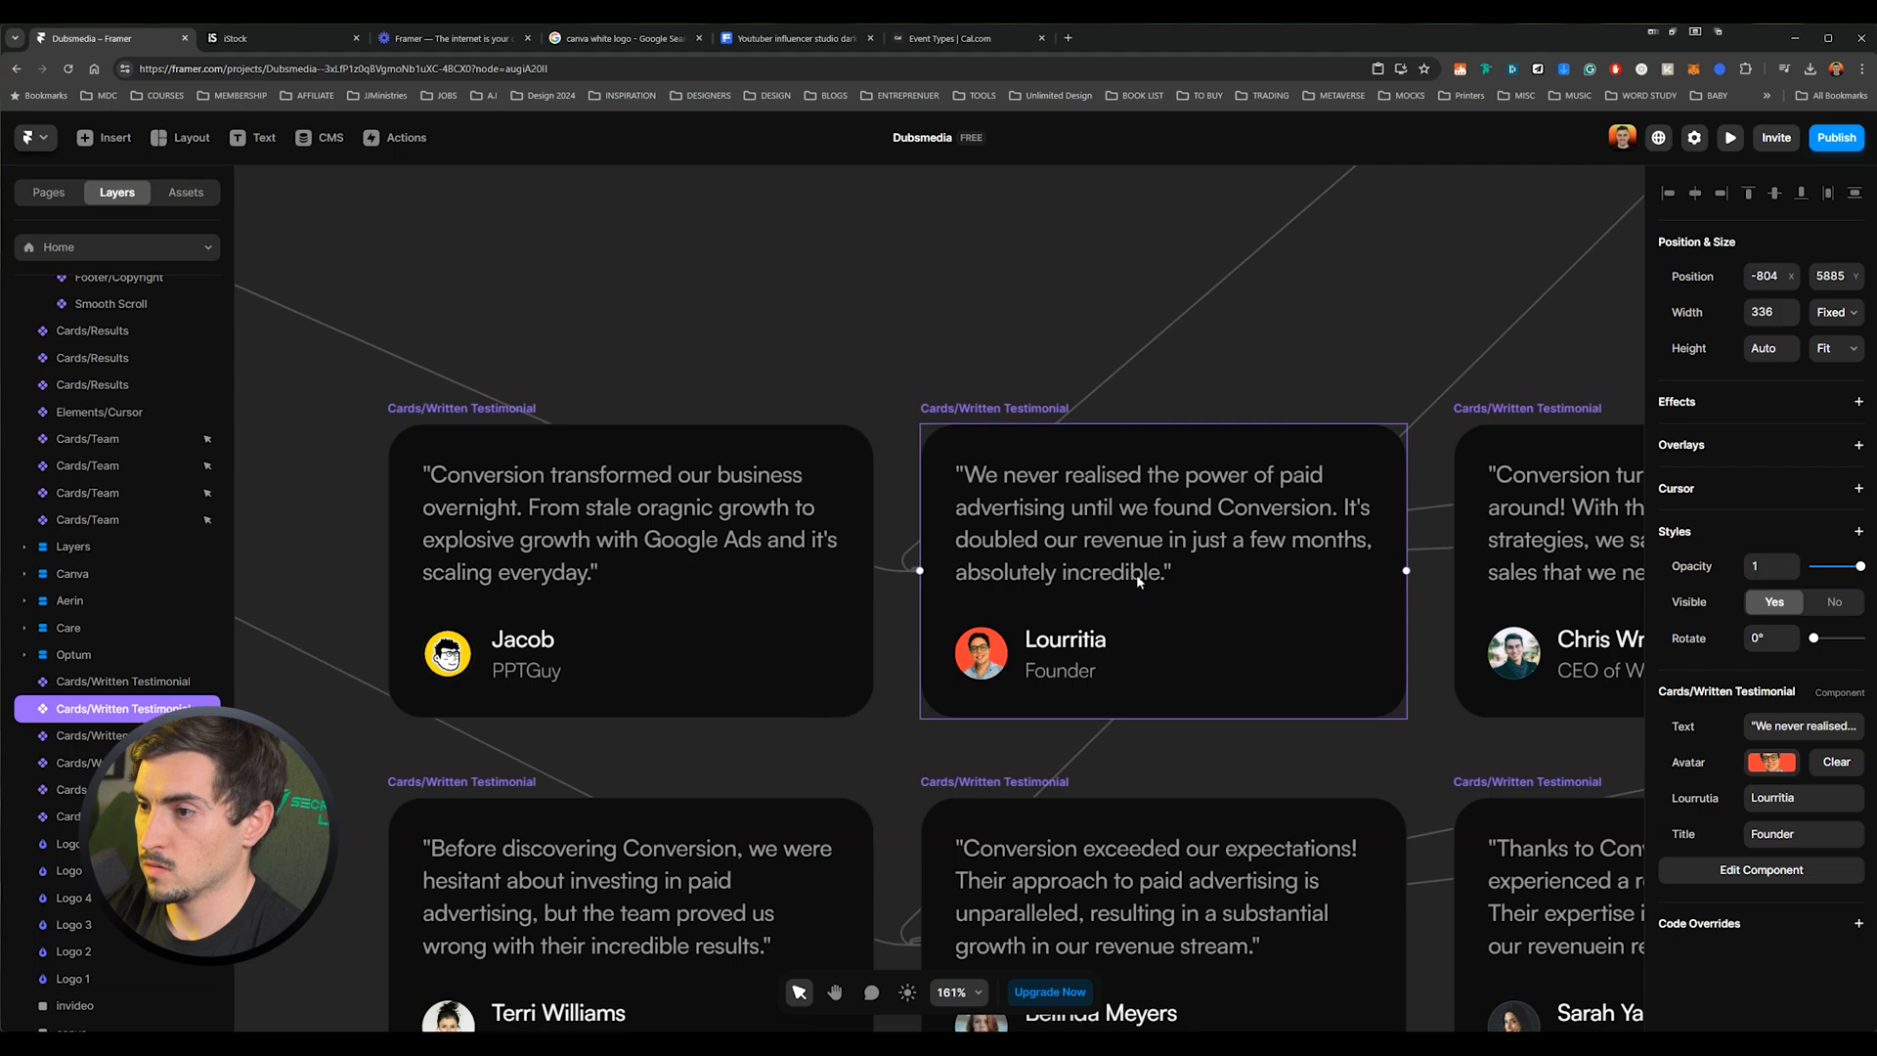
pyautogui.click(1803, 725)
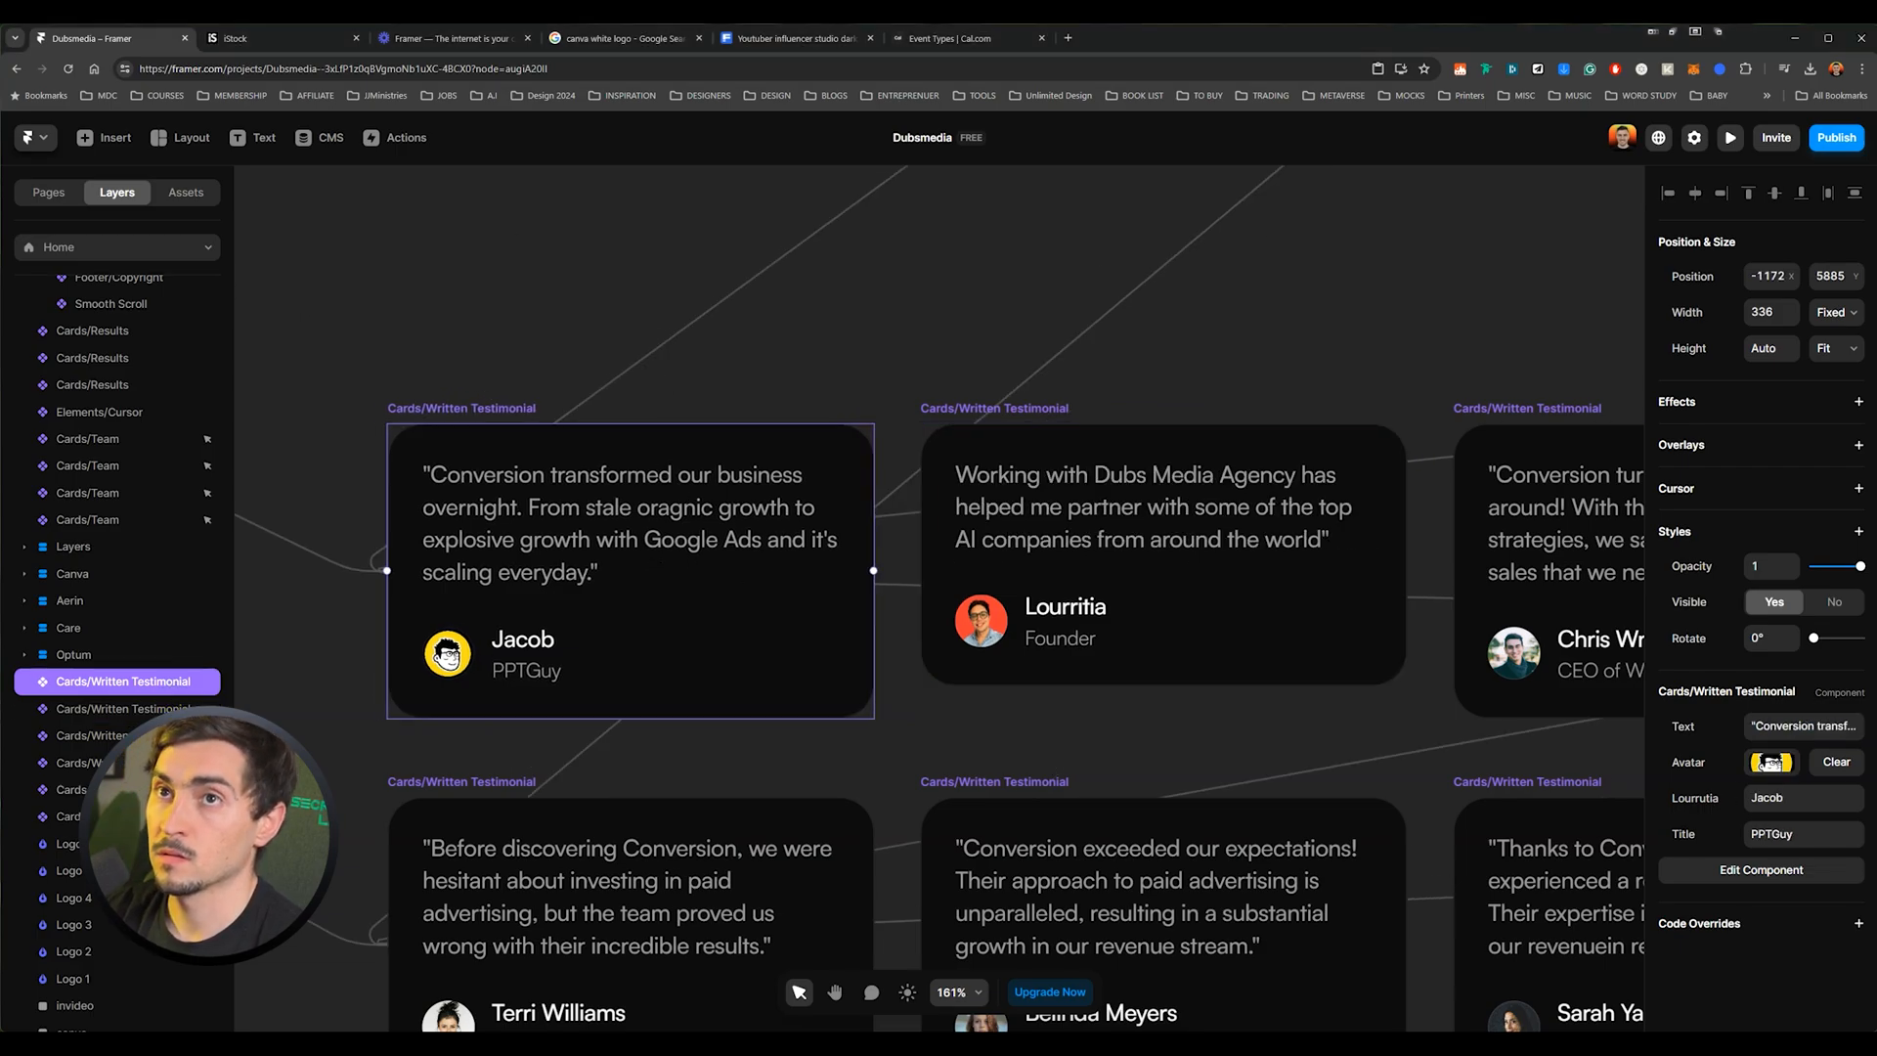
pyautogui.click(1803, 725)
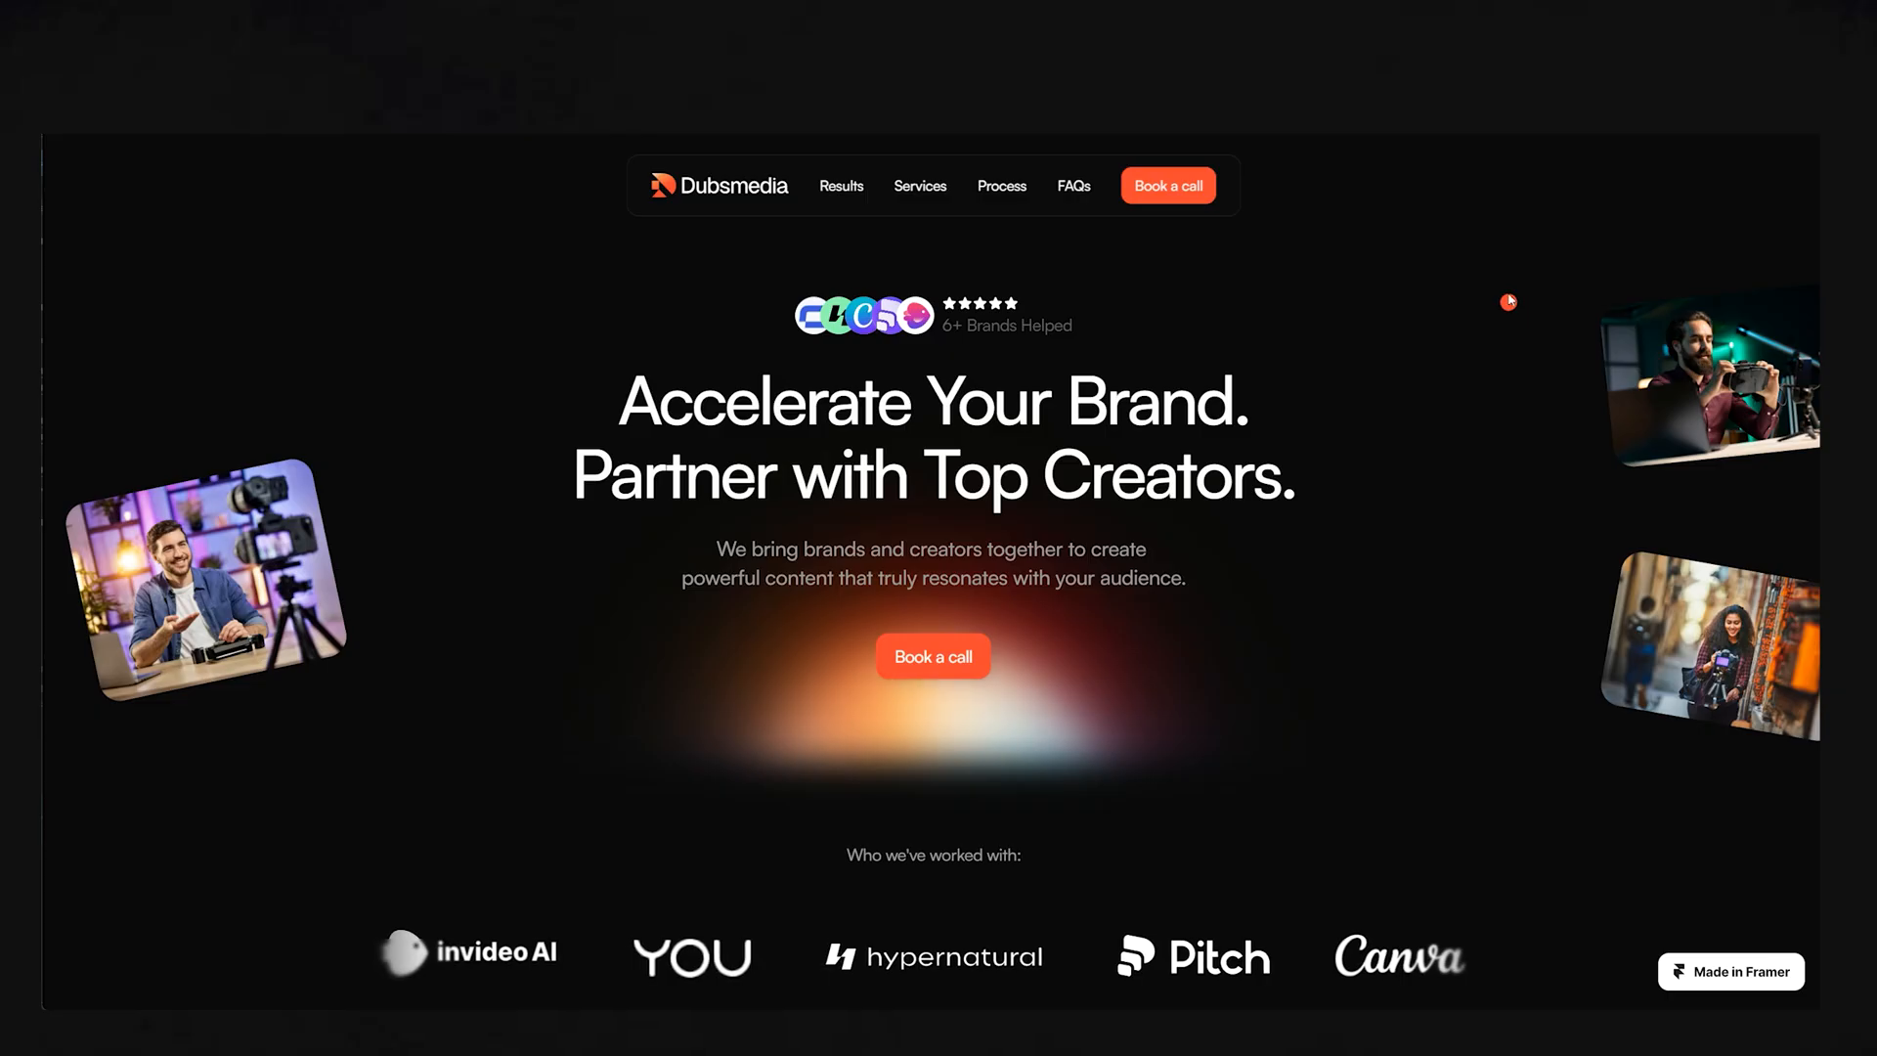
# Scroll the live preview through services, comparison, testimonials, FAQs and Meet the founder
pyautogui.scroll(-3)
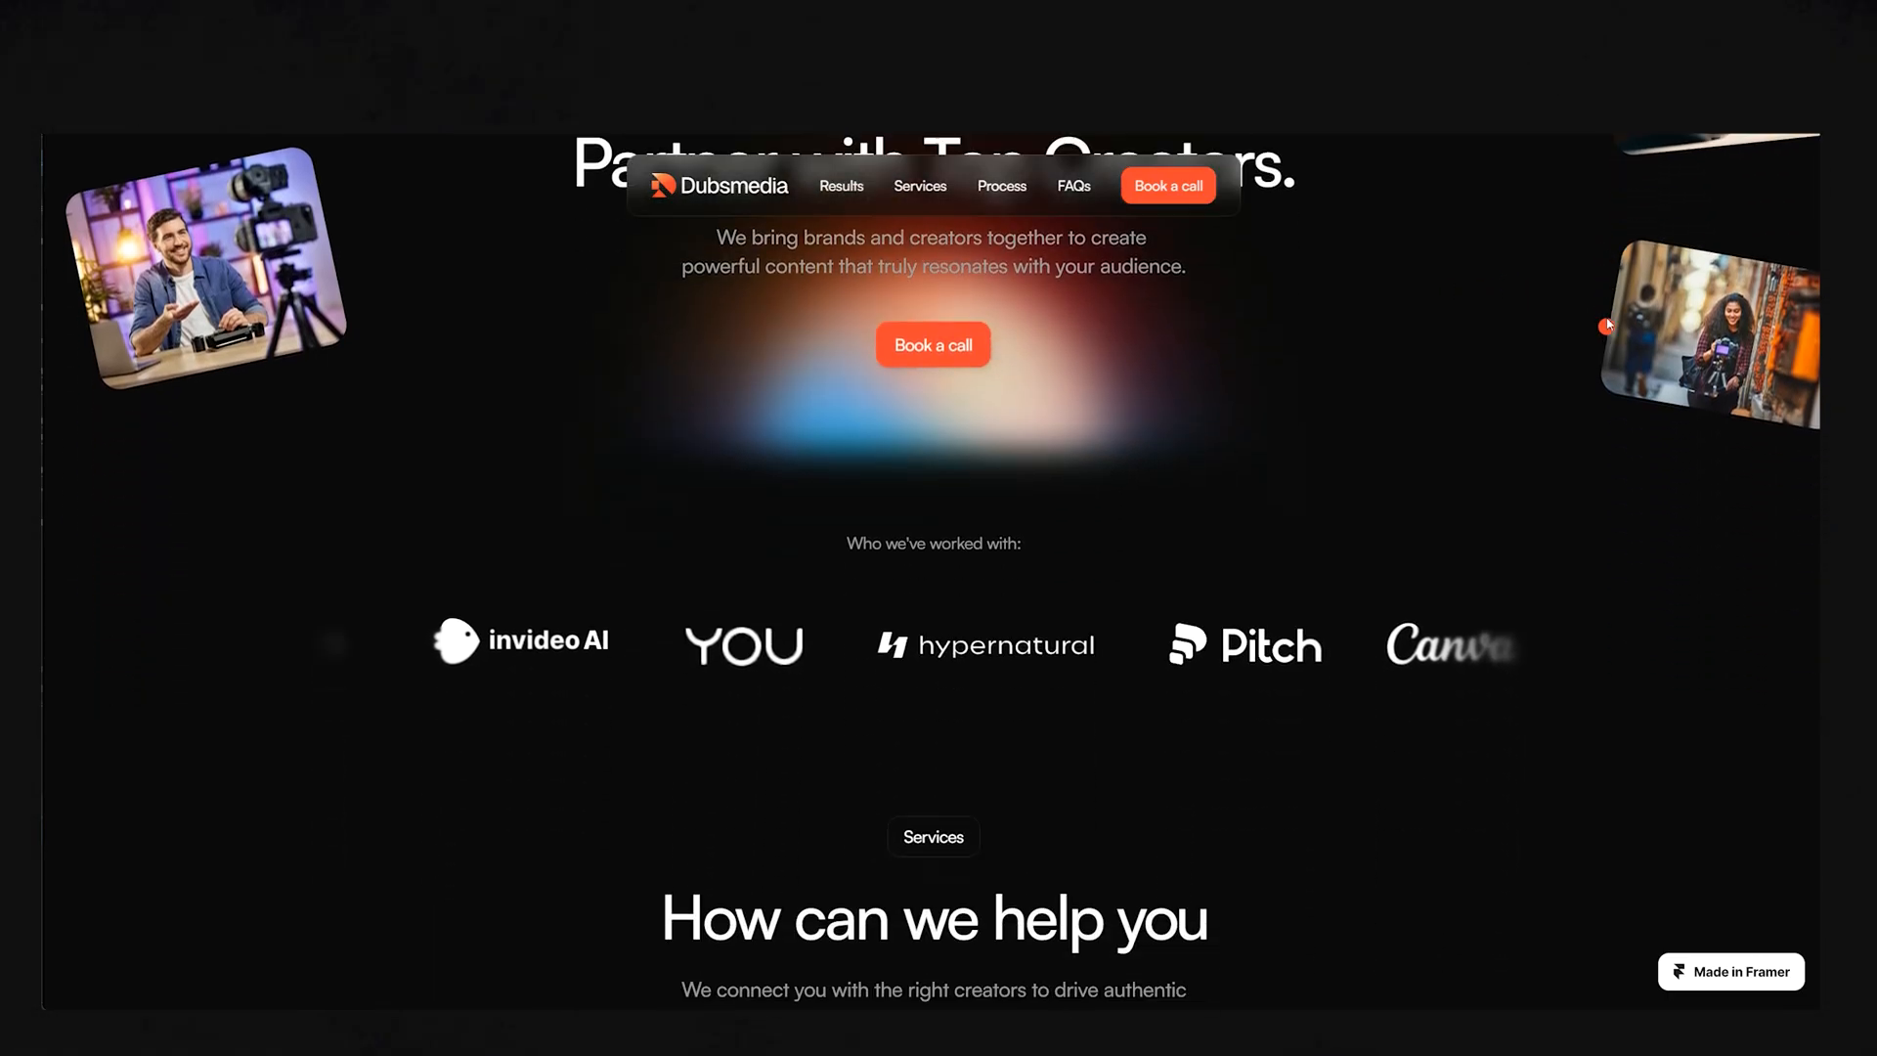
pyautogui.scroll(-3)
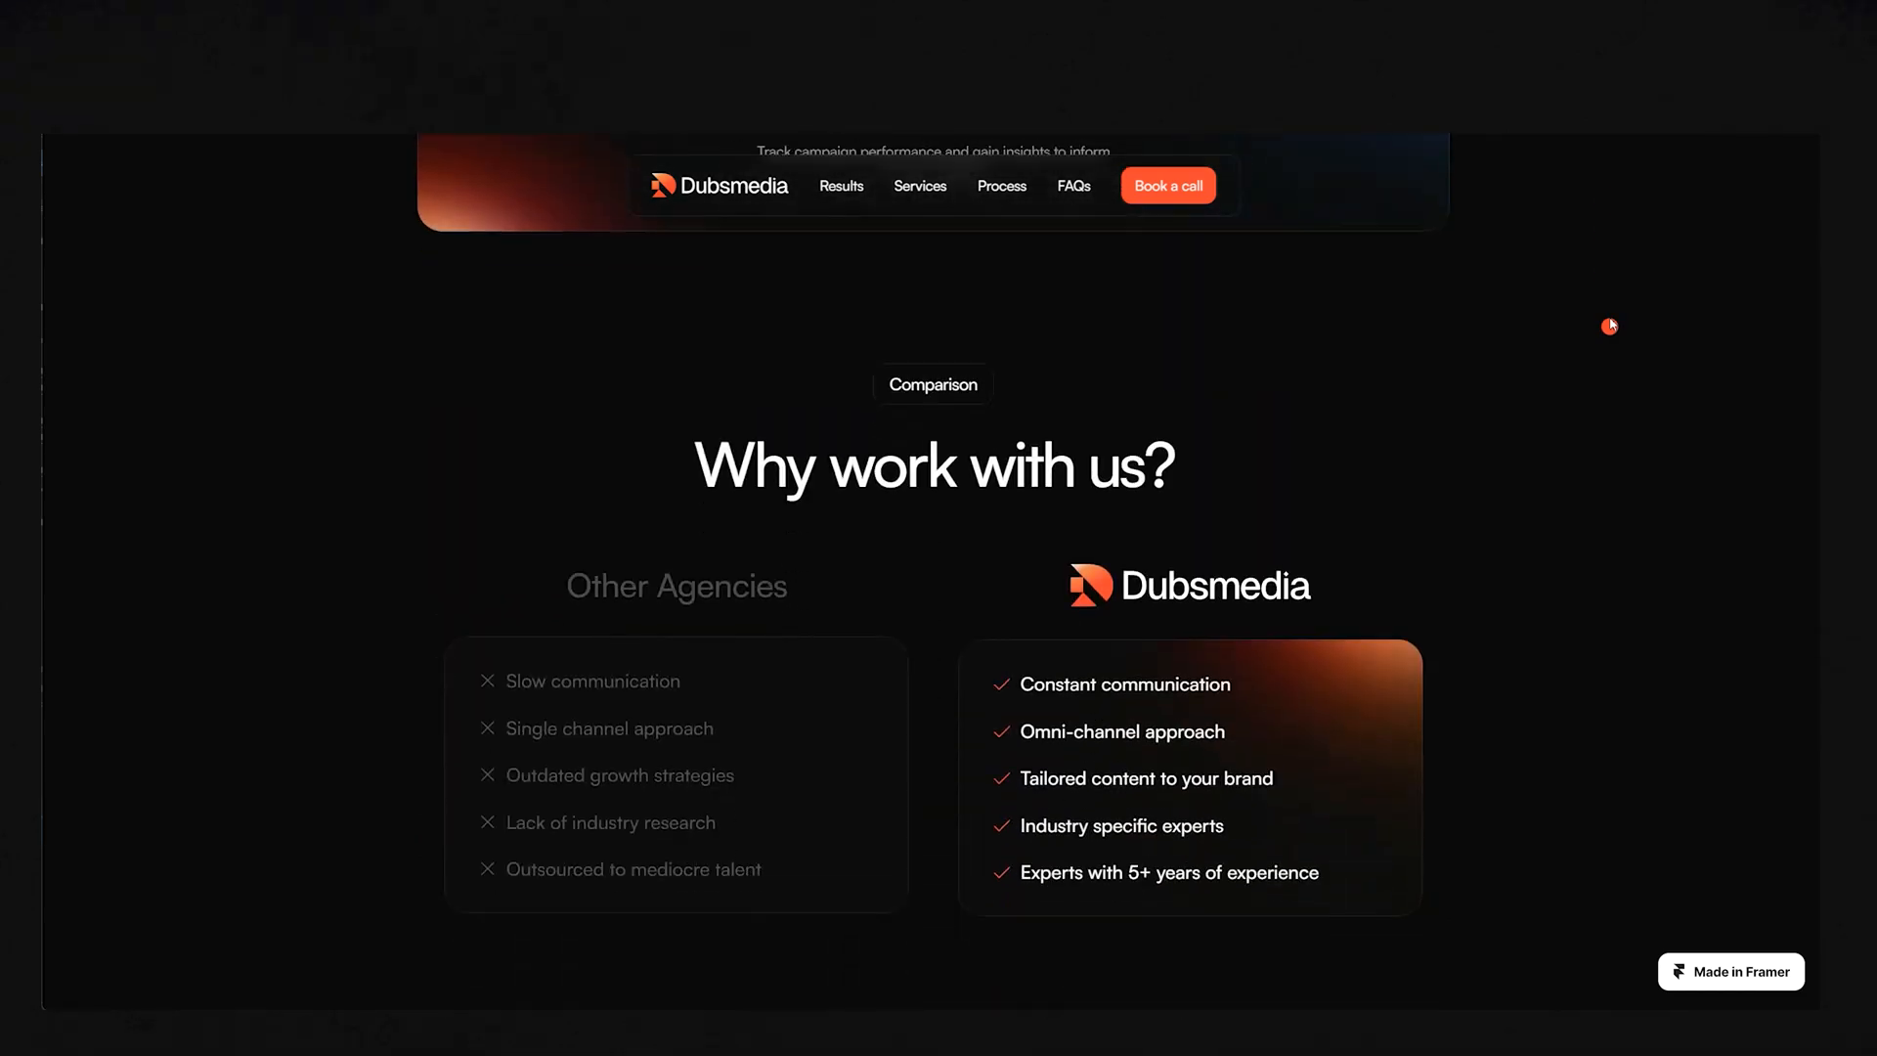
pyautogui.scroll(-3)
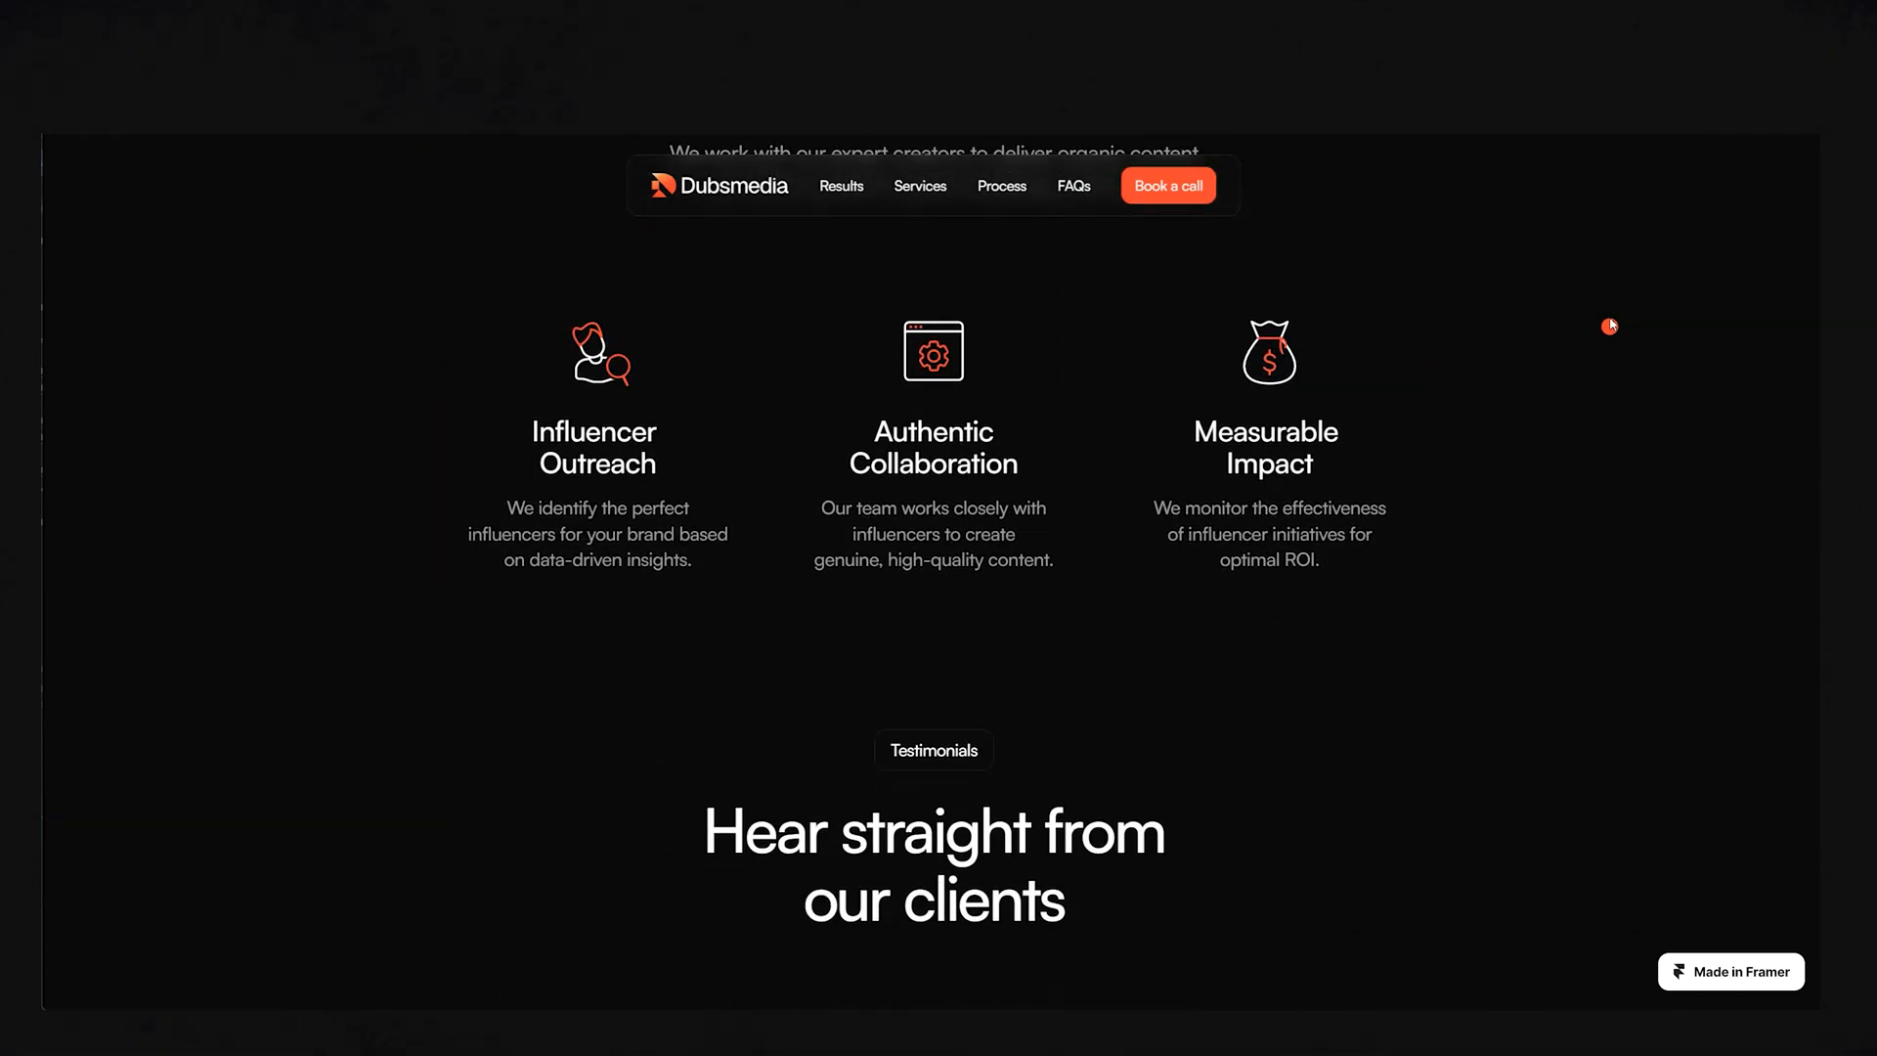
pyautogui.scroll(-3)
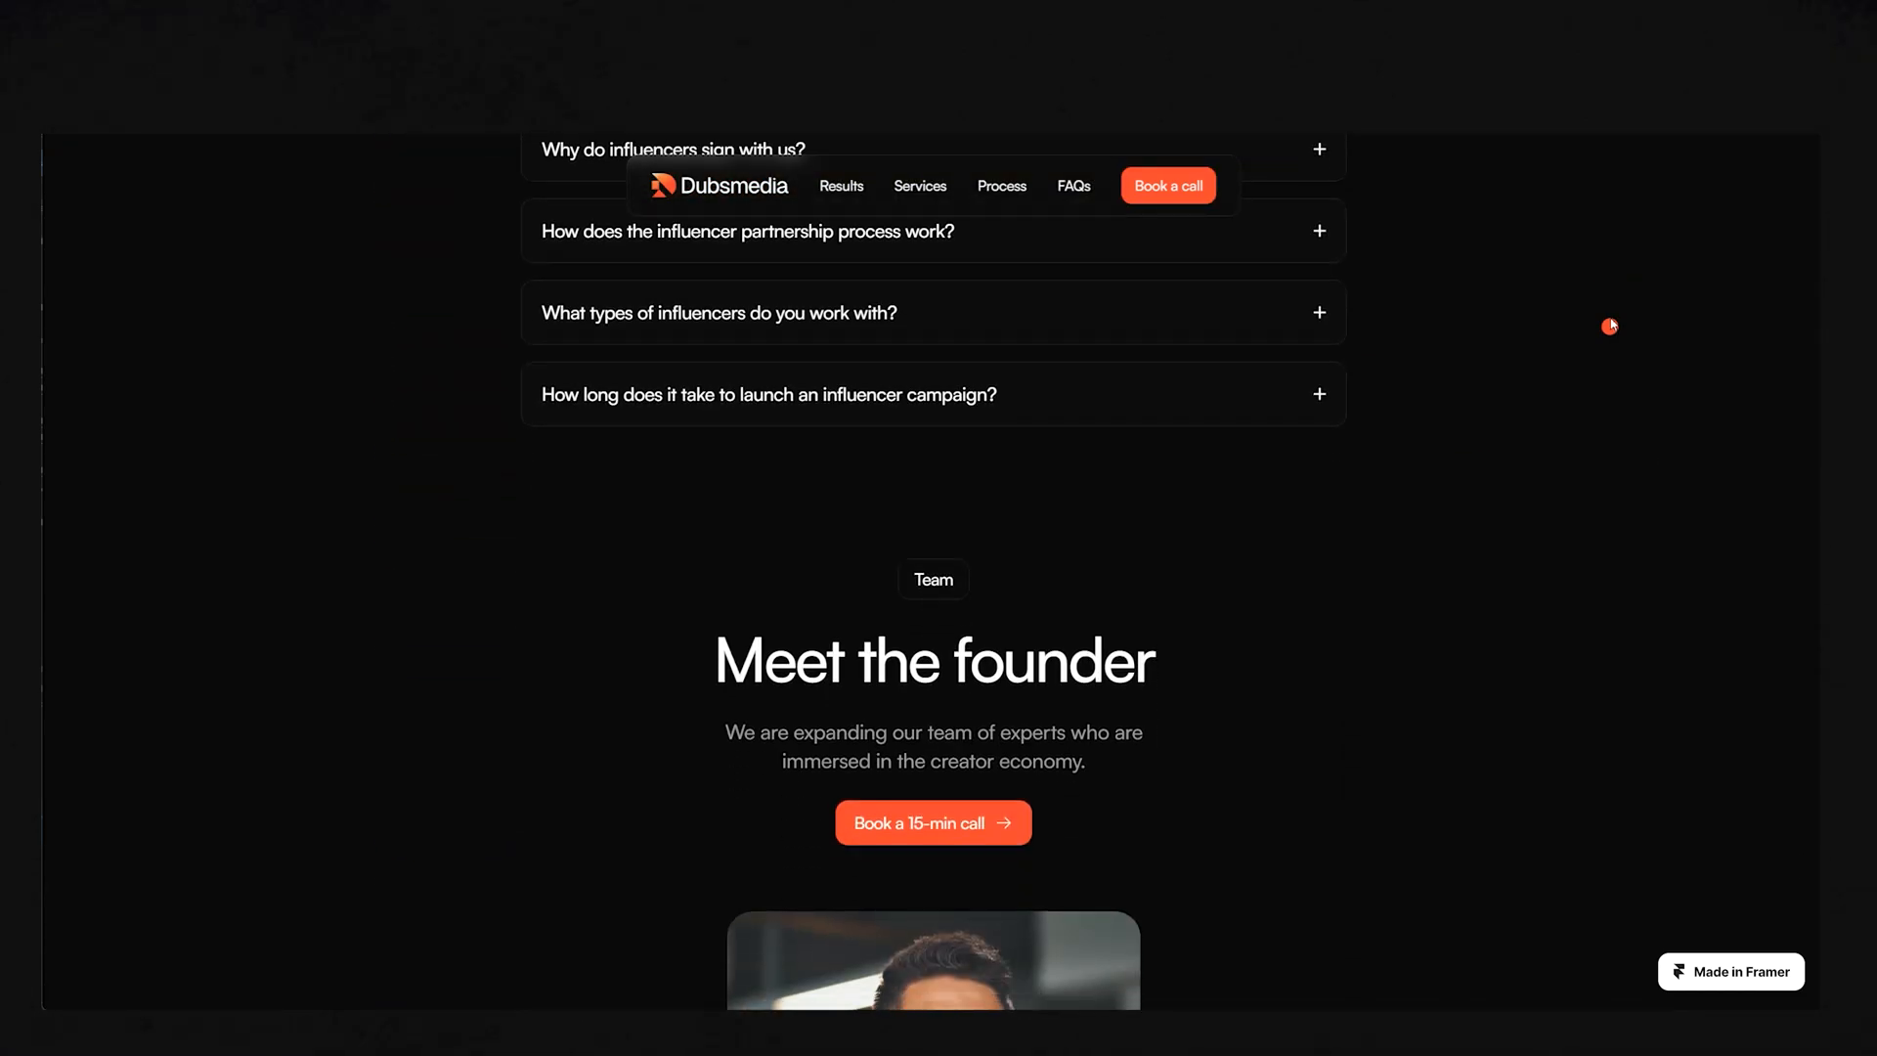